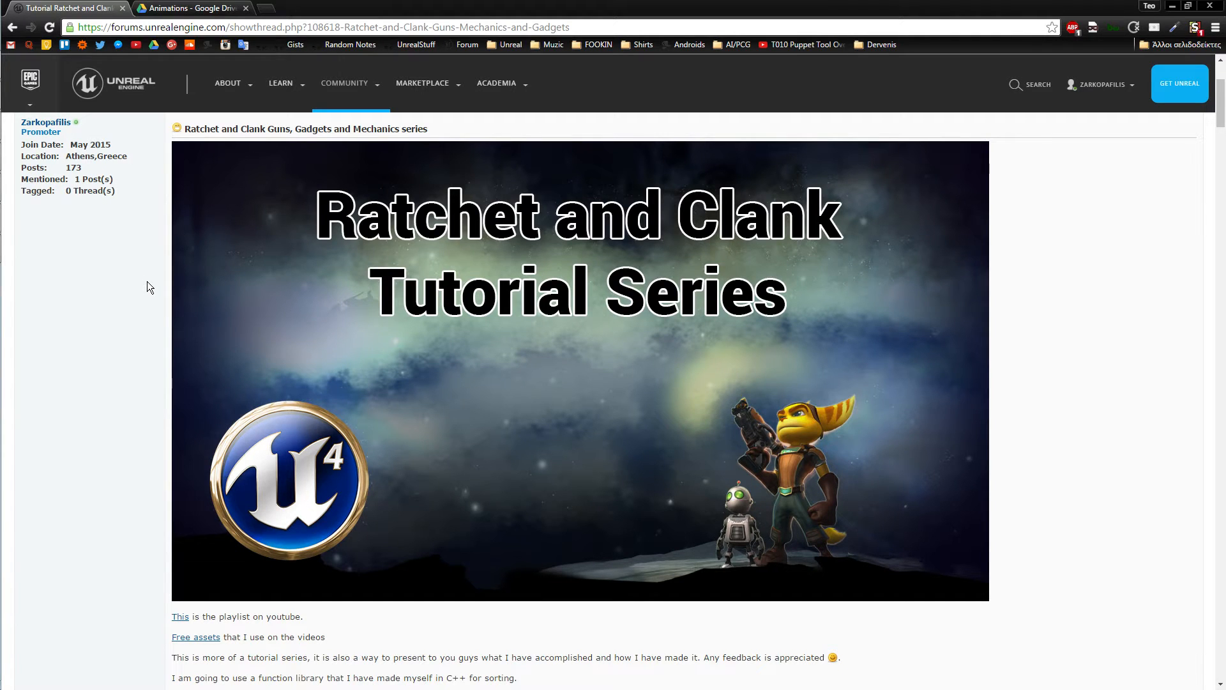
- Scroll down the Ratchet and Clank tutorial forum thread to its resource links
scroll(down, 3)
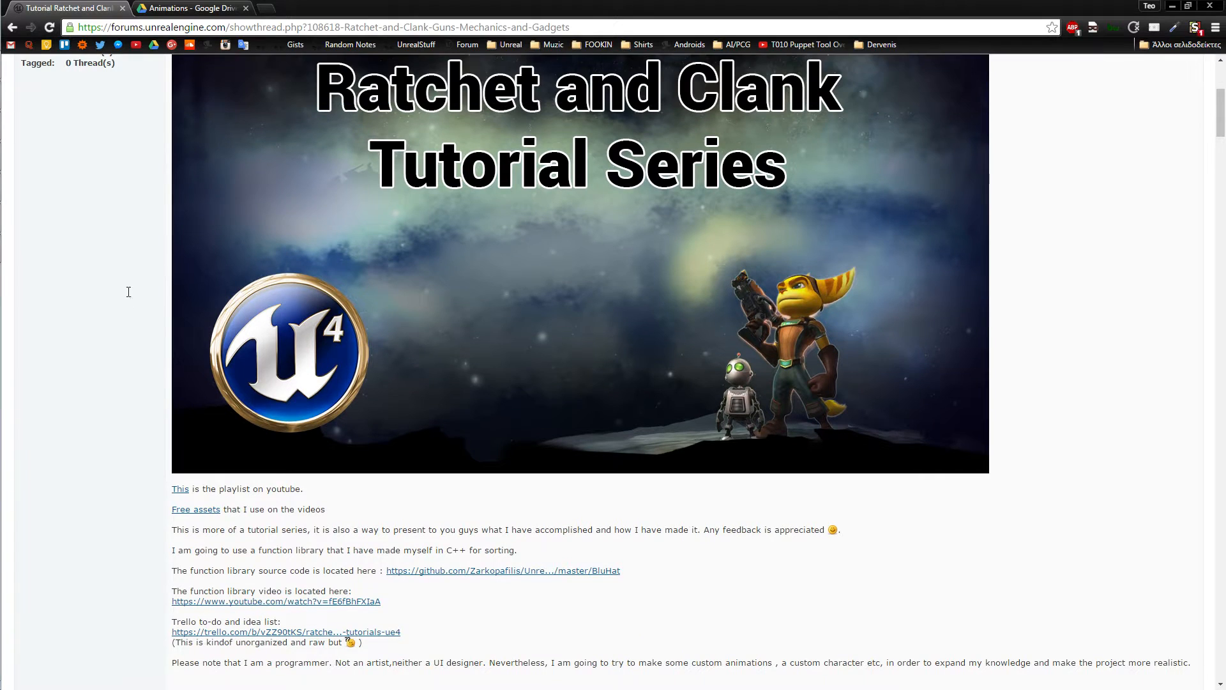
mouse_move(127, 411)
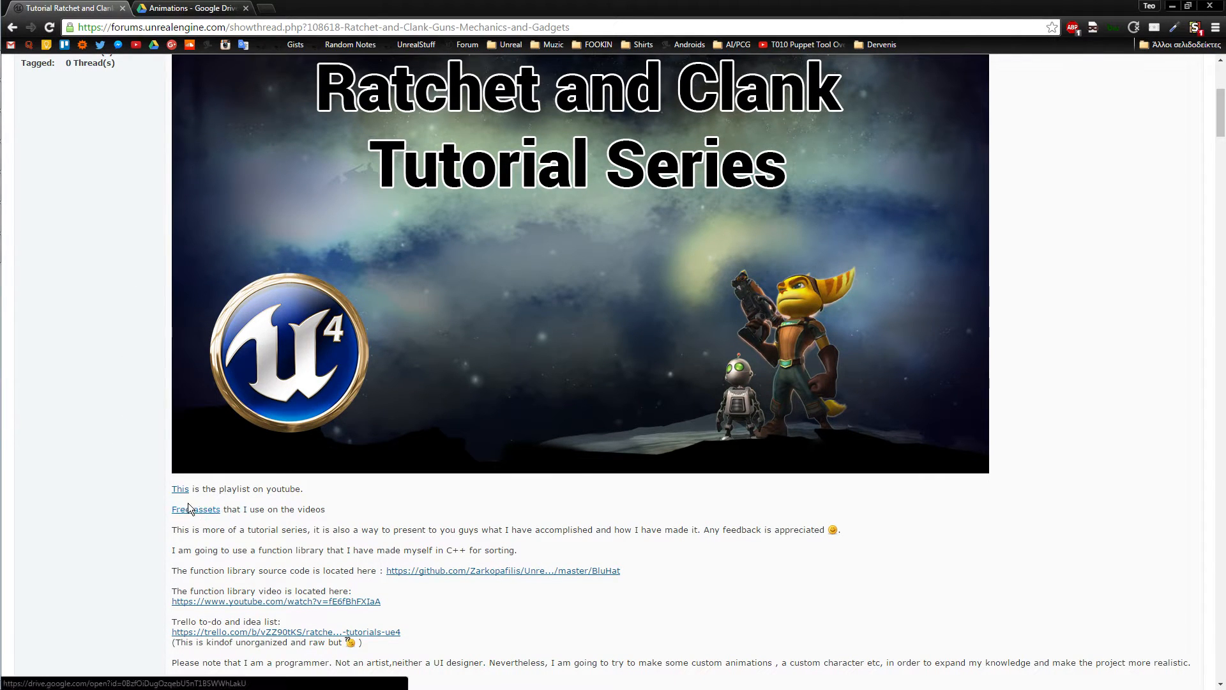
mouse_move(206, 522)
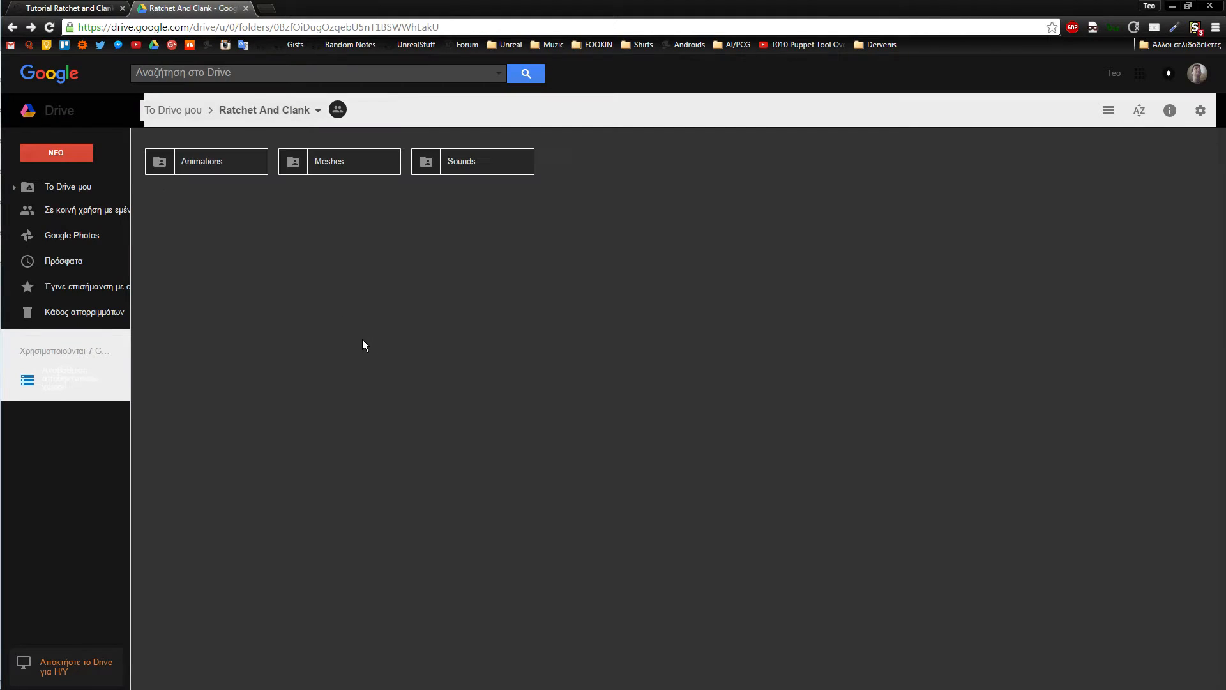
mouse_move(354, 314)
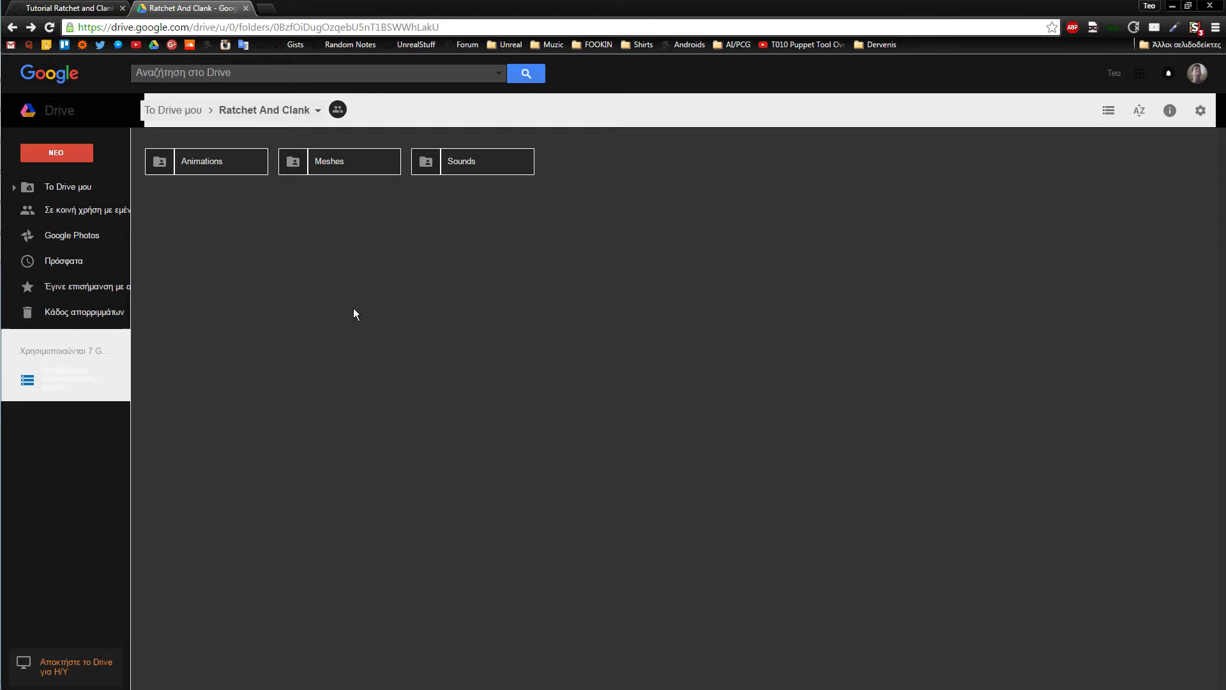
- Browse Meshes > Crates (NutBoltHelix.rar, SM_Crates.rar), then return and open Animations
click(473, 161)
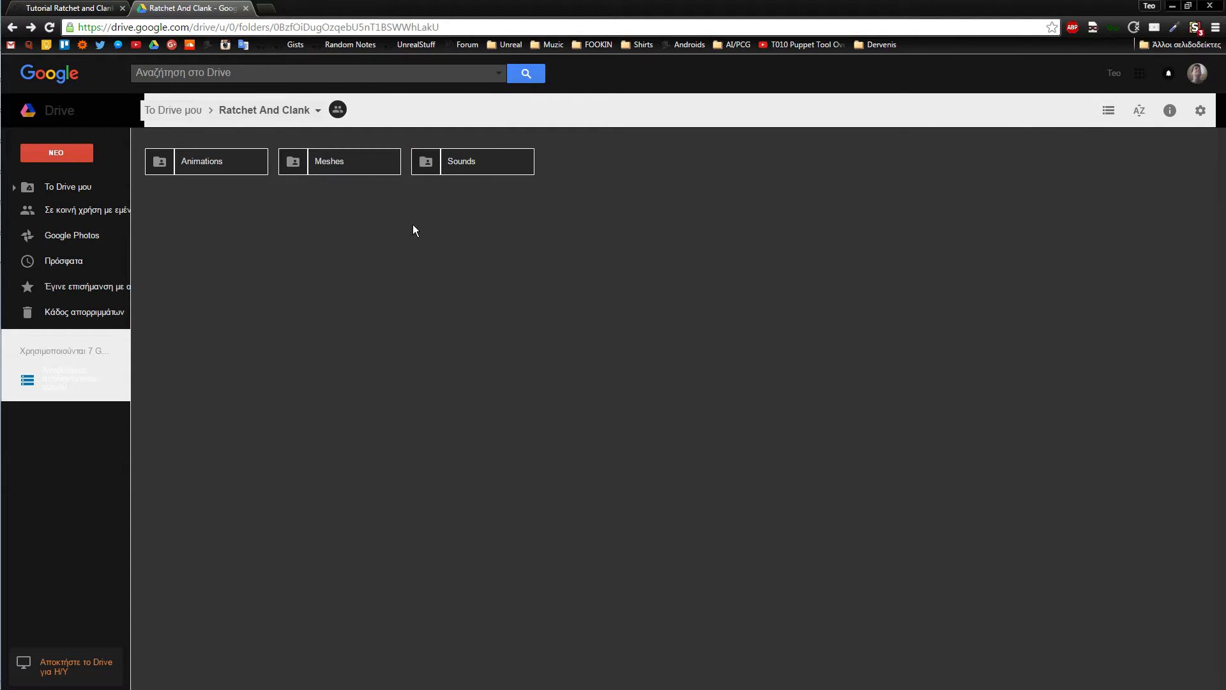
double_click(338, 161)
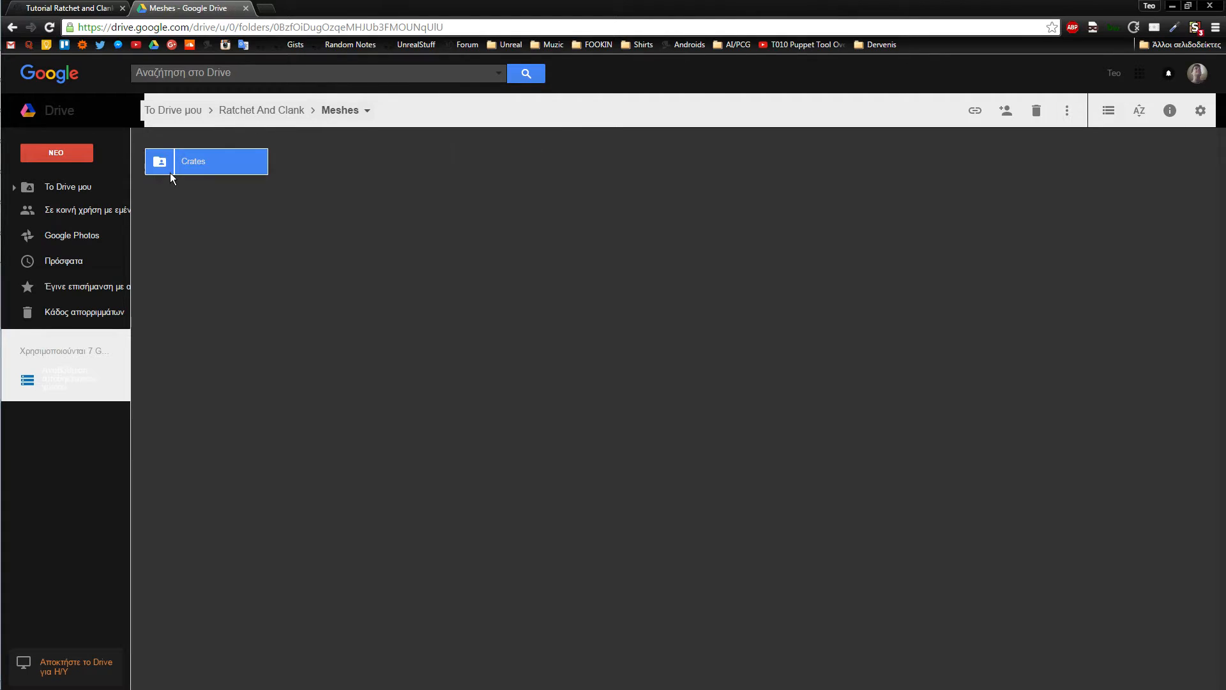
double_click(207, 161)
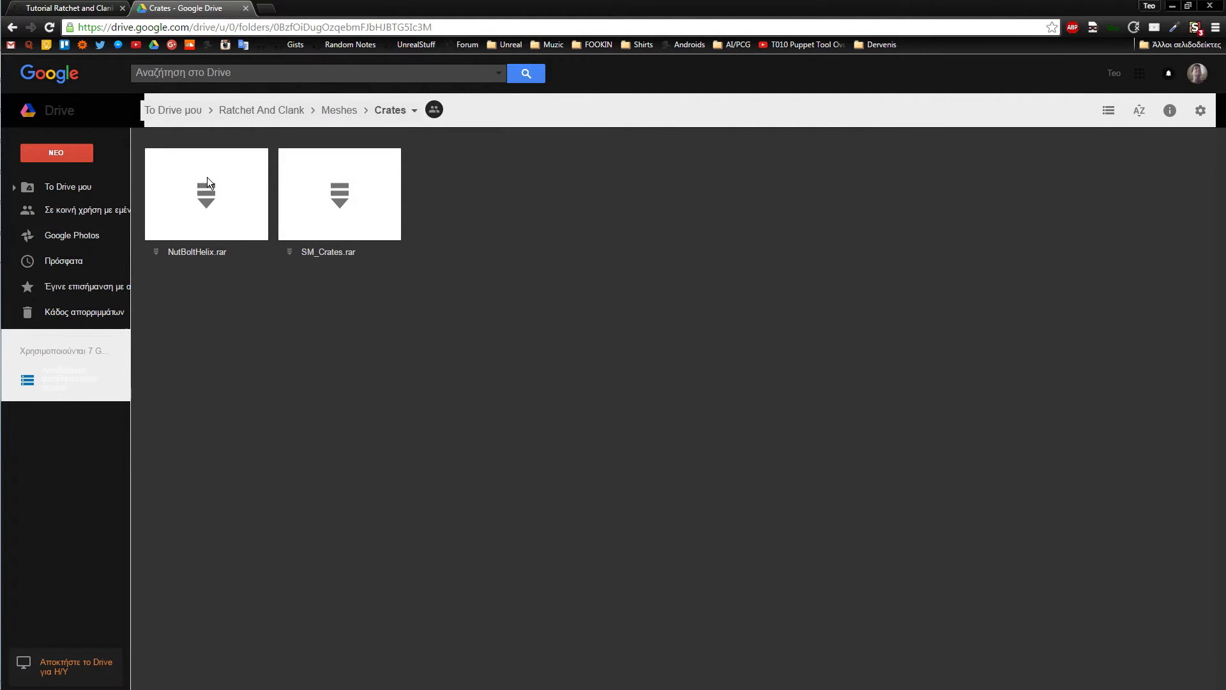
click(206, 193)
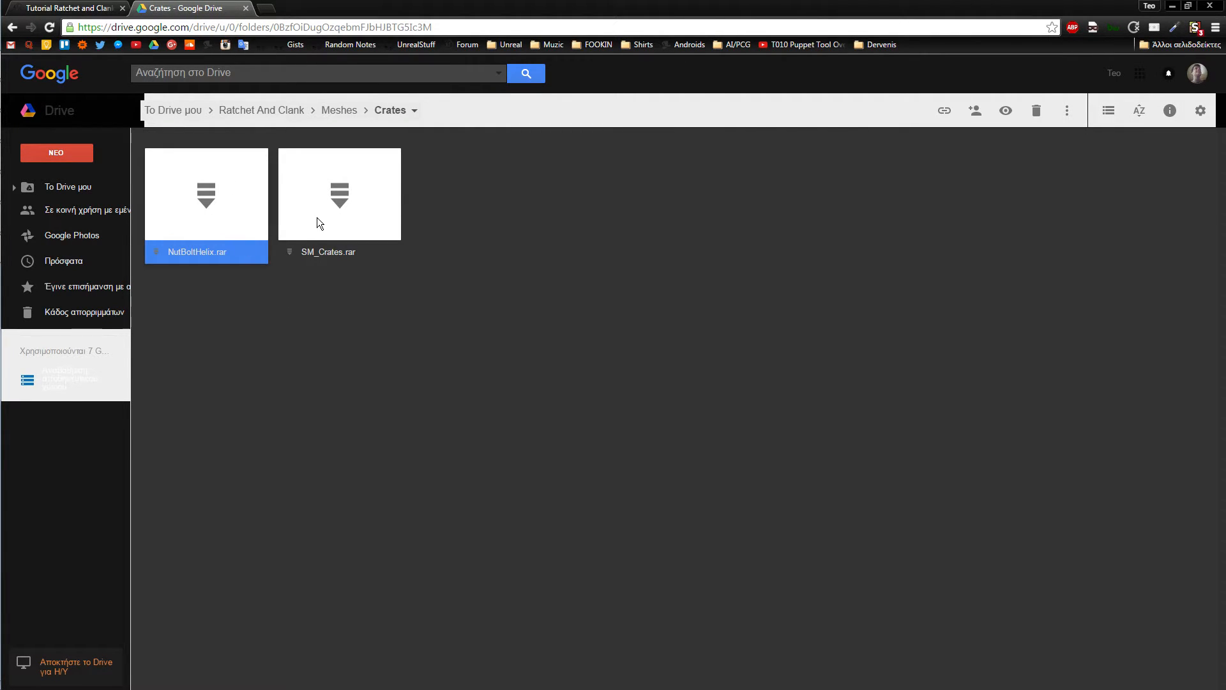
click(338, 193)
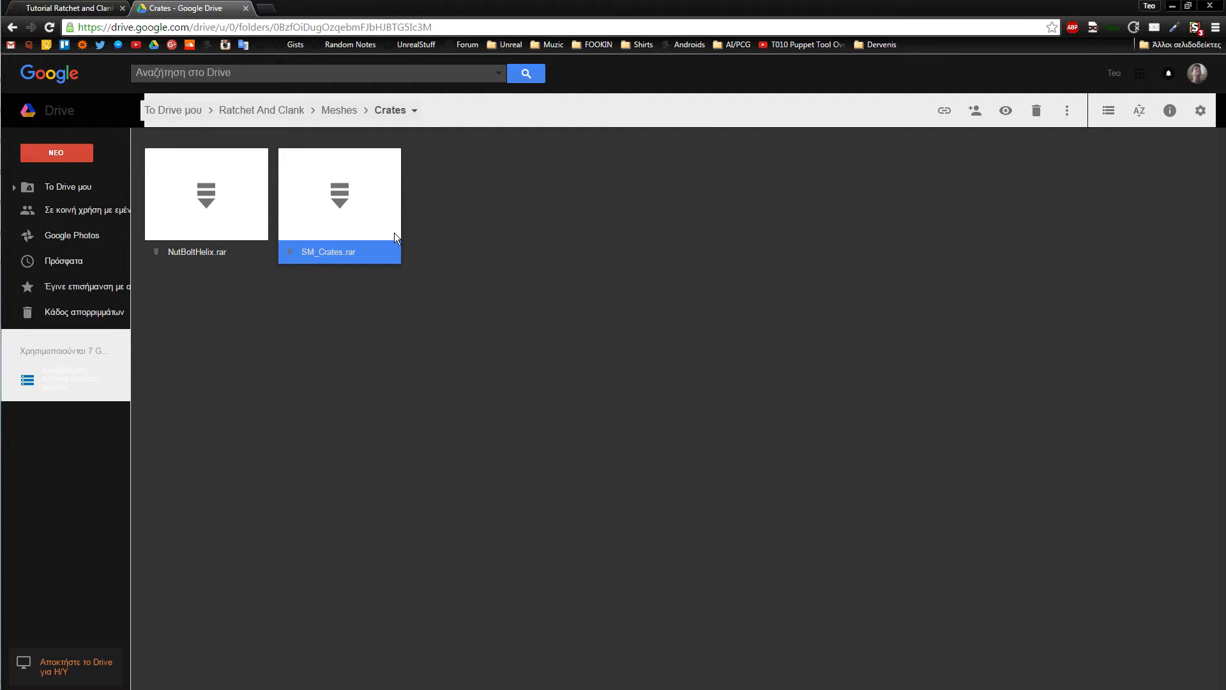
click(339, 109)
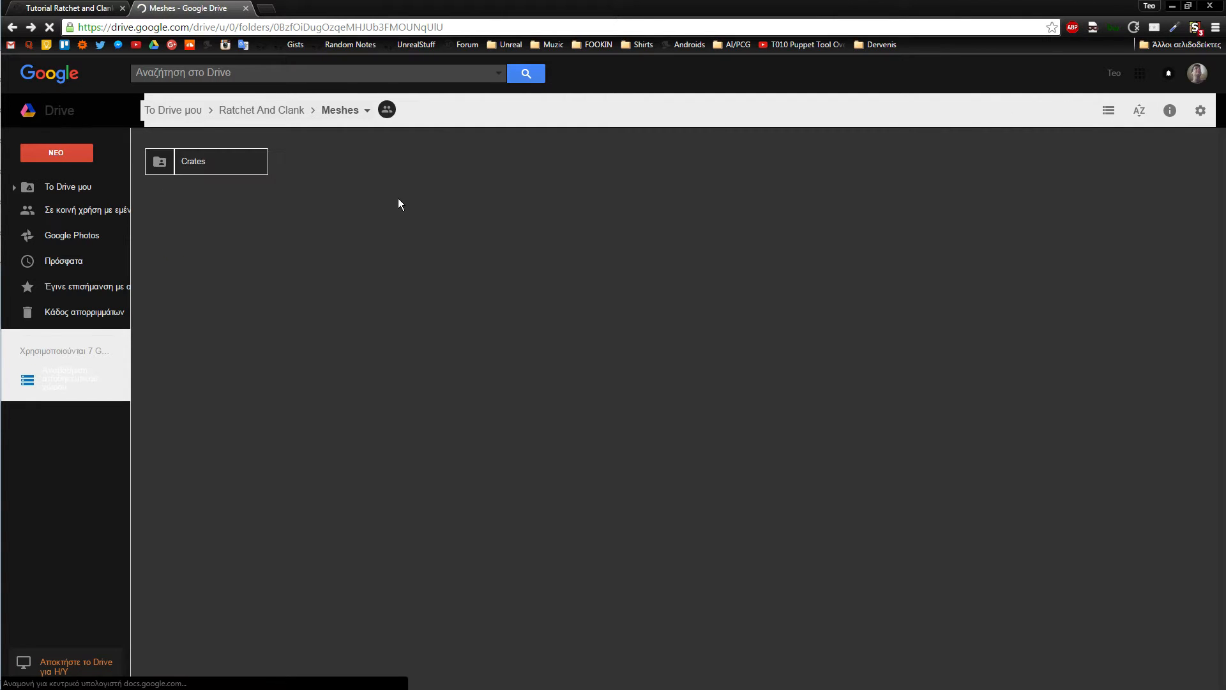
click(262, 109)
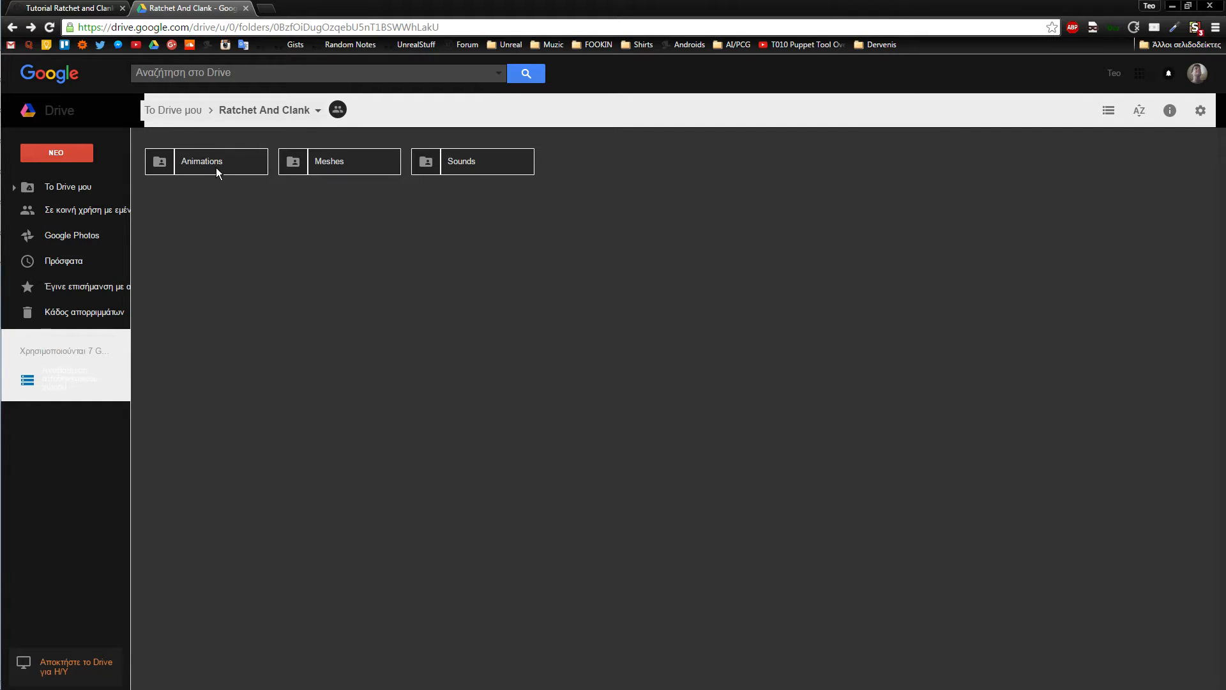
double_click(202, 161)
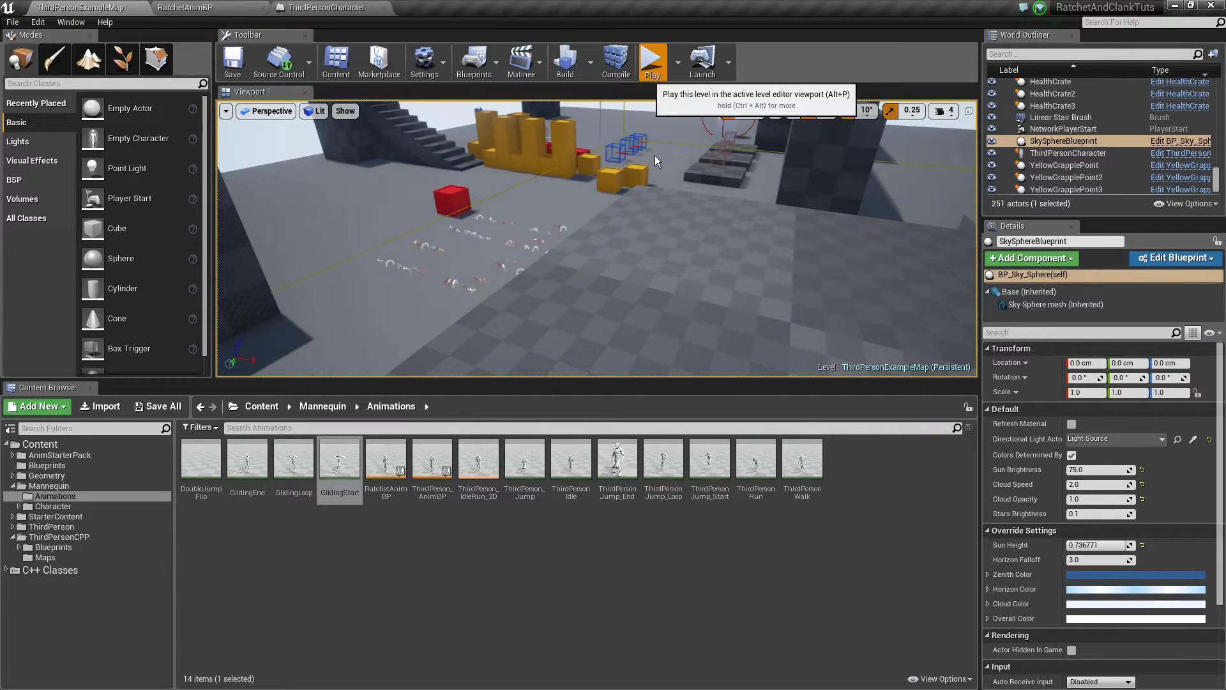
click(652, 62)
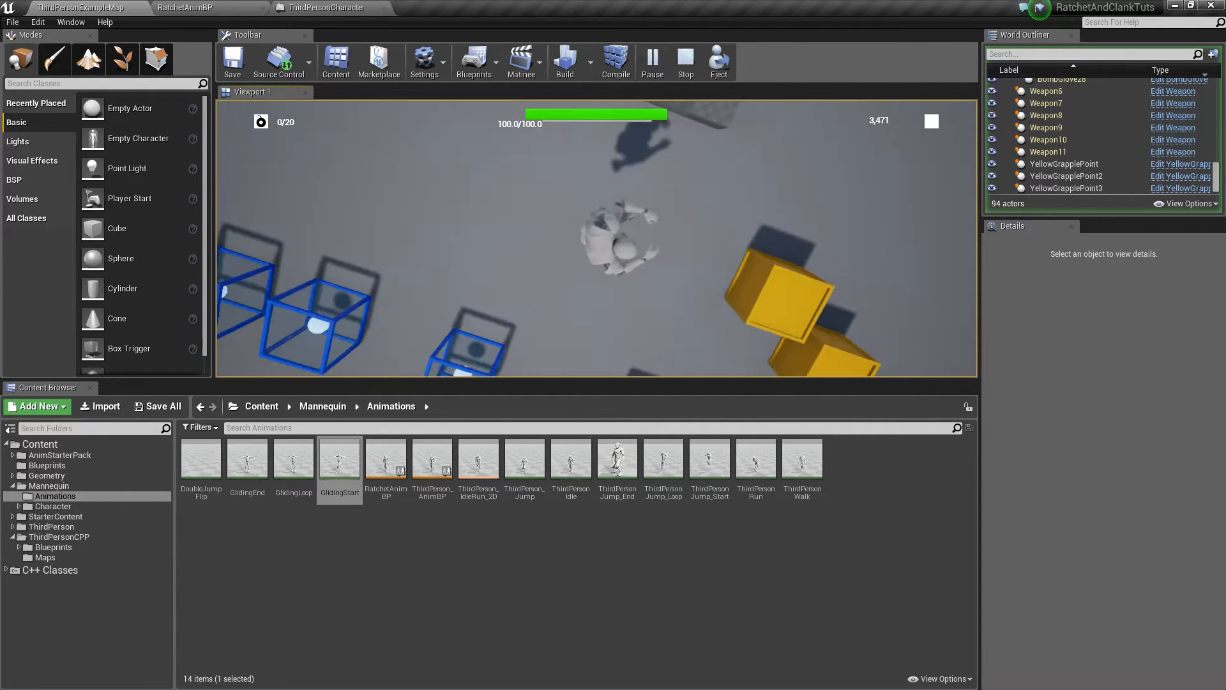
click(684, 61)
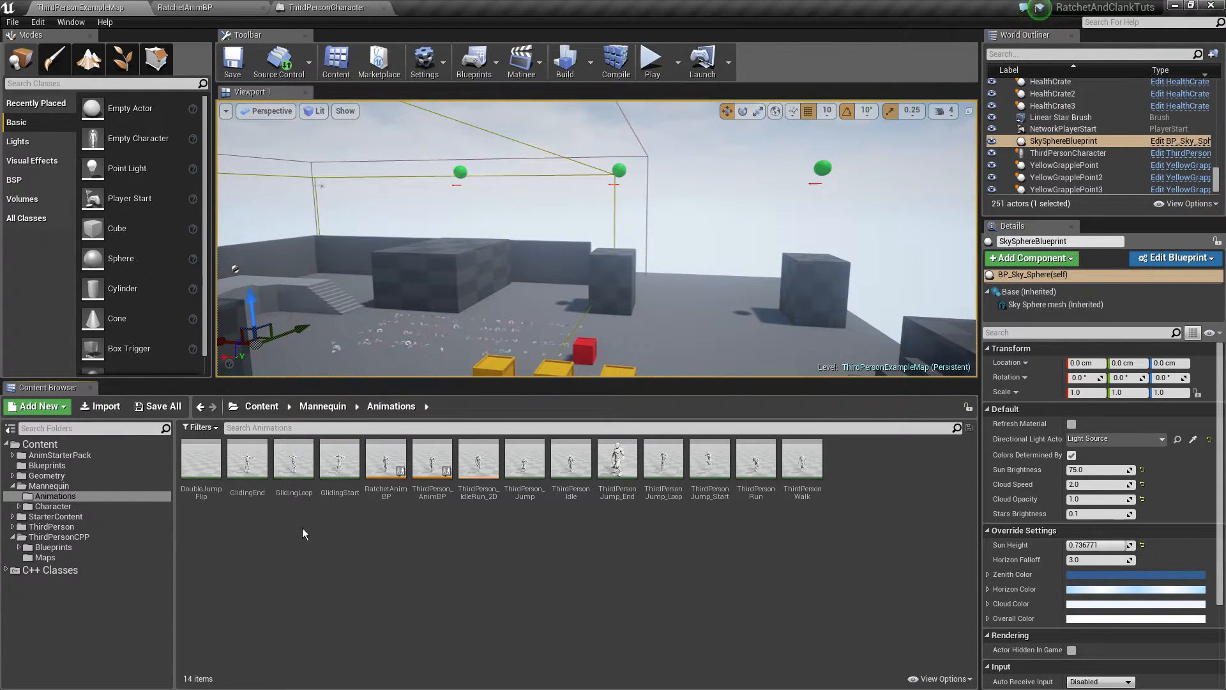
click(339, 460)
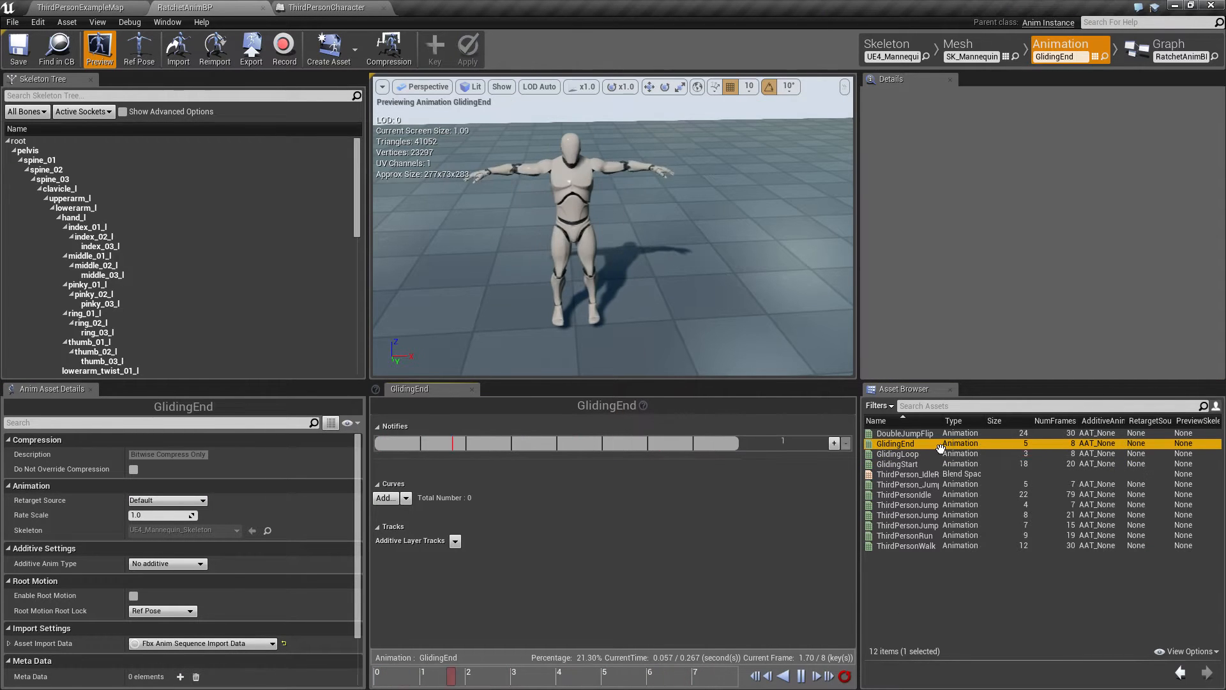
- Preview the GlidingEnd and GlidingStart animations from the Asset Browser
click(898, 454)
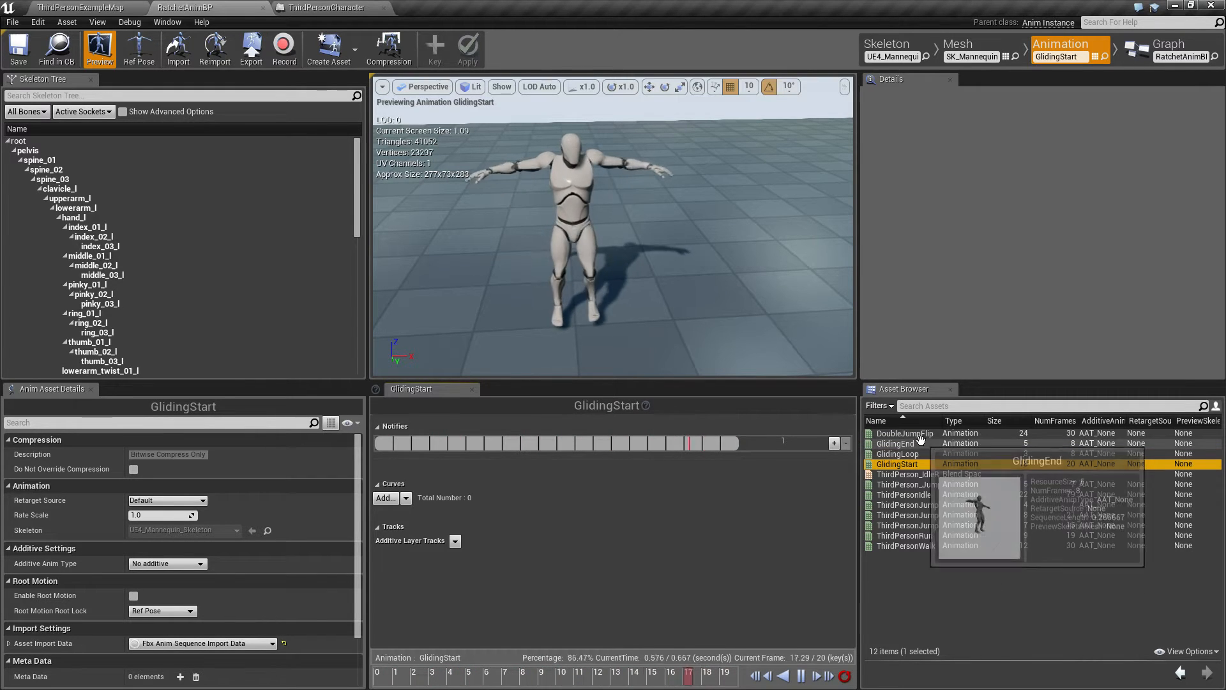
double_click(904, 434)
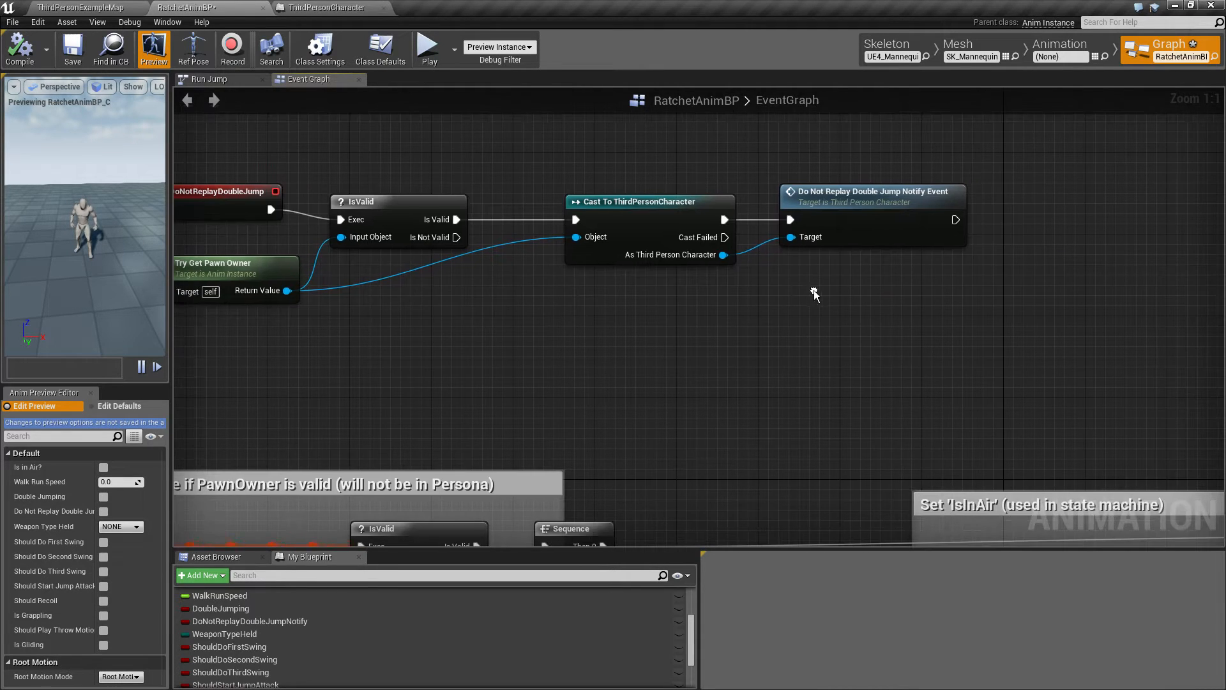
- Pan through the Event Graph's Set nodes for the double-jump, replay-notify, grappling and gliding flags
scroll(down, 3)
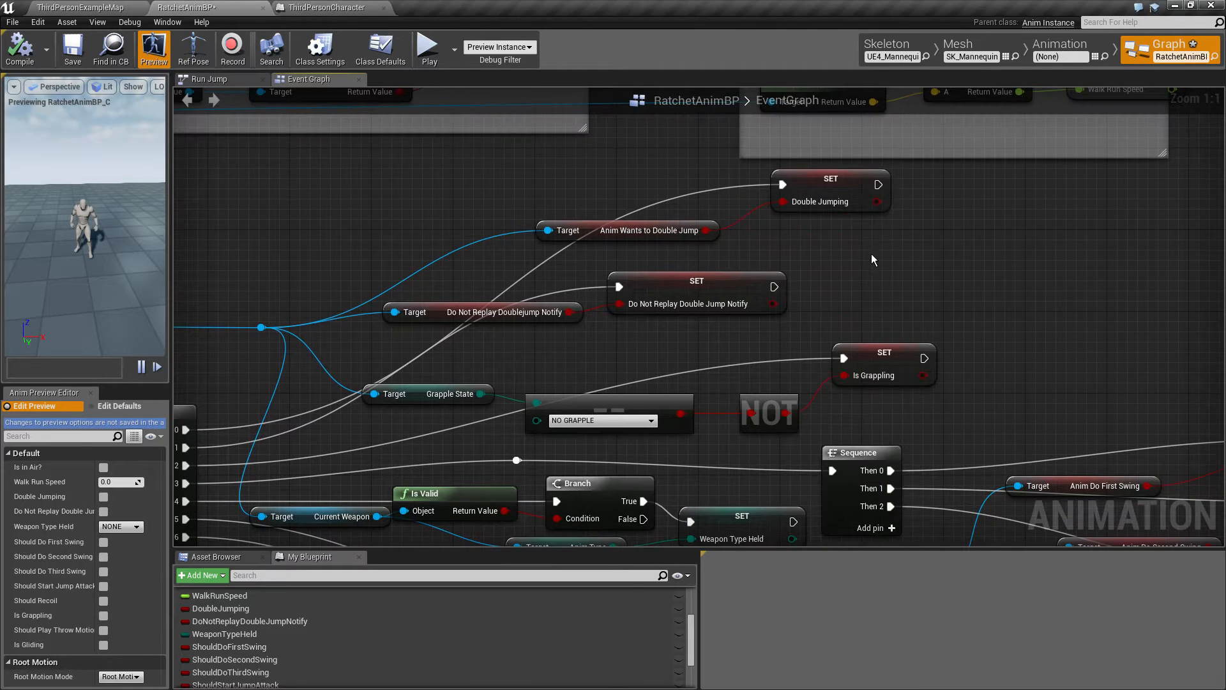
click(694, 293)
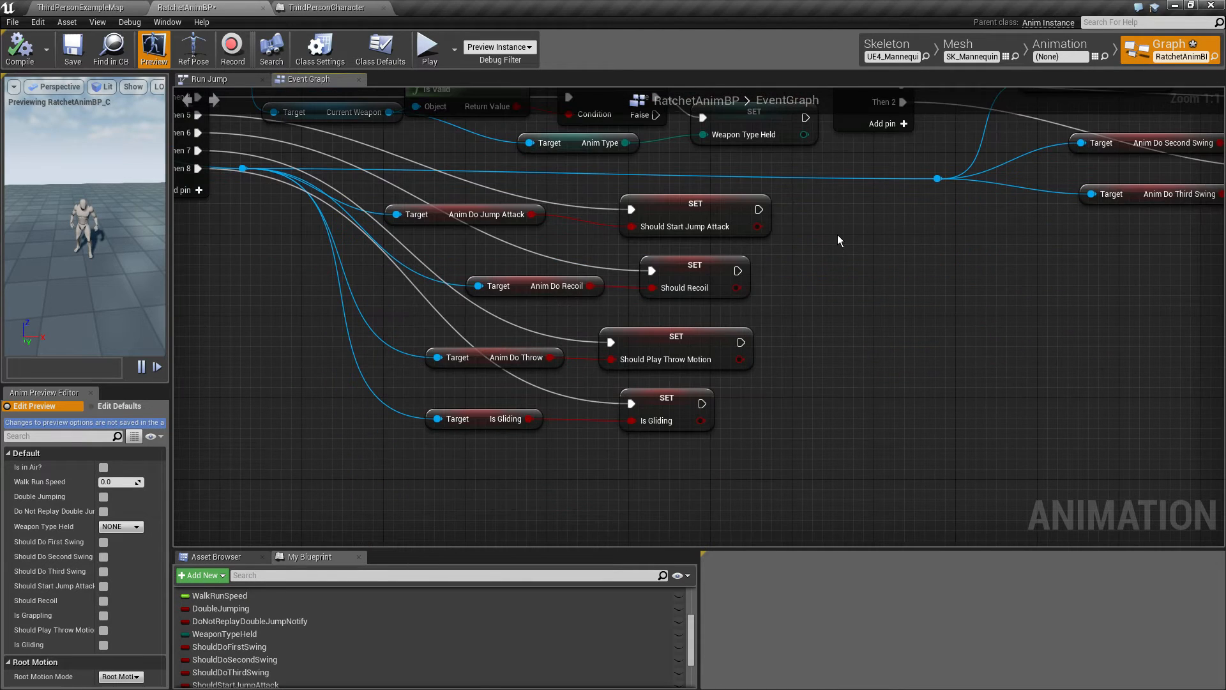
mouse_move(818, 265)
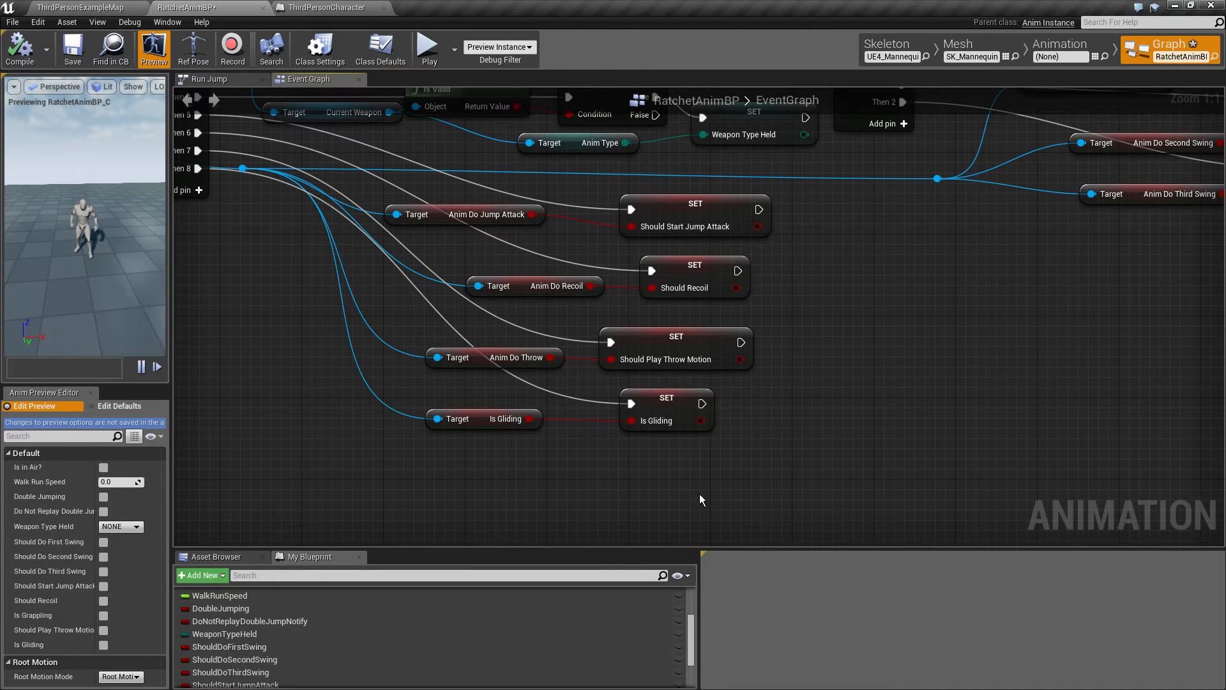
click(662, 411)
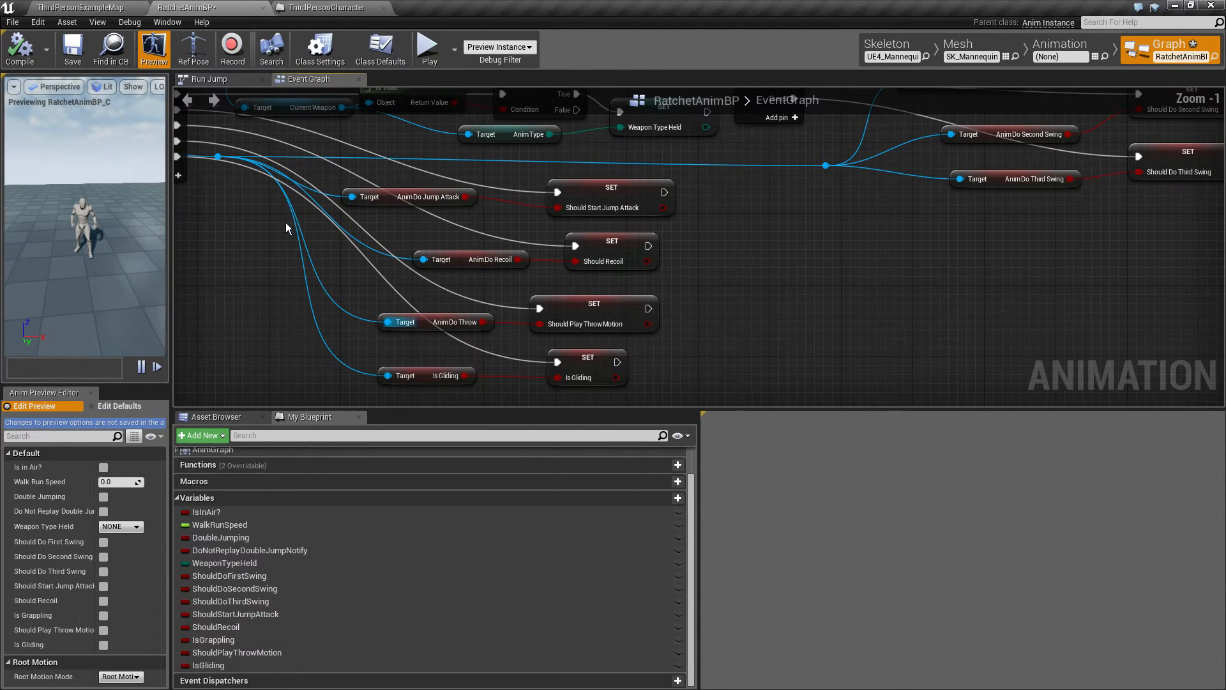
click(191, 456)
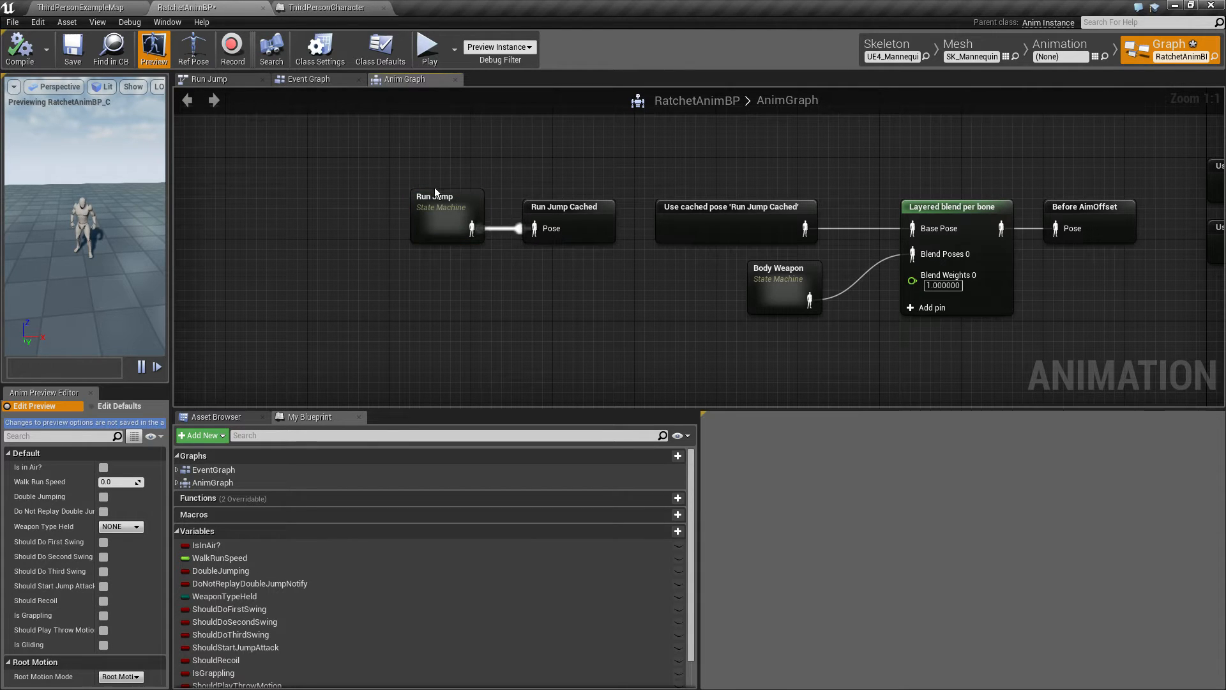
- Select the Run Jump state machine node in the AnimGraph and open it
click(564, 220)
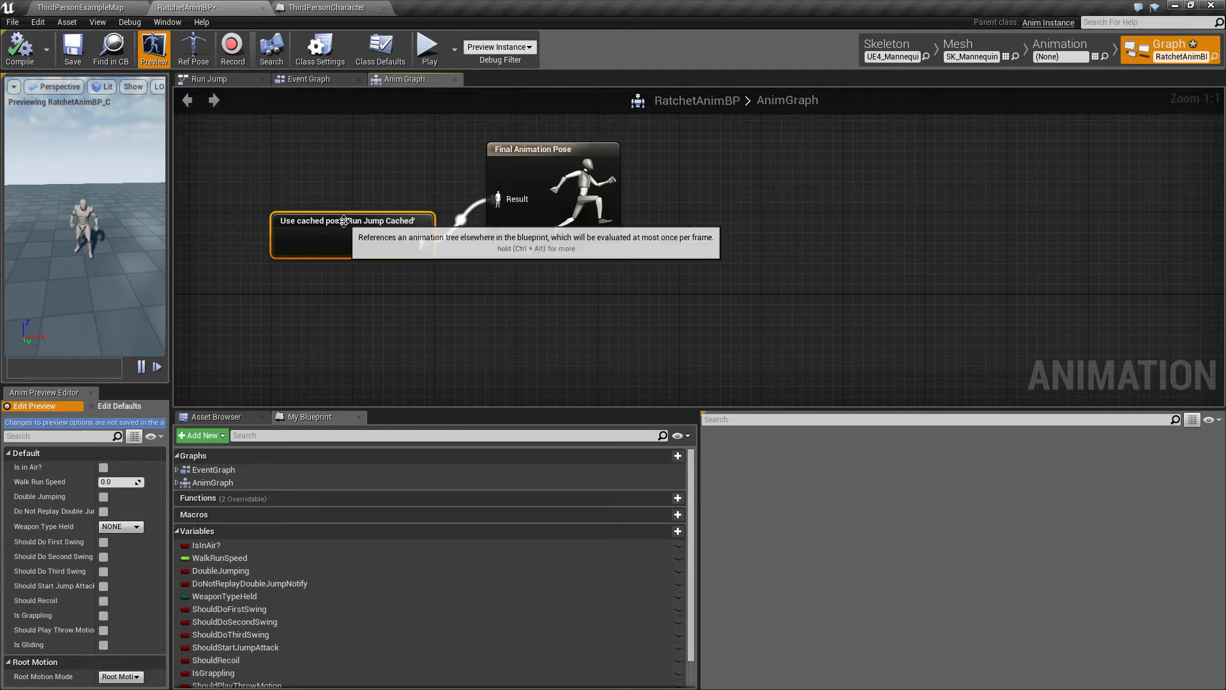
scroll(down, 3)
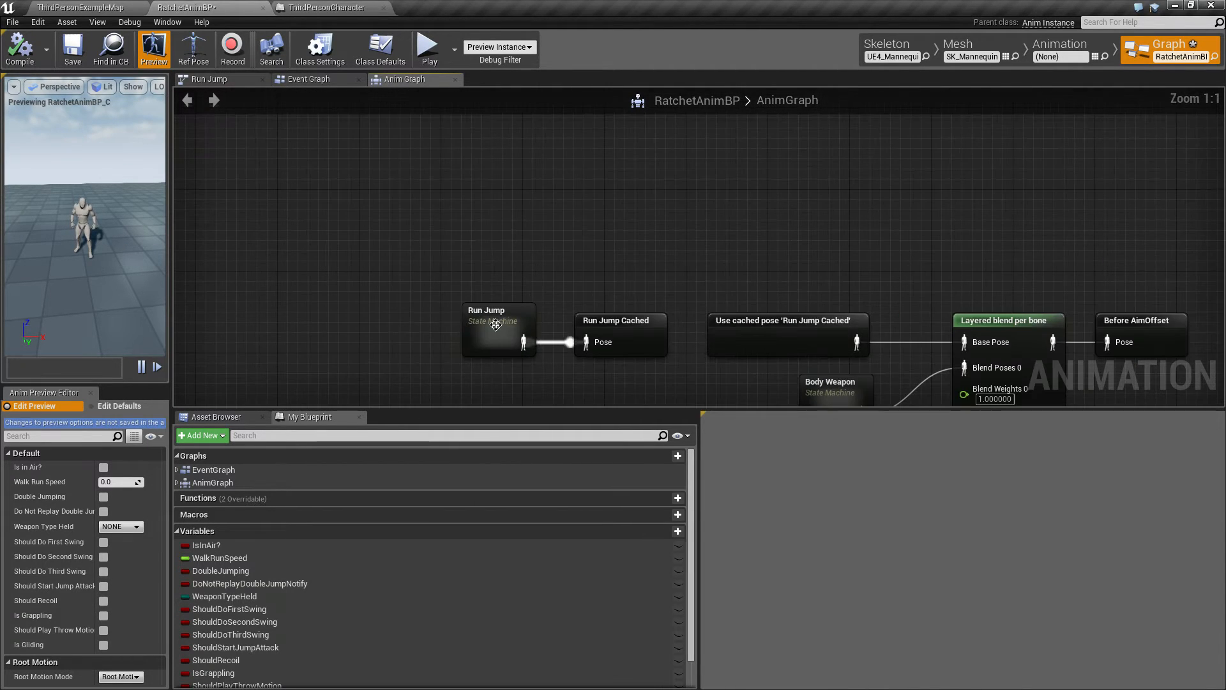
double_click(498, 331)
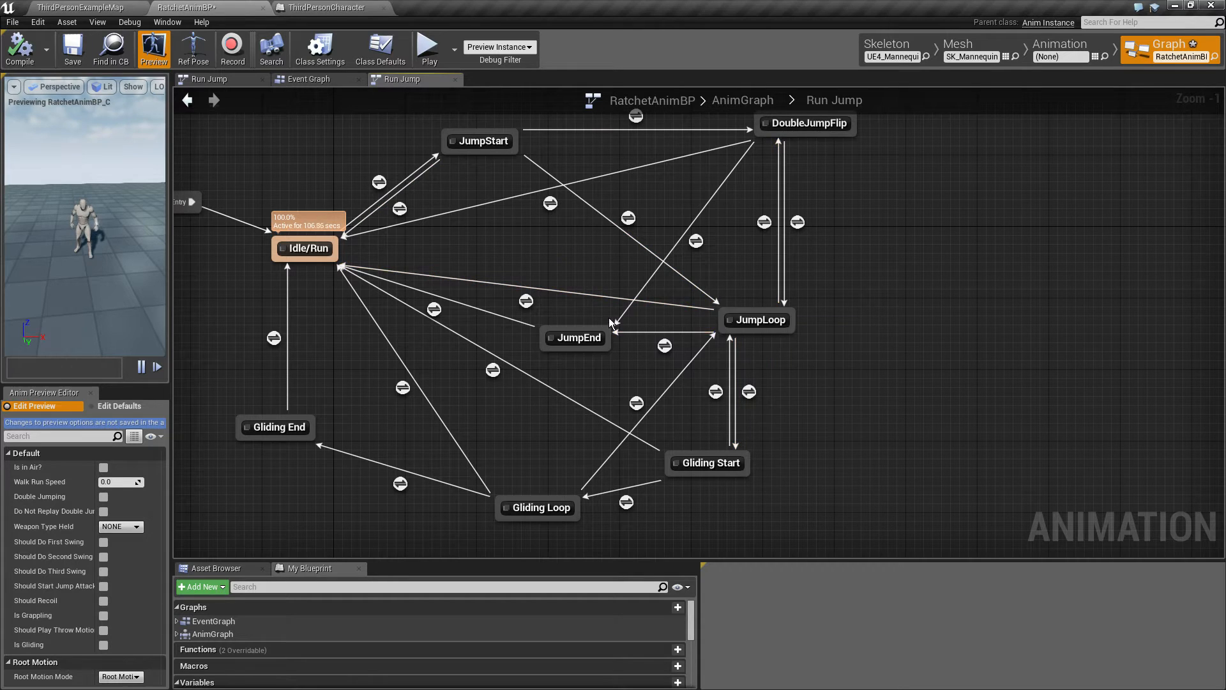
mouse_move(635, 383)
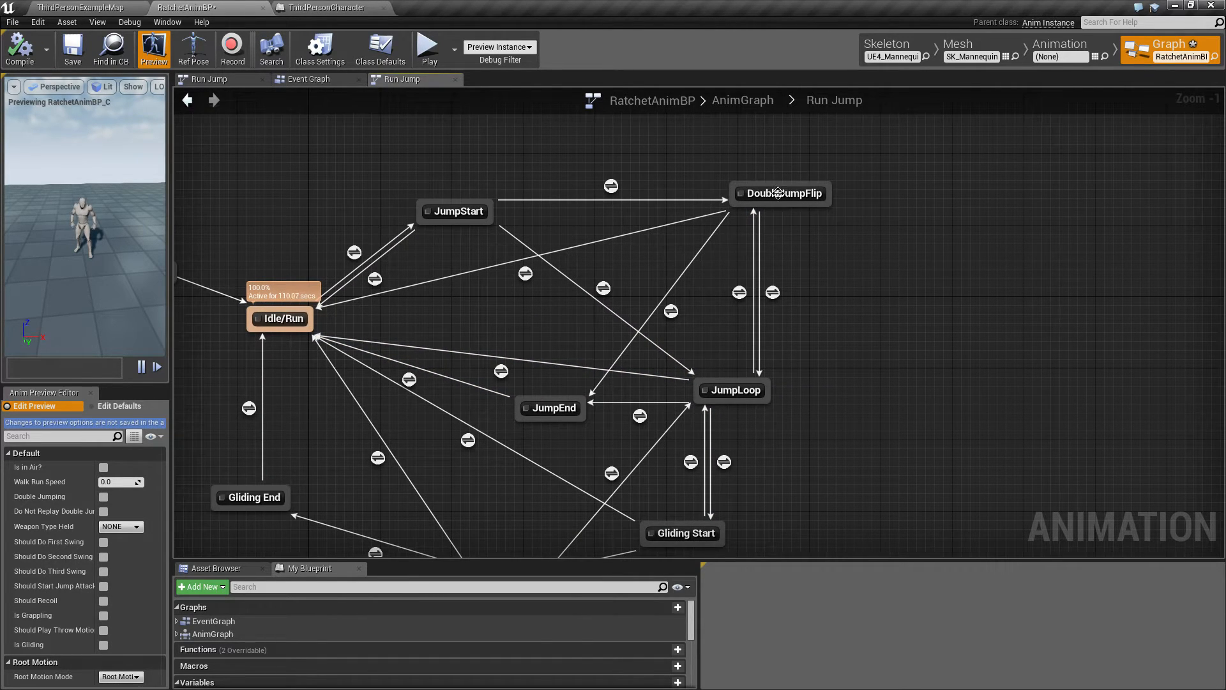
mouse_move(866, 384)
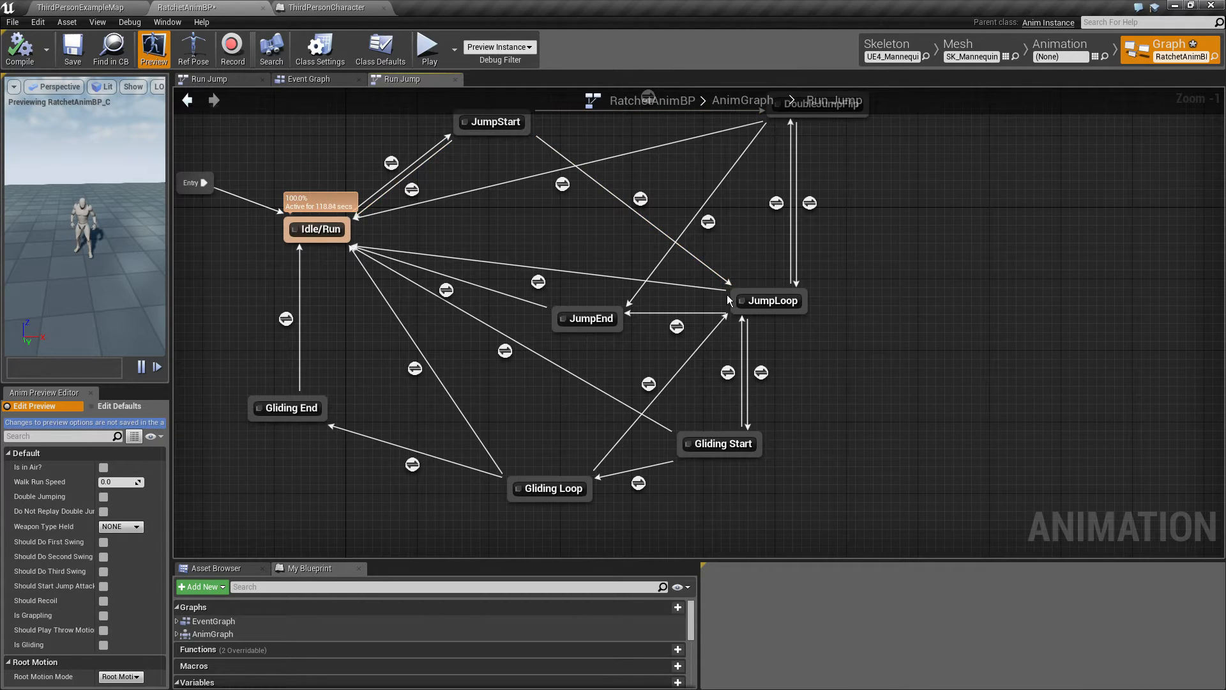
click(550, 488)
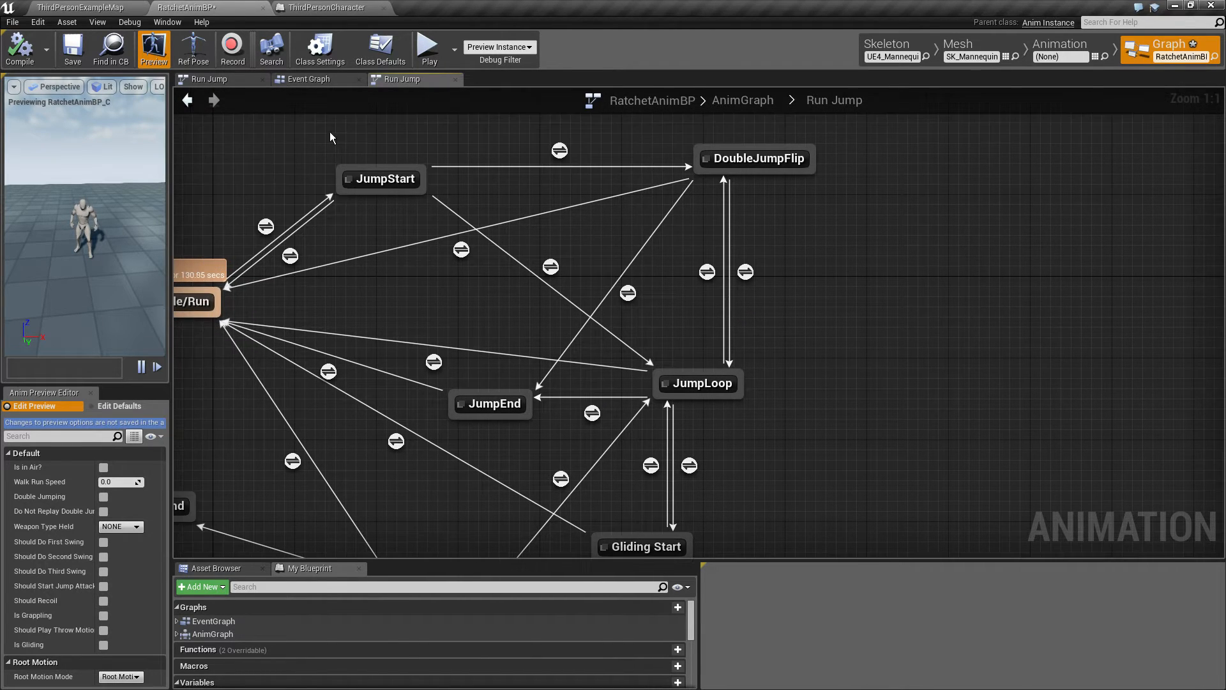
click(384, 178)
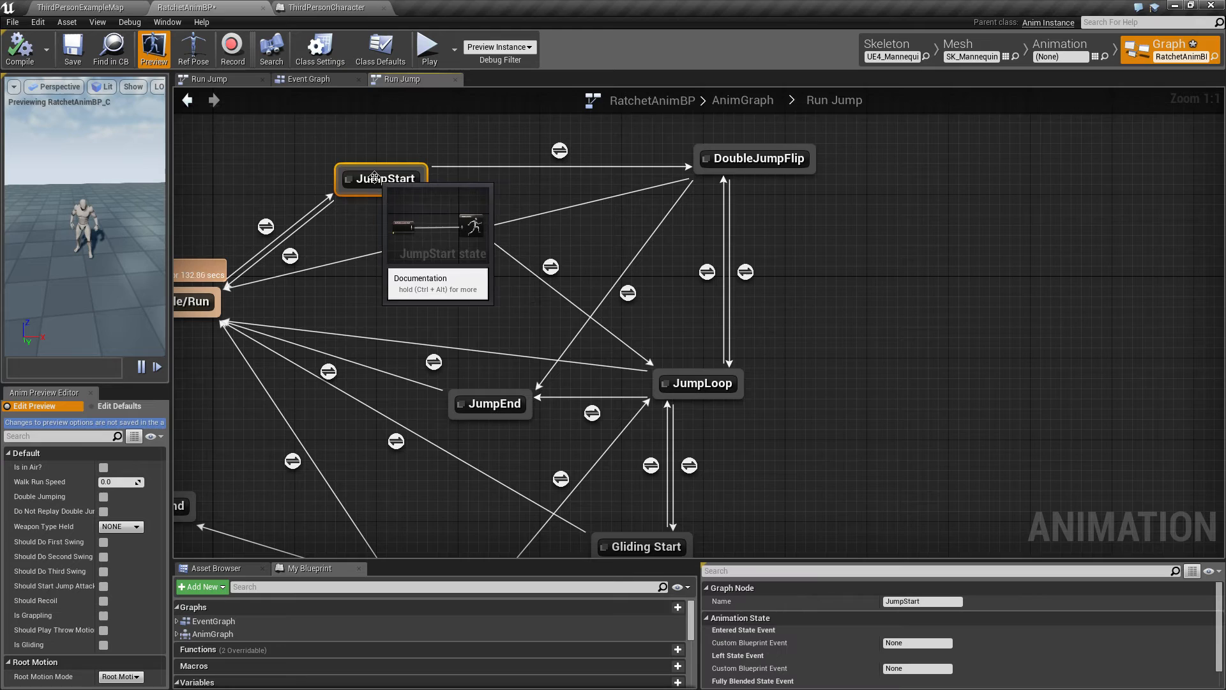
mouse_move(558, 150)
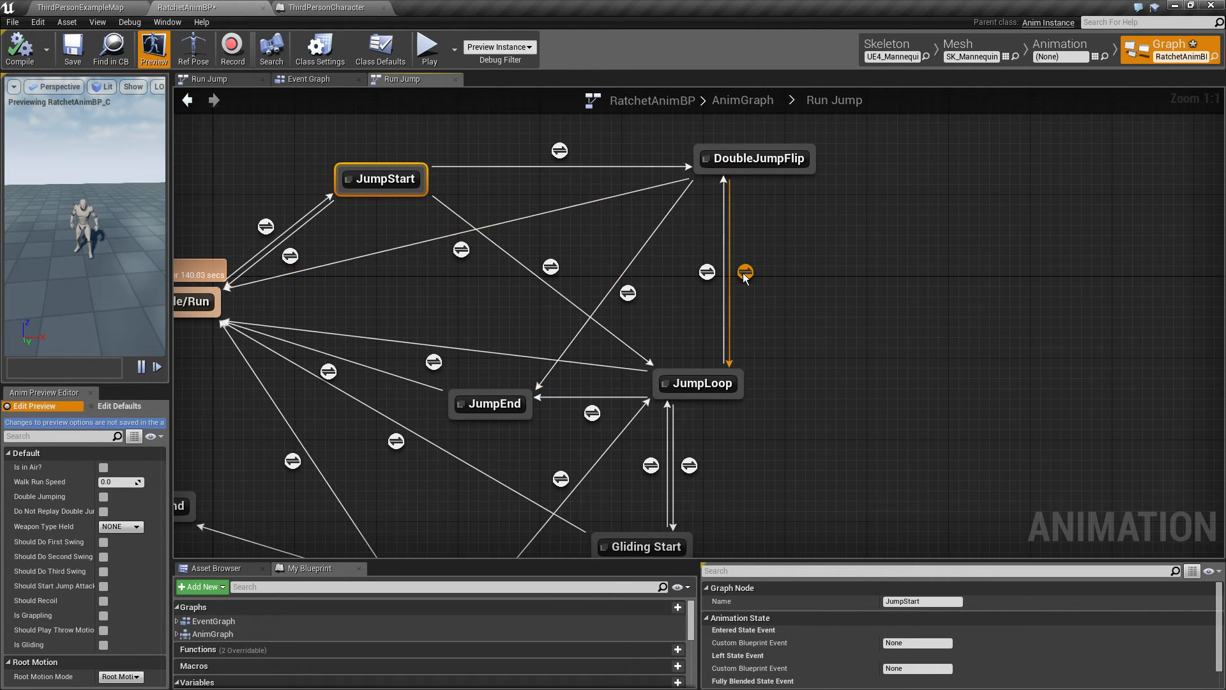
mouse_move(702, 383)
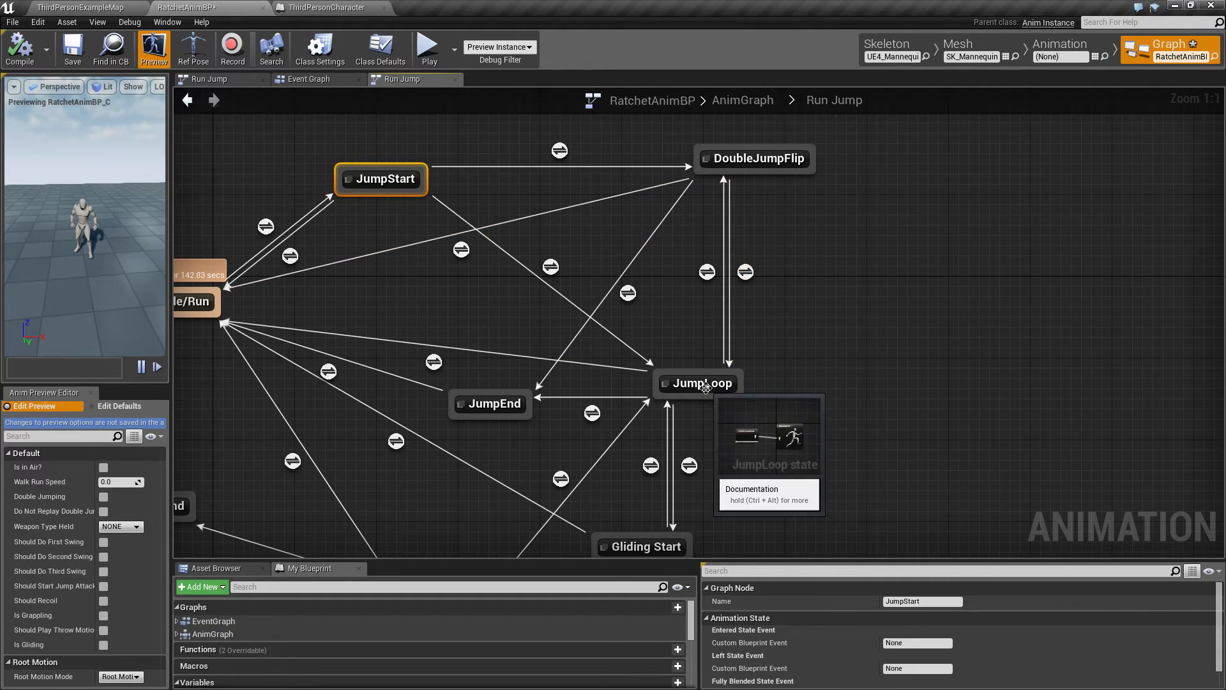
mouse_move(703, 342)
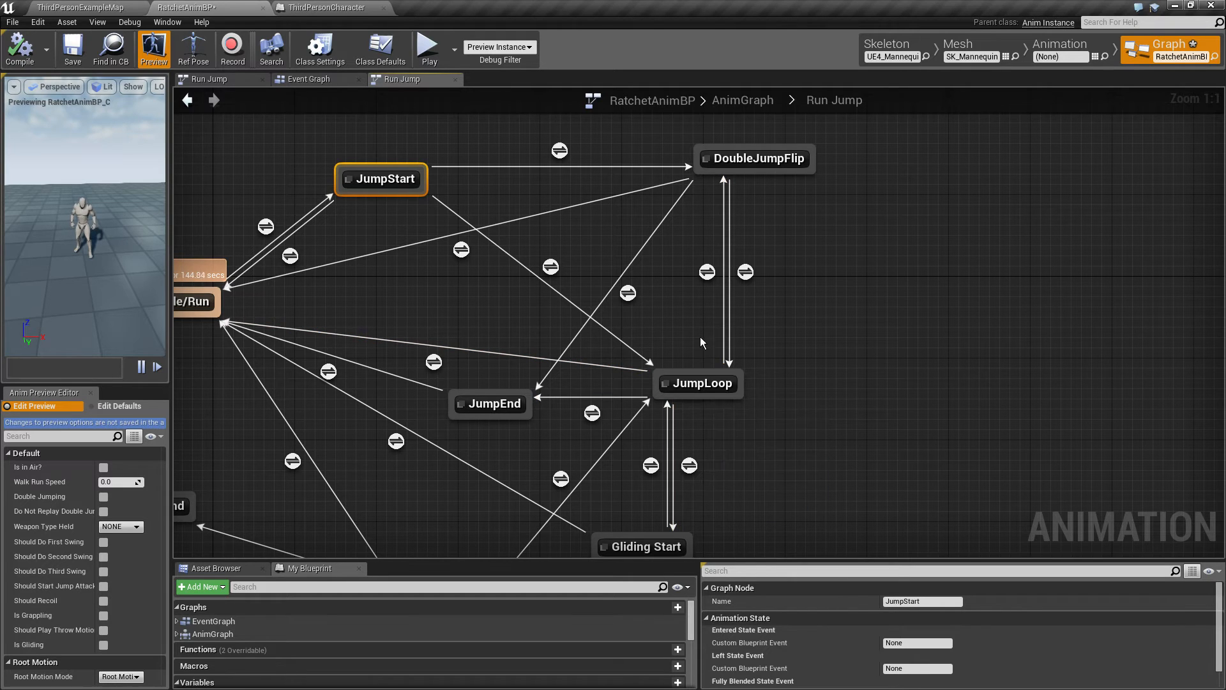
mouse_move(397, 176)
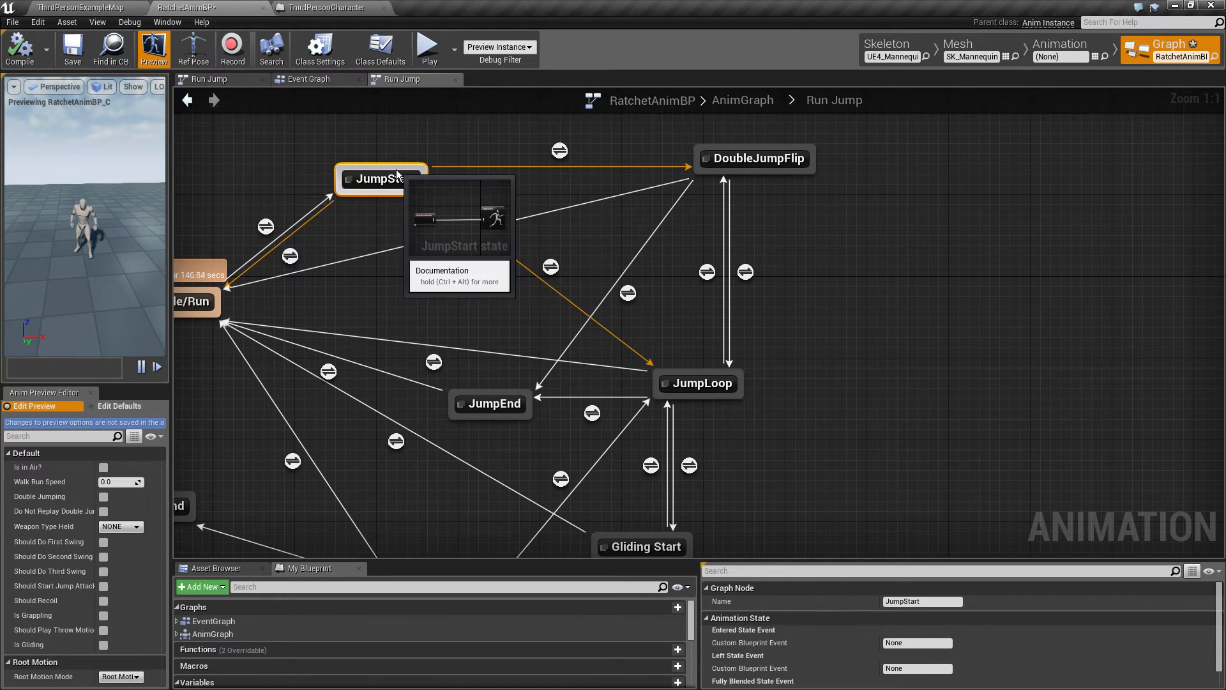
mouse_move(700, 383)
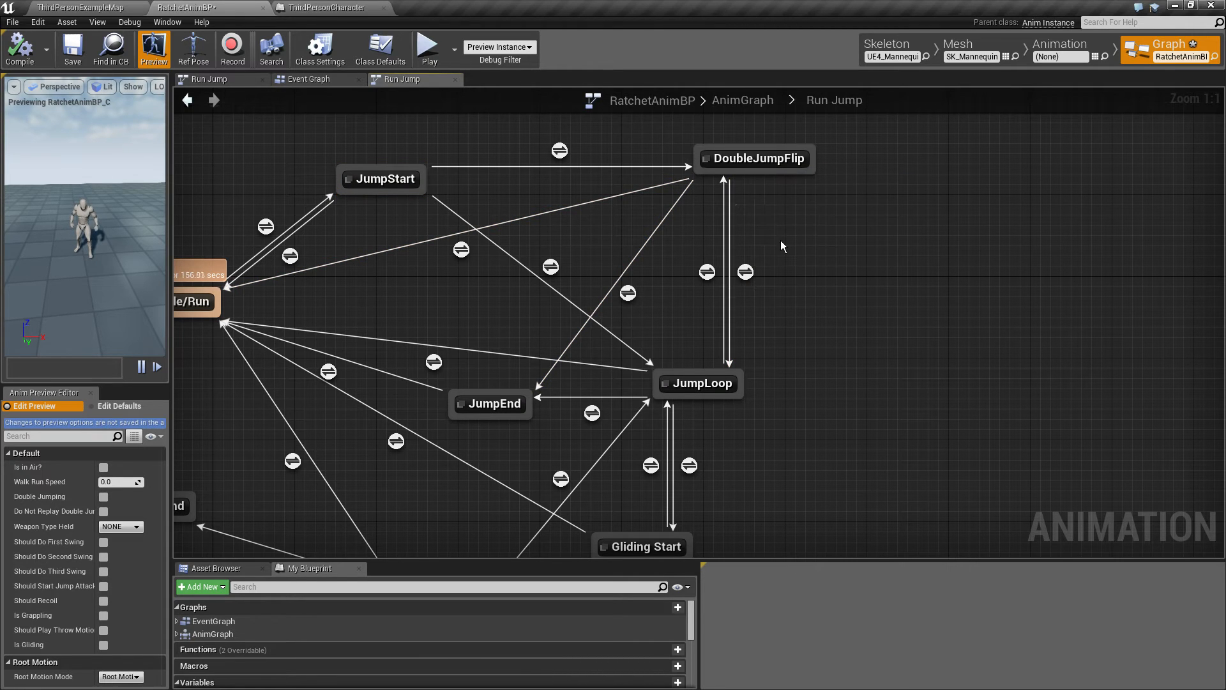
mouse_move(762, 237)
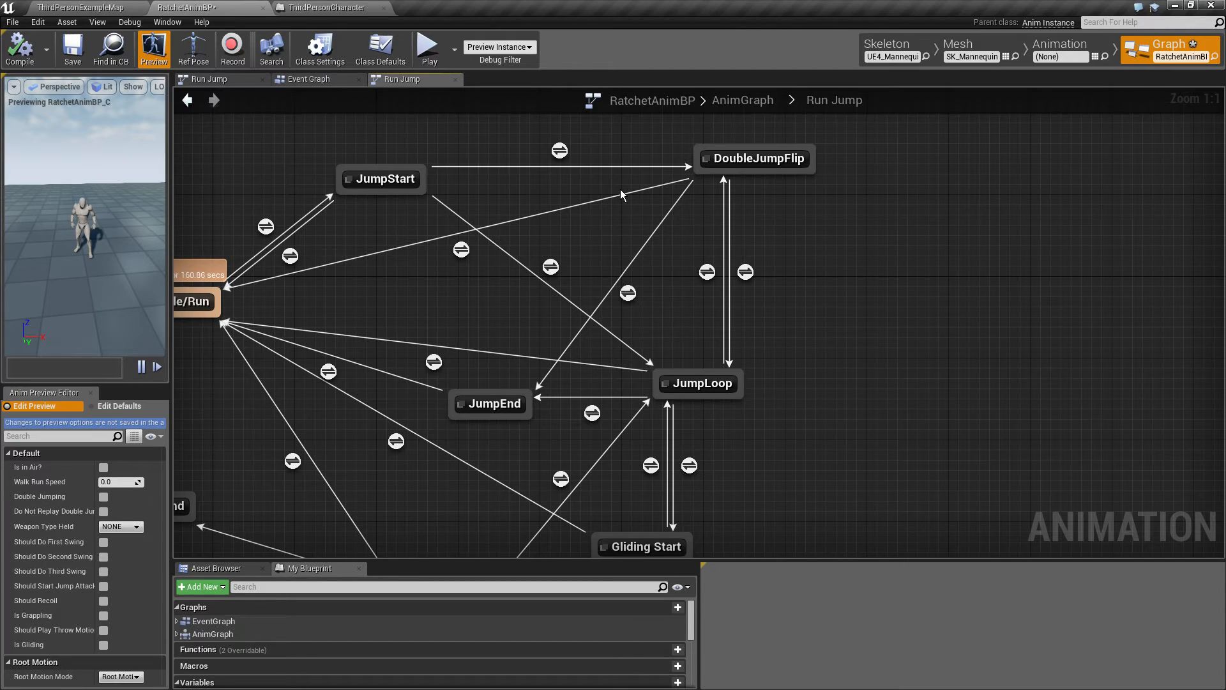
mouse_move(823, 209)
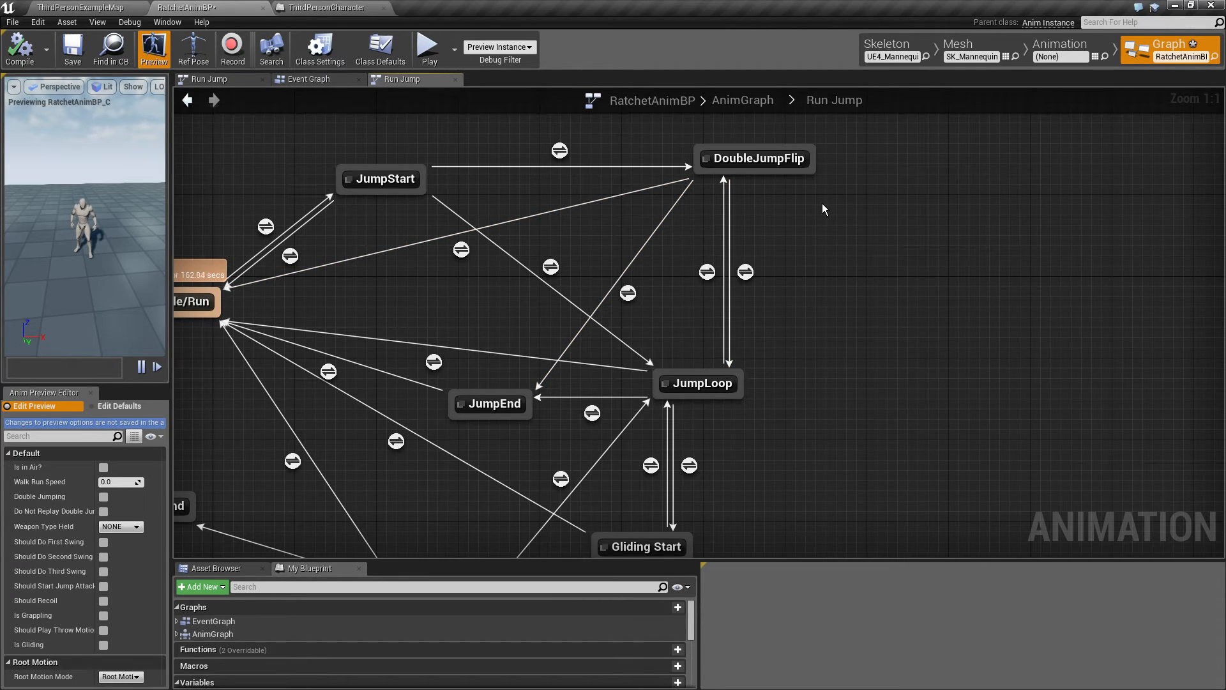
click(707, 272)
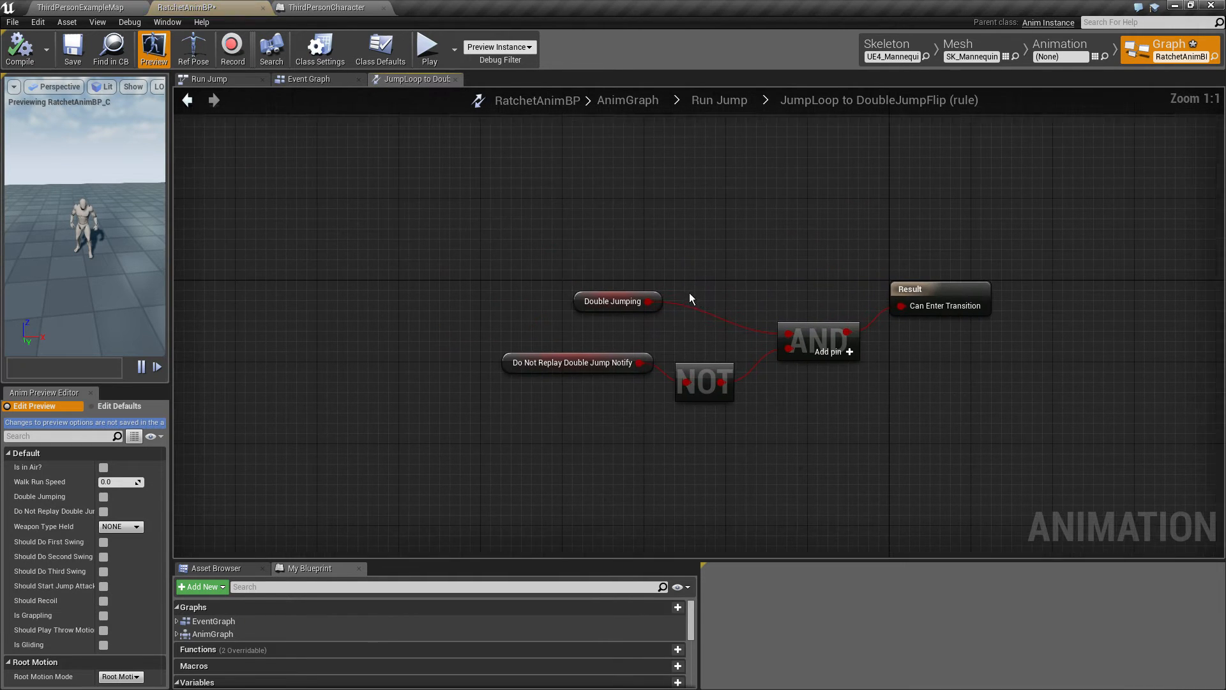
click(570, 374)
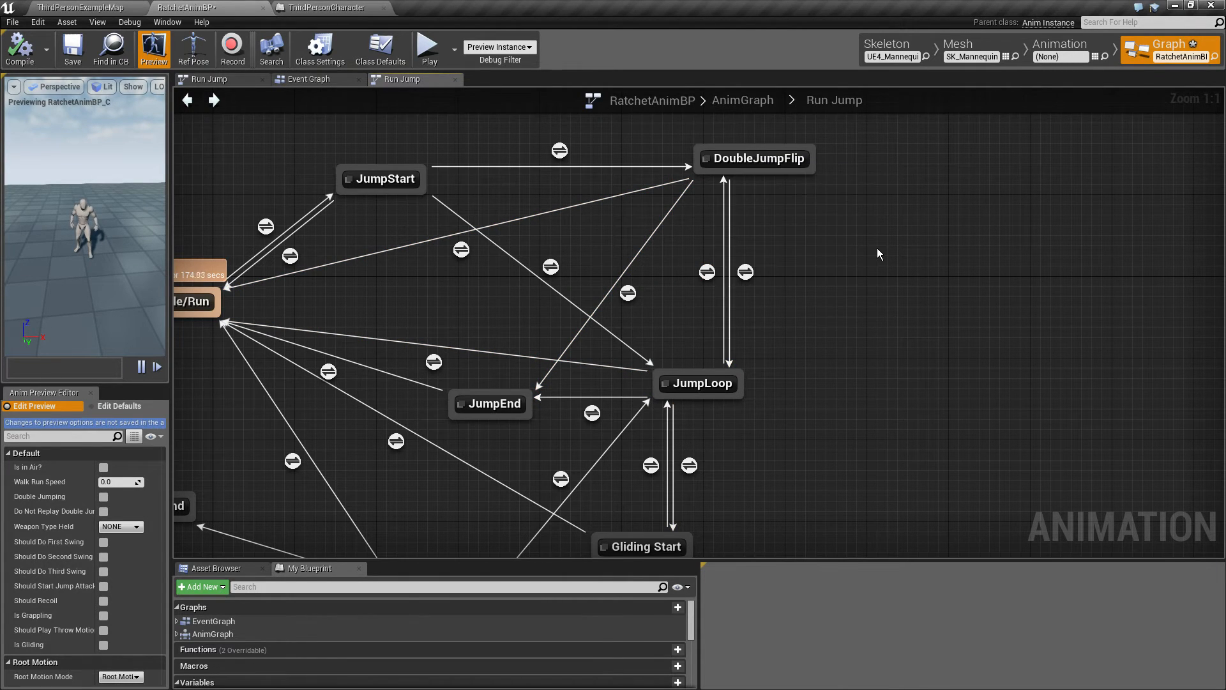
mouse_move(728, 152)
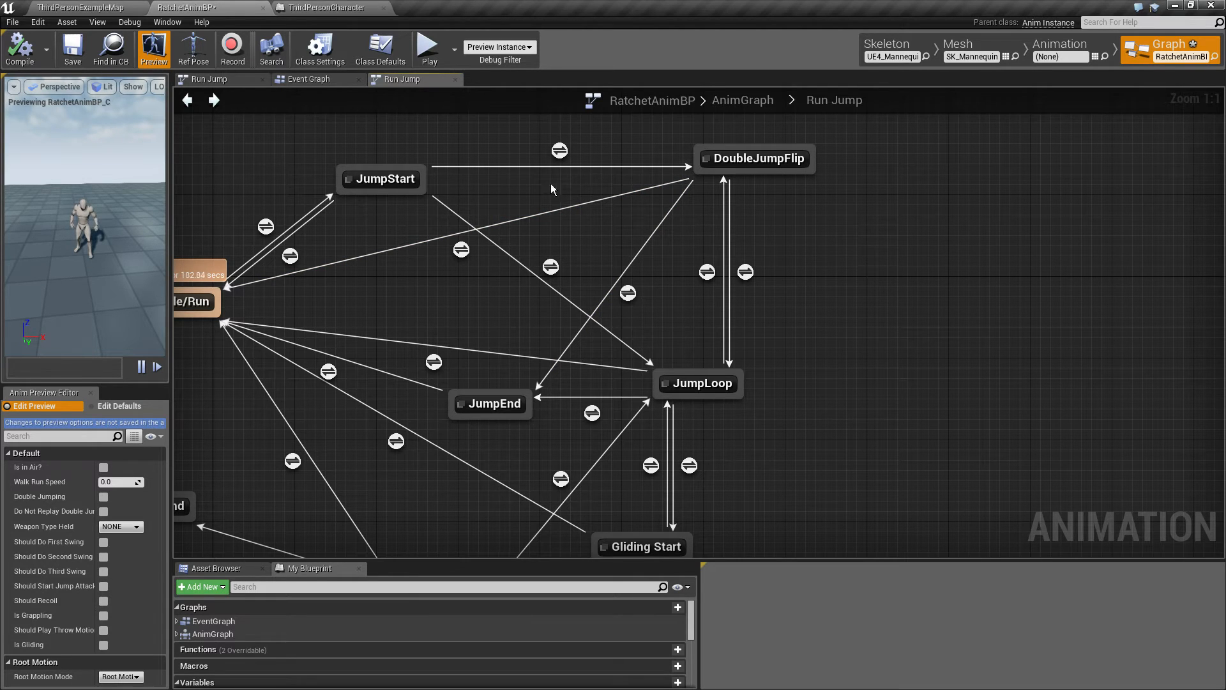
mouse_move(466, 171)
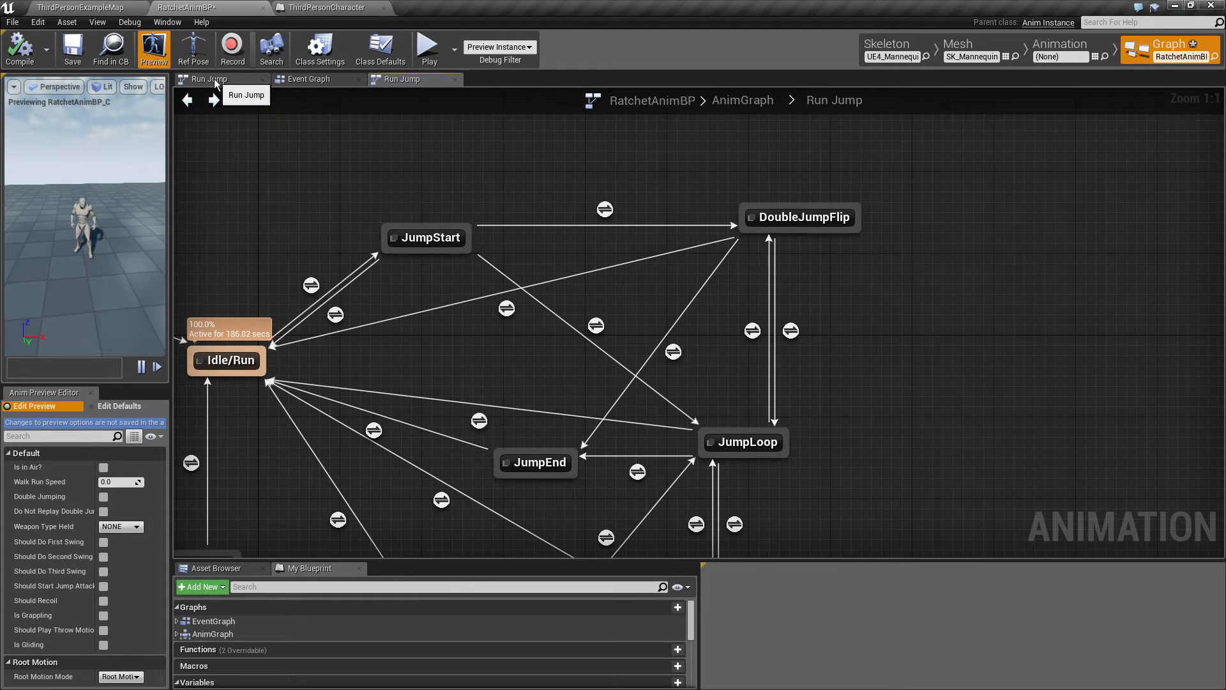
click(187, 100)
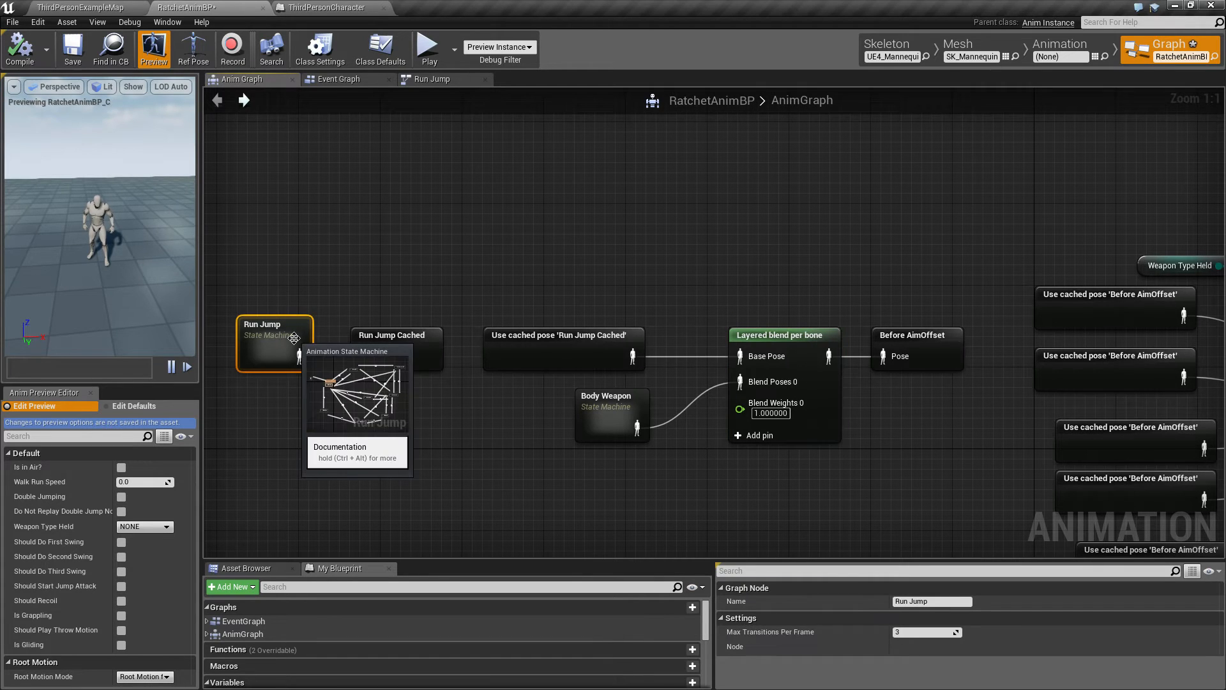
double_click(612, 414)
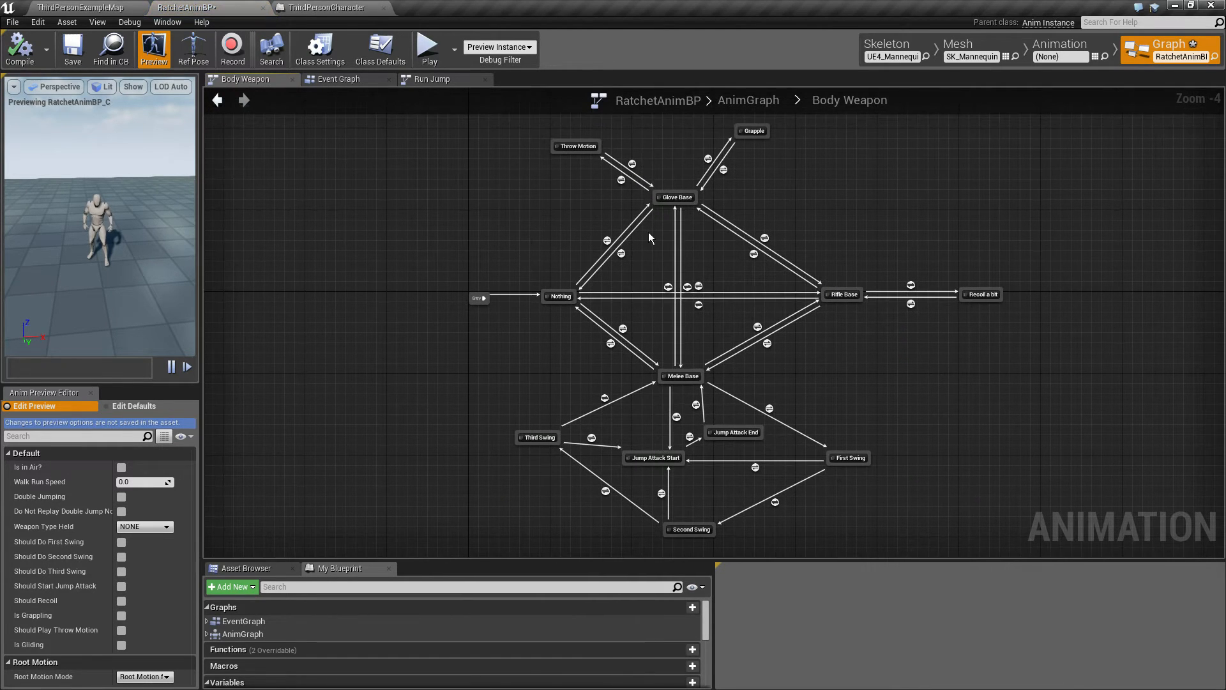
right_click(515, 358)
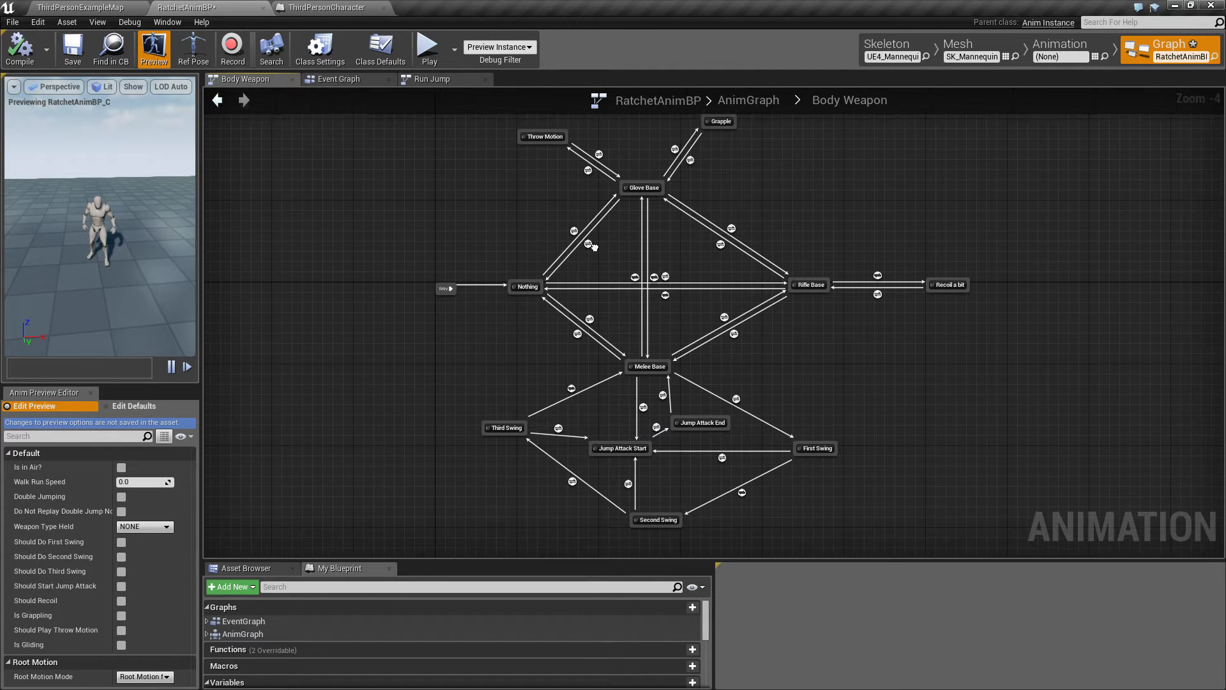
right_click(453, 282)
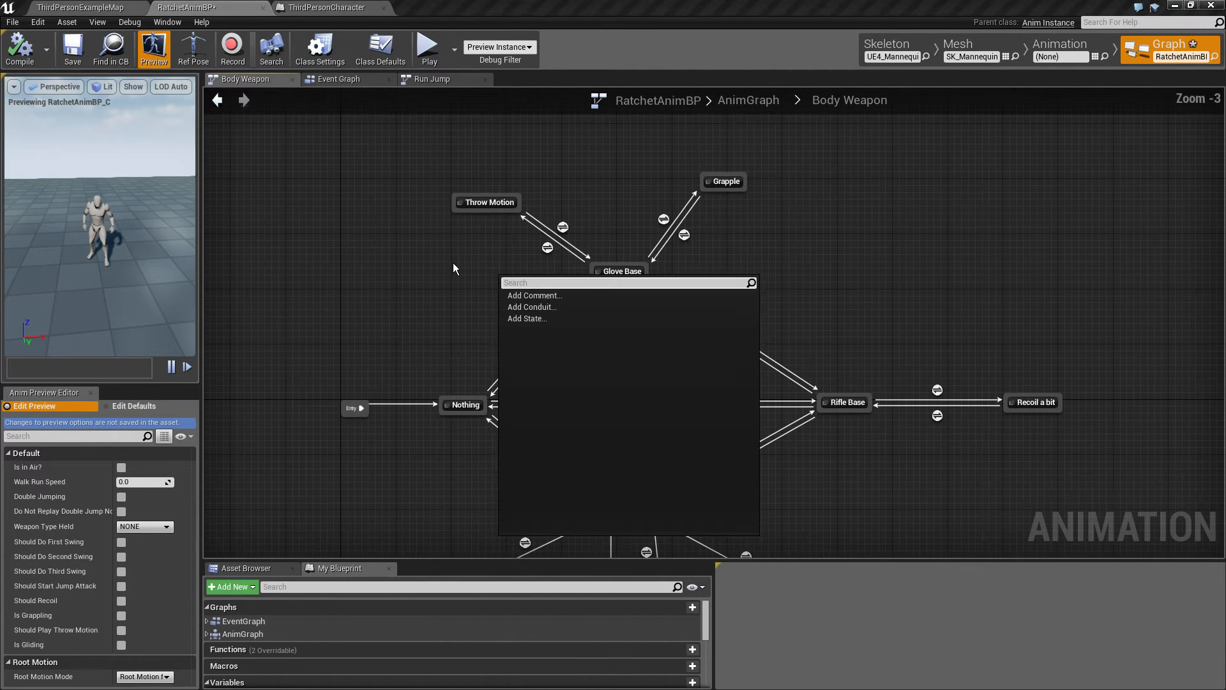
click(721, 180)
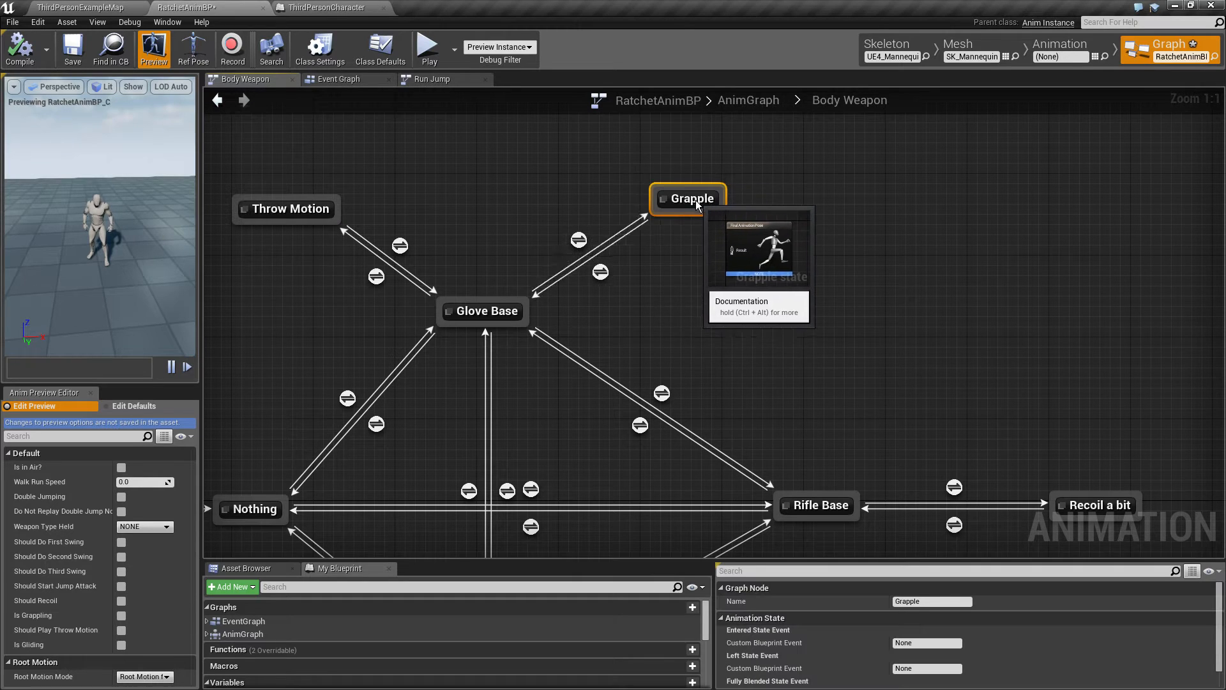
scroll(down, 3)
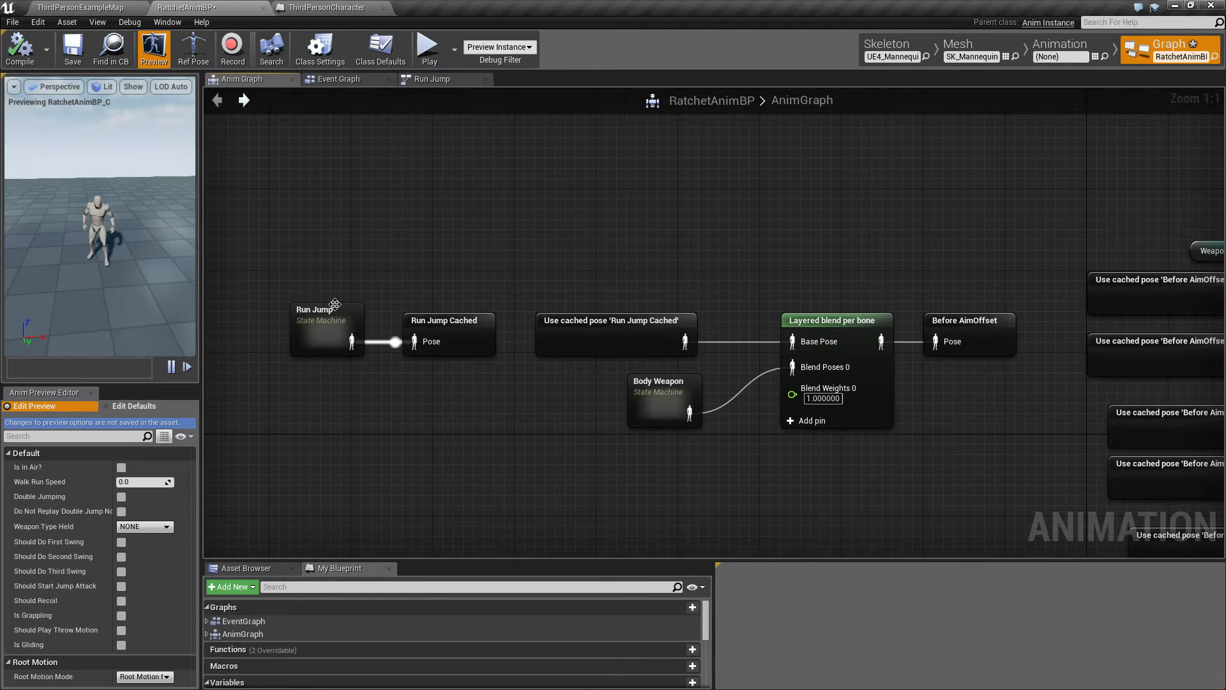
double_click(315, 329)
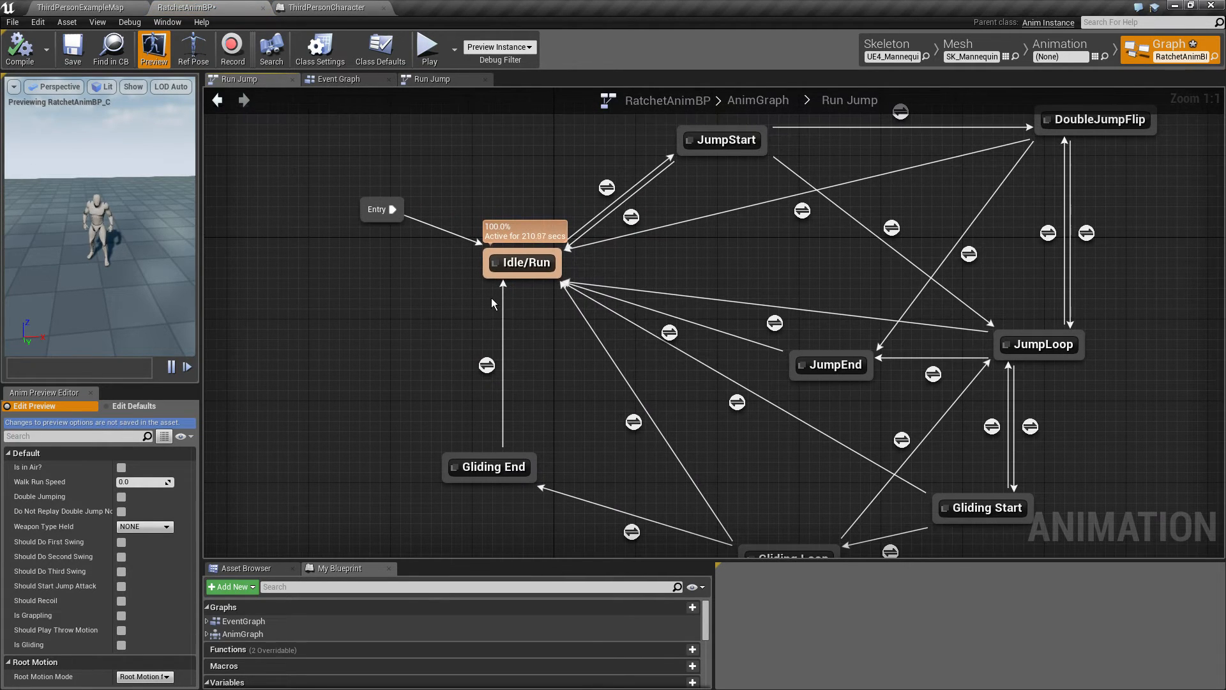
mouse_move(529, 262)
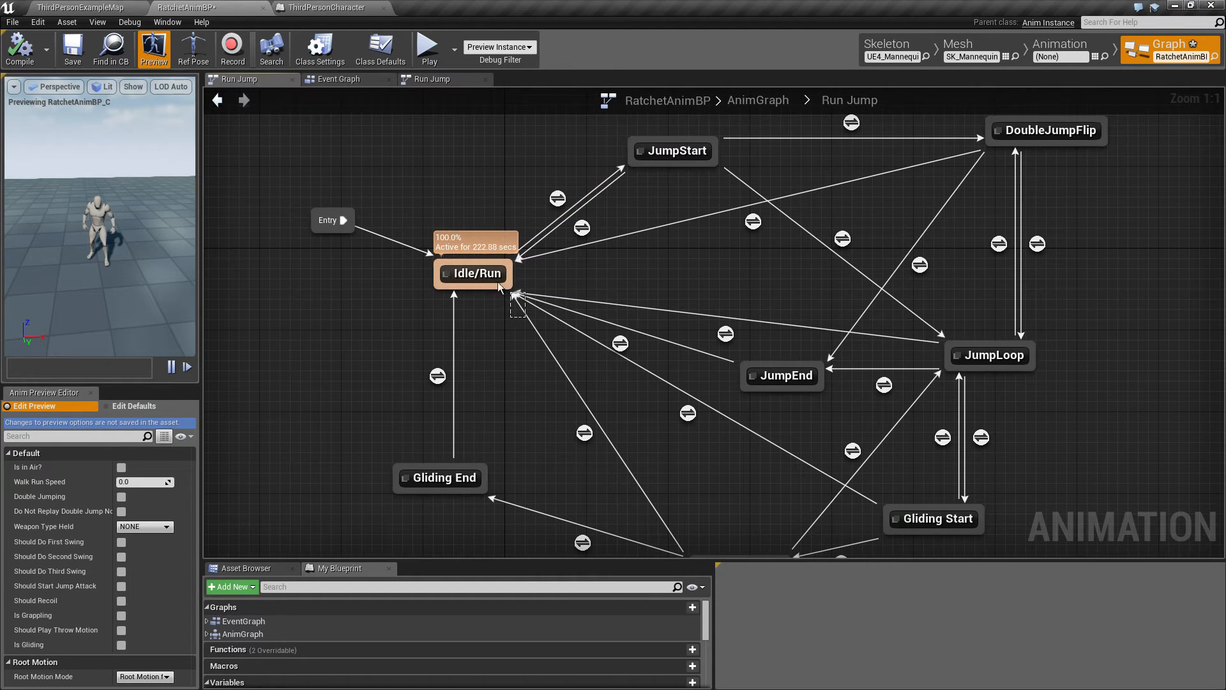
mouse_move(563, 319)
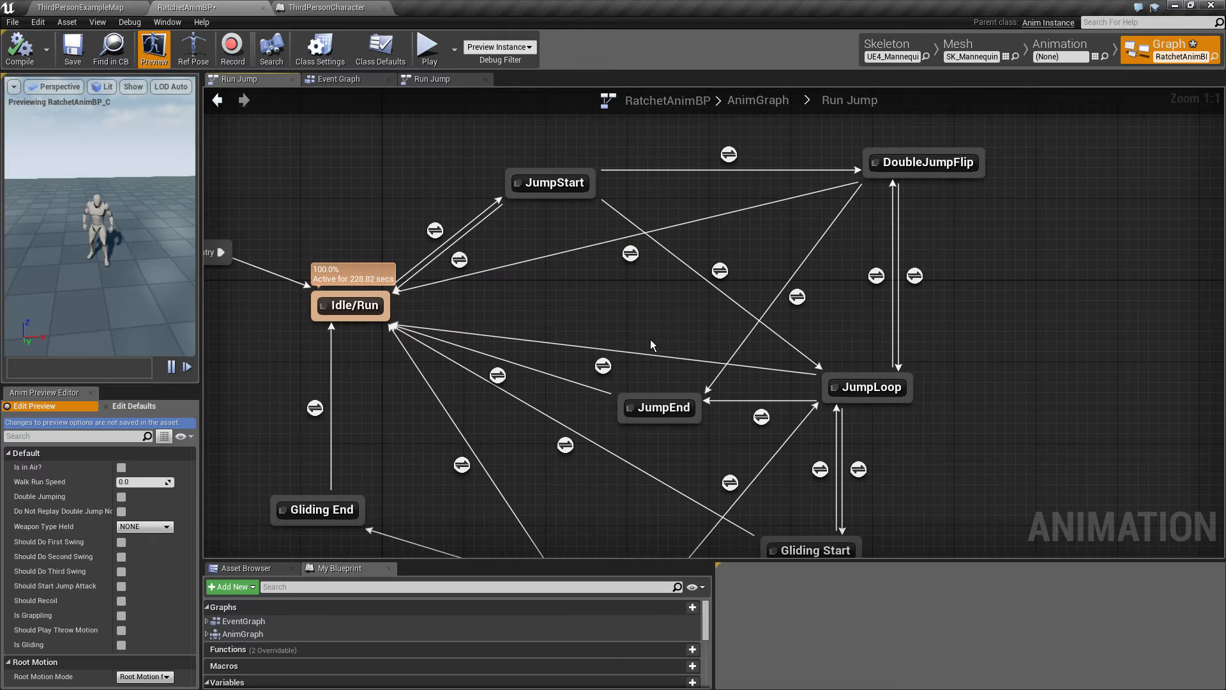
mouse_move(754, 293)
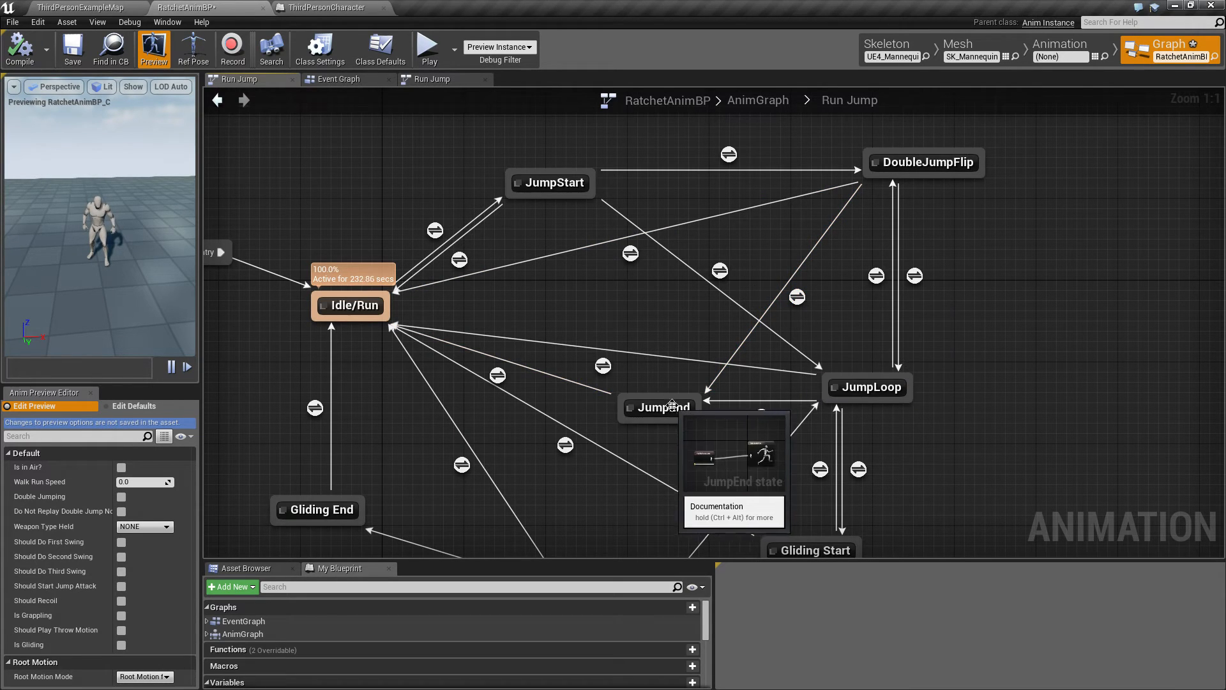
mouse_move(630, 253)
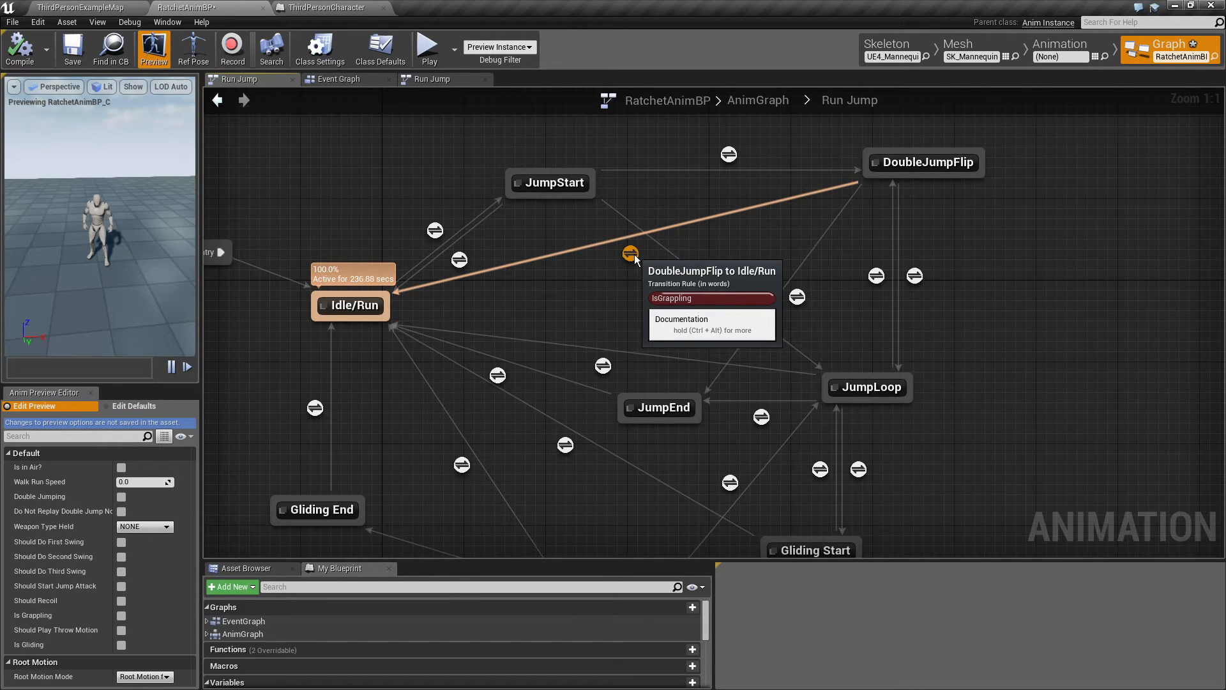
mouse_move(600, 366)
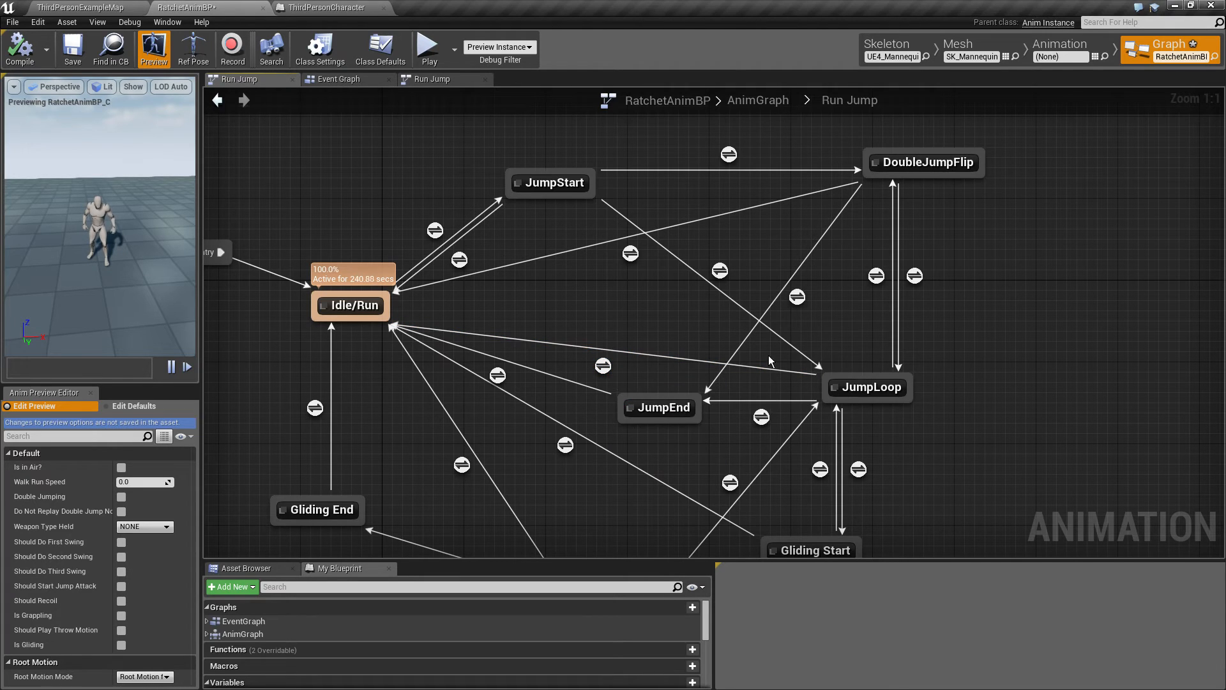
mouse_move(614, 184)
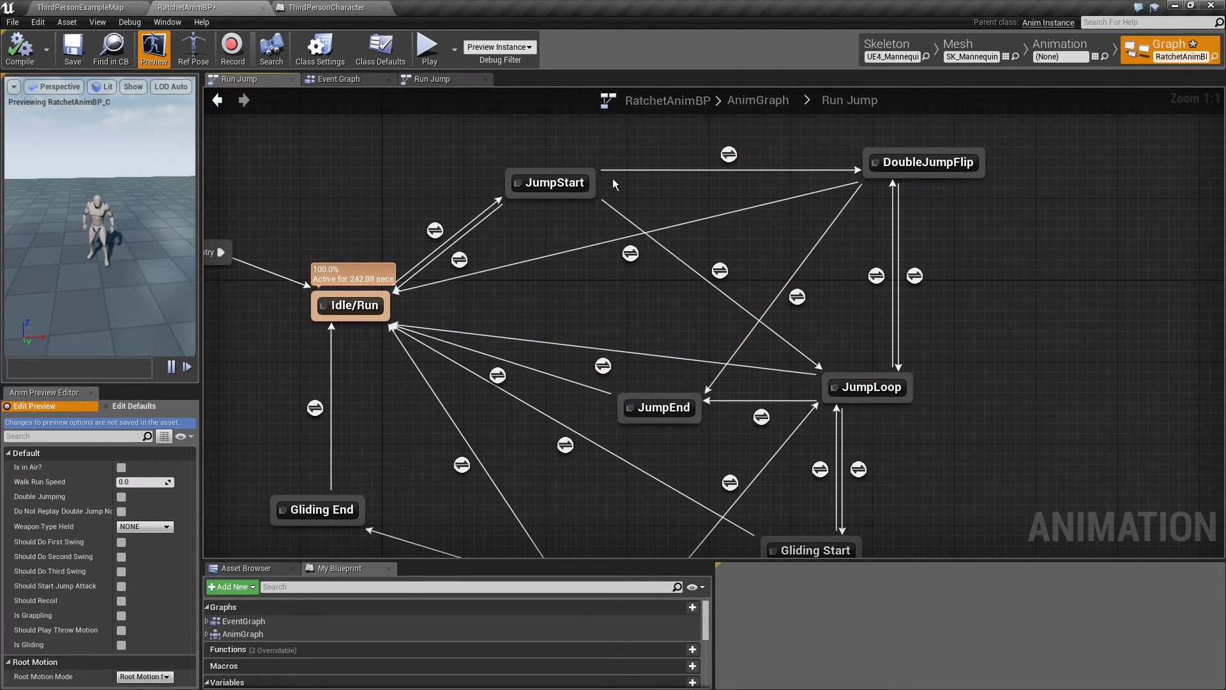
mouse_move(459, 259)
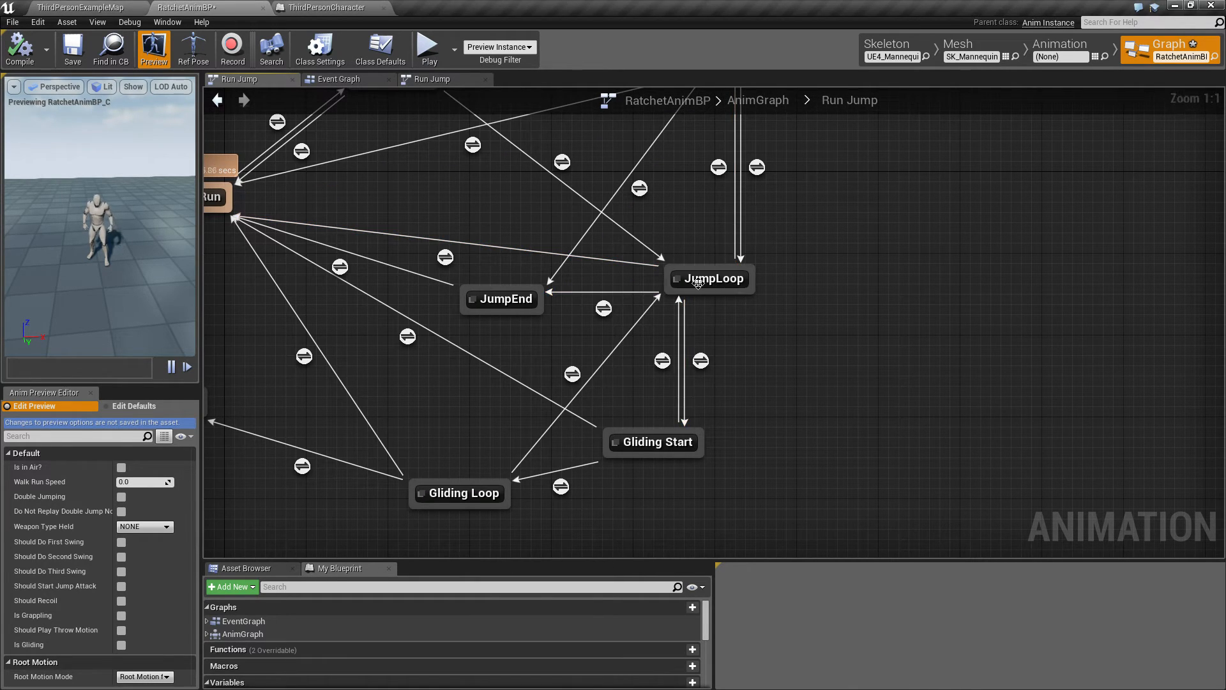
mouse_move(603, 308)
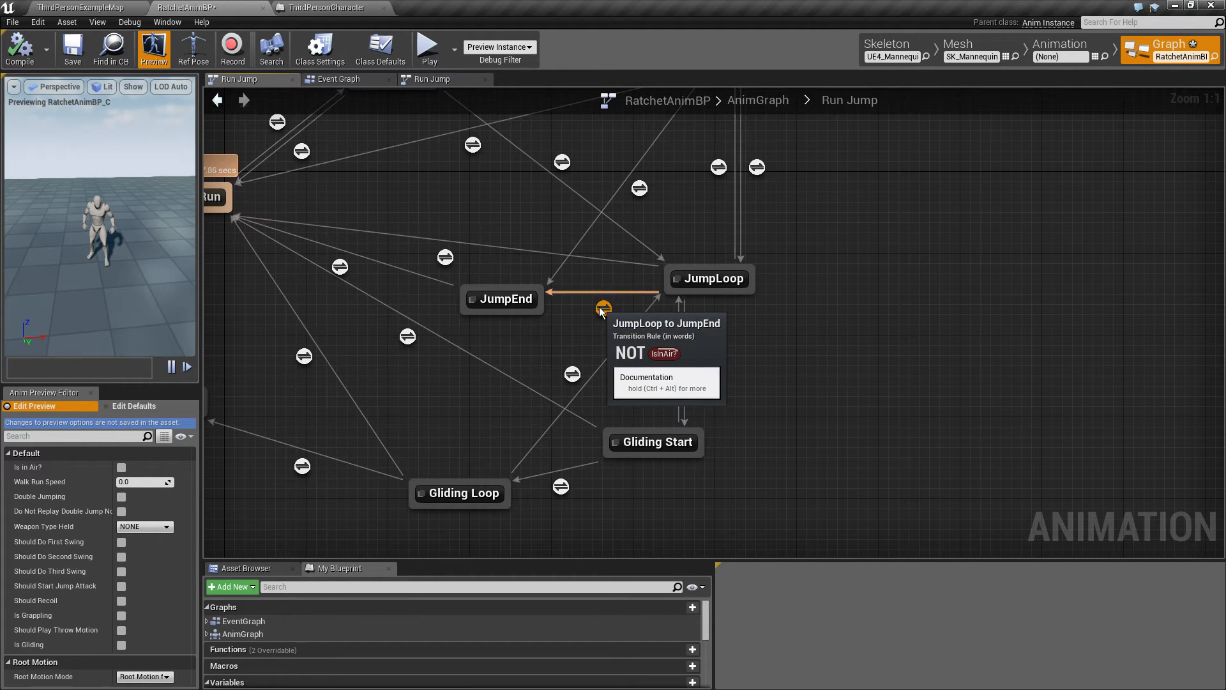
mouse_move(701, 360)
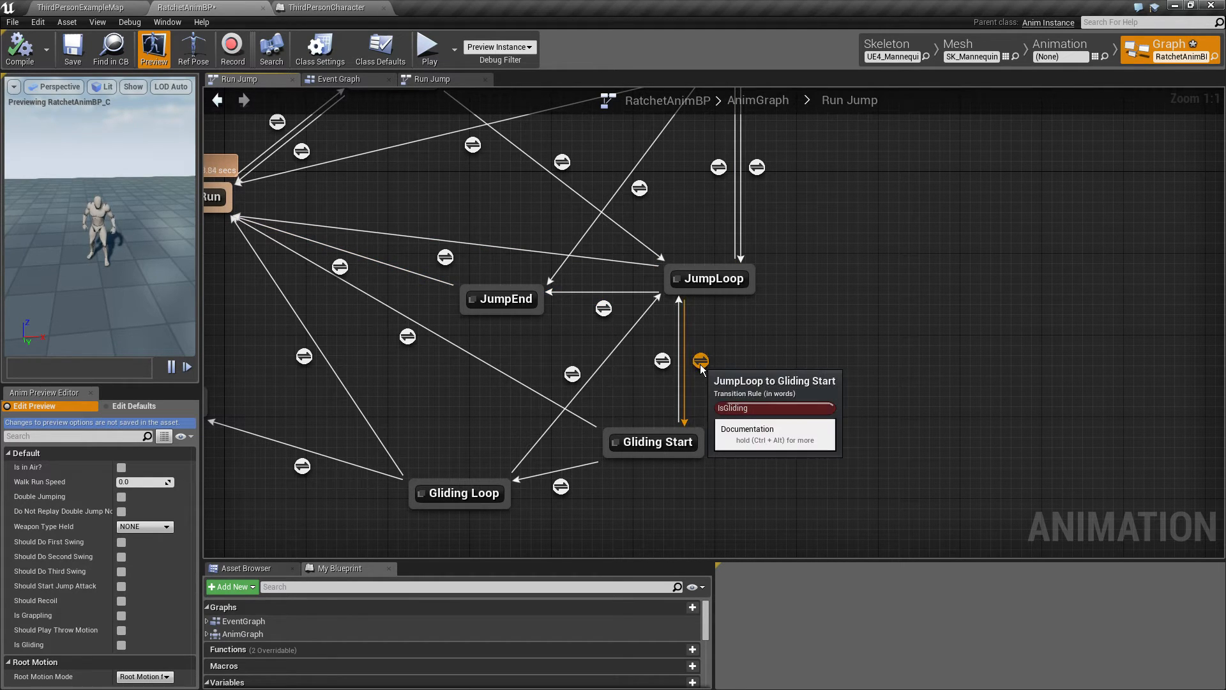
mouse_move(718, 370)
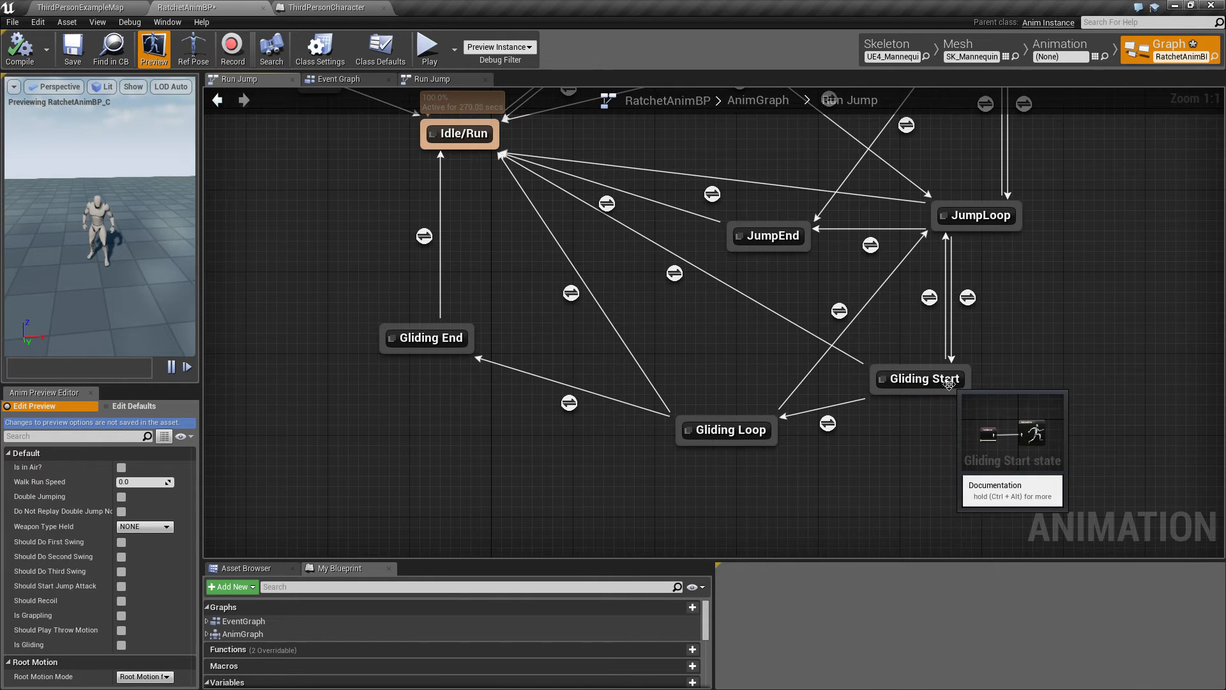
- Preview GlidingStart from the map's Content Browser, then return to the Run Jump state graph
click(921, 379)
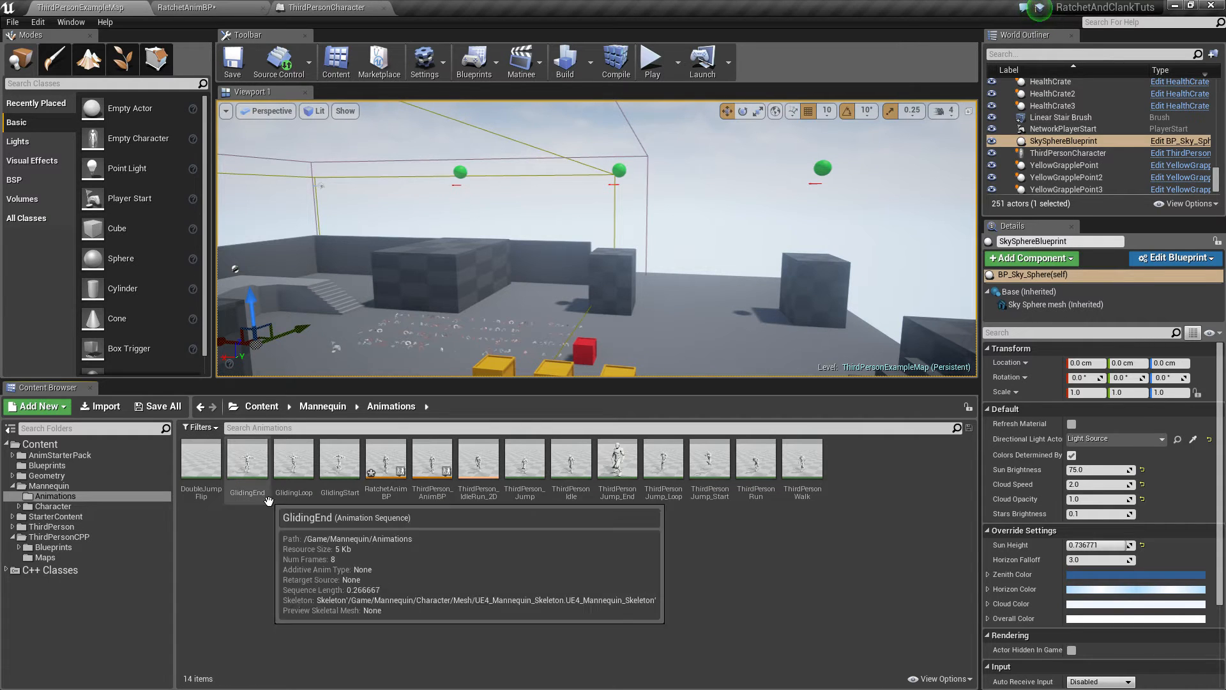
double_click(338, 458)
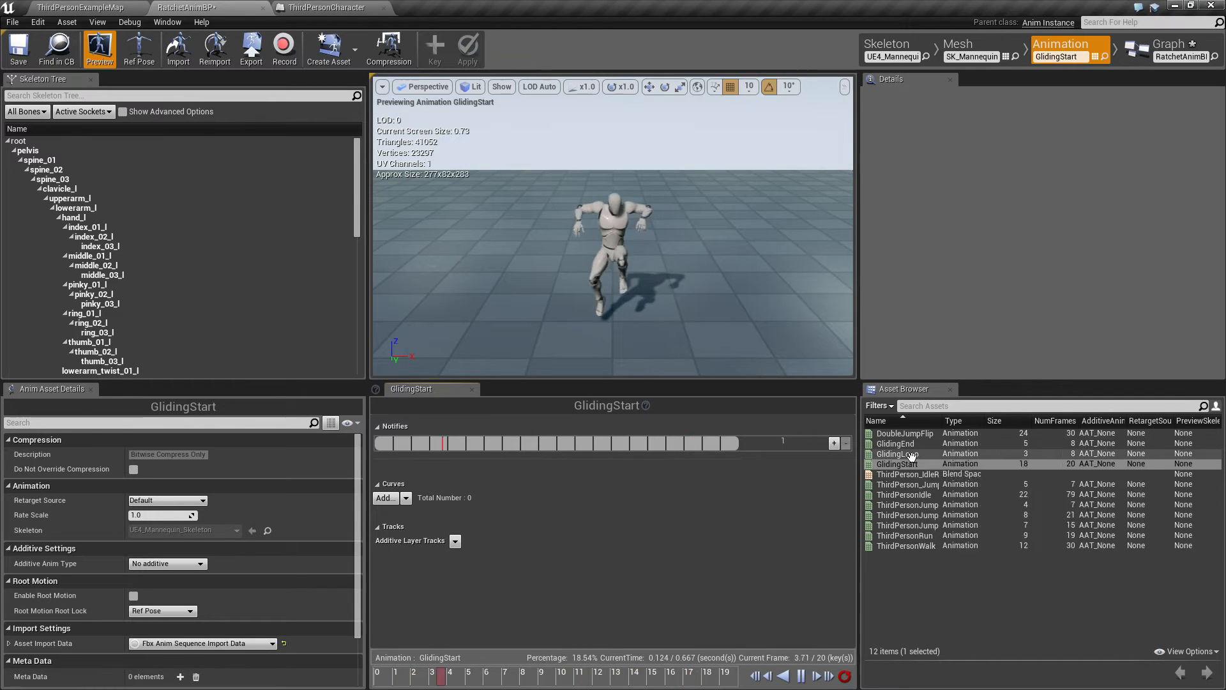
double_click(898, 454)
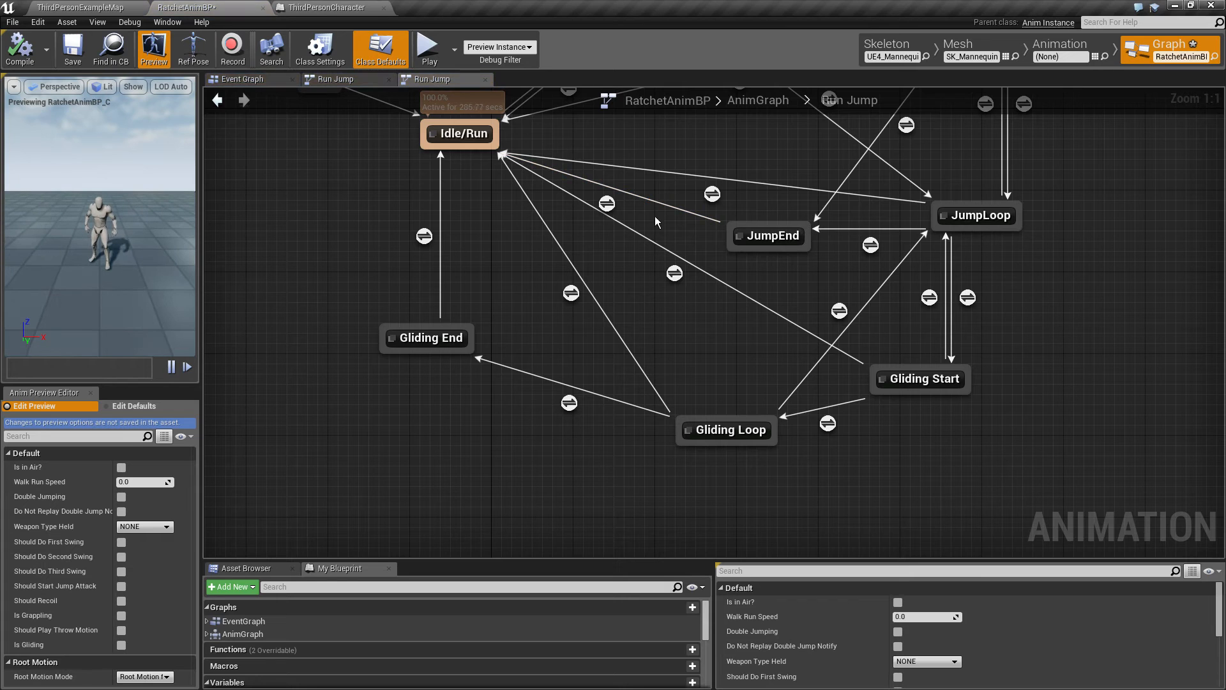
mouse_move(721, 379)
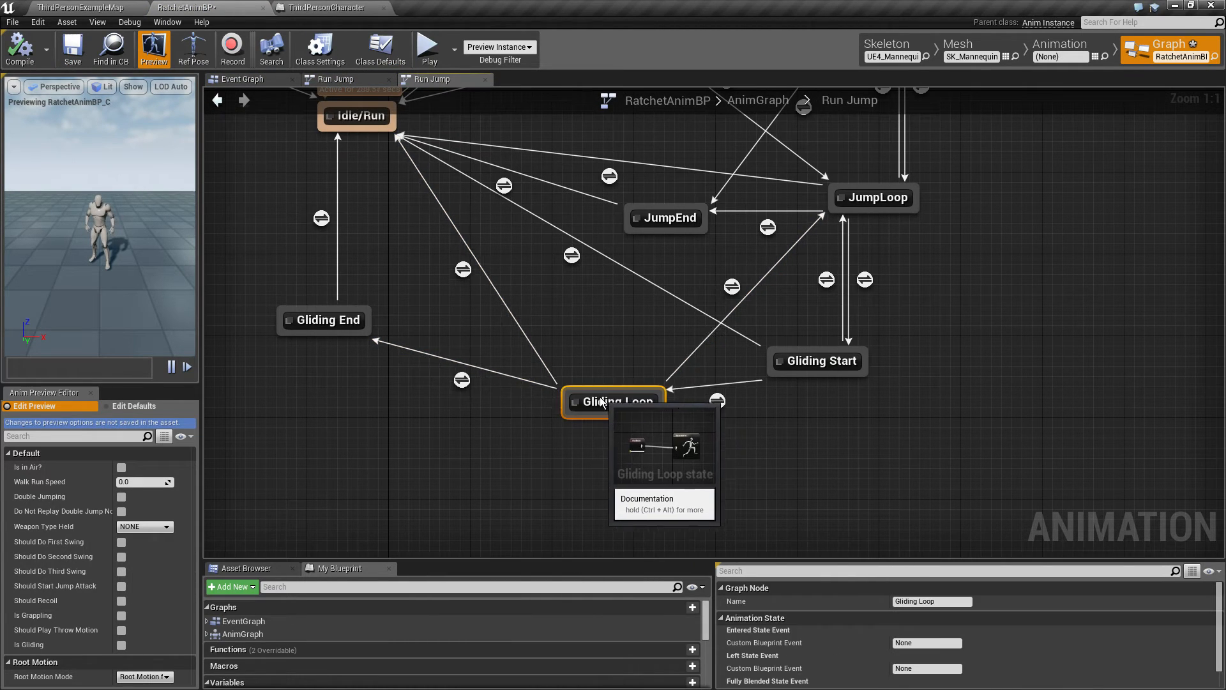
mouse_move(357, 342)
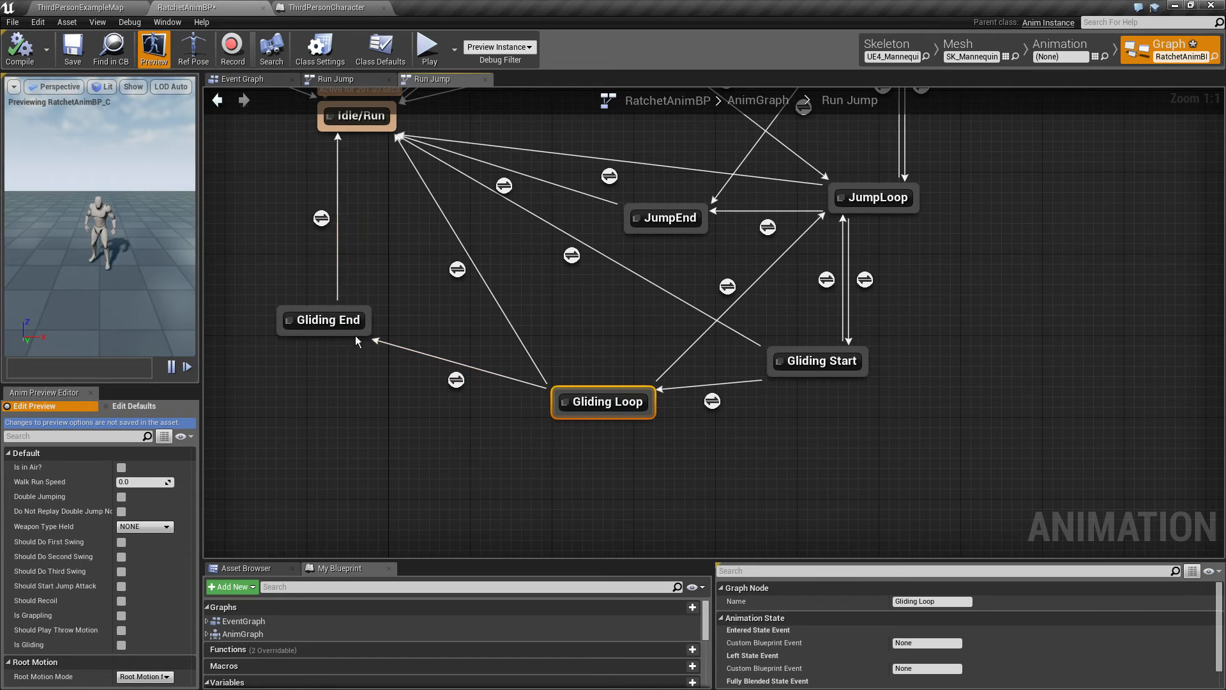
mouse_move(331, 321)
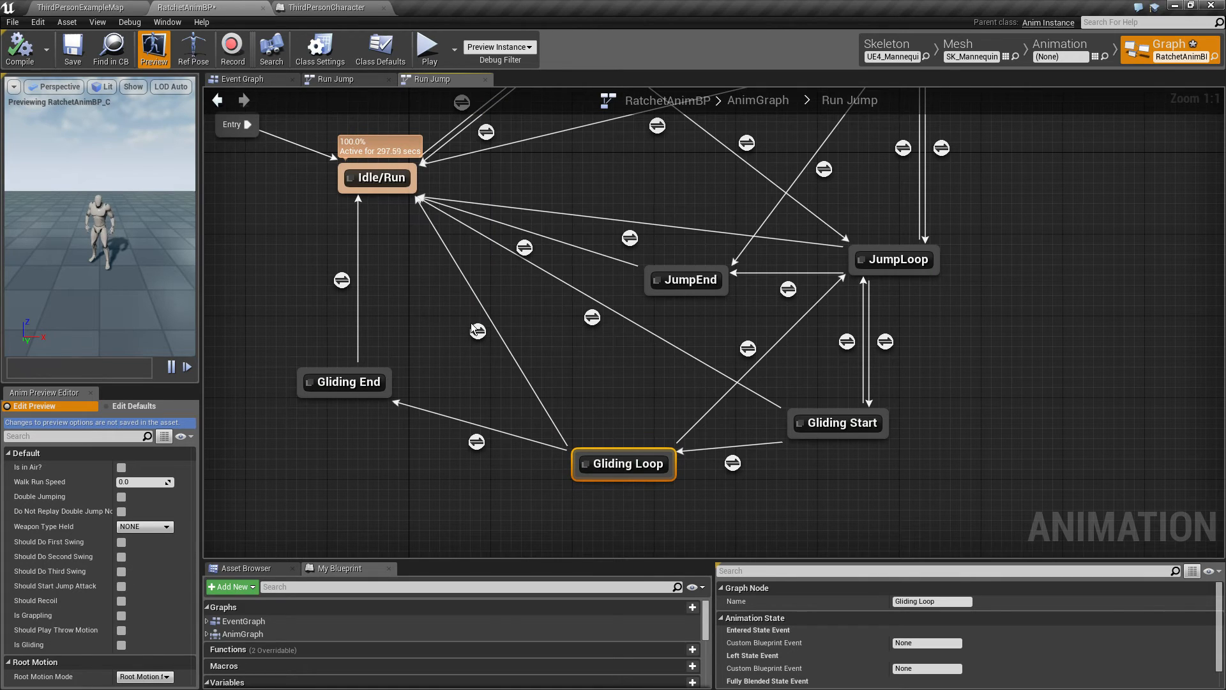
mouse_move(560, 342)
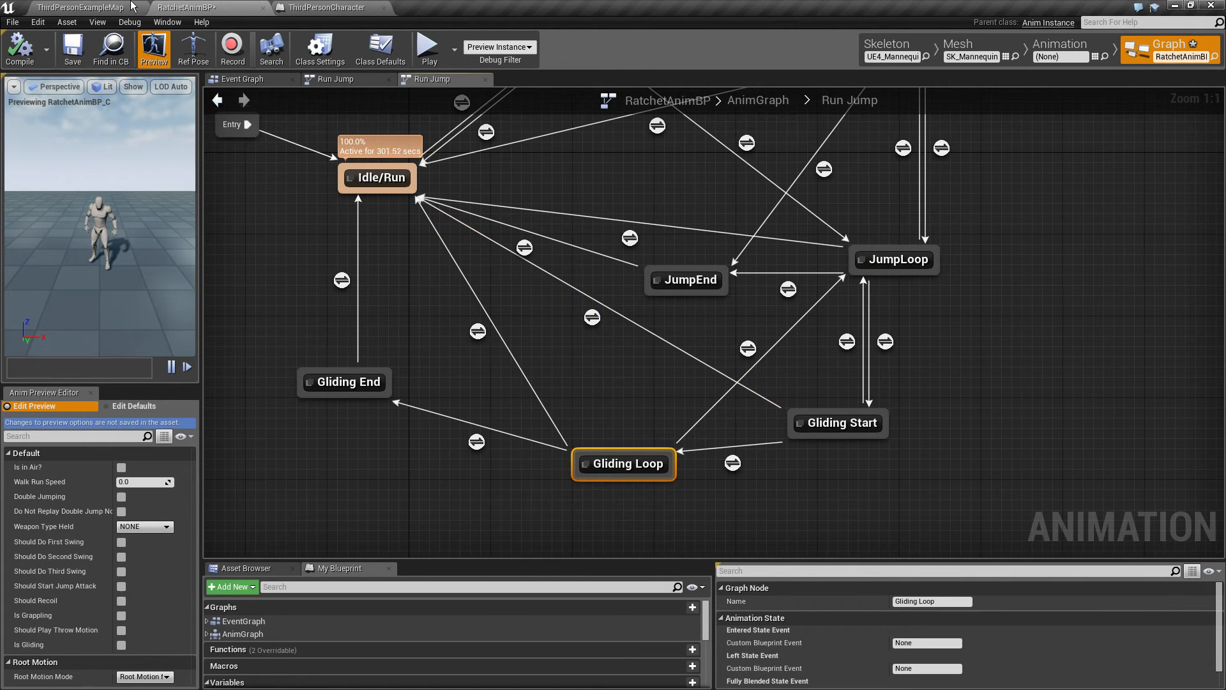
- Check the running ThirdPersonExampleMap session, then return to the character blueprint
click(81, 7)
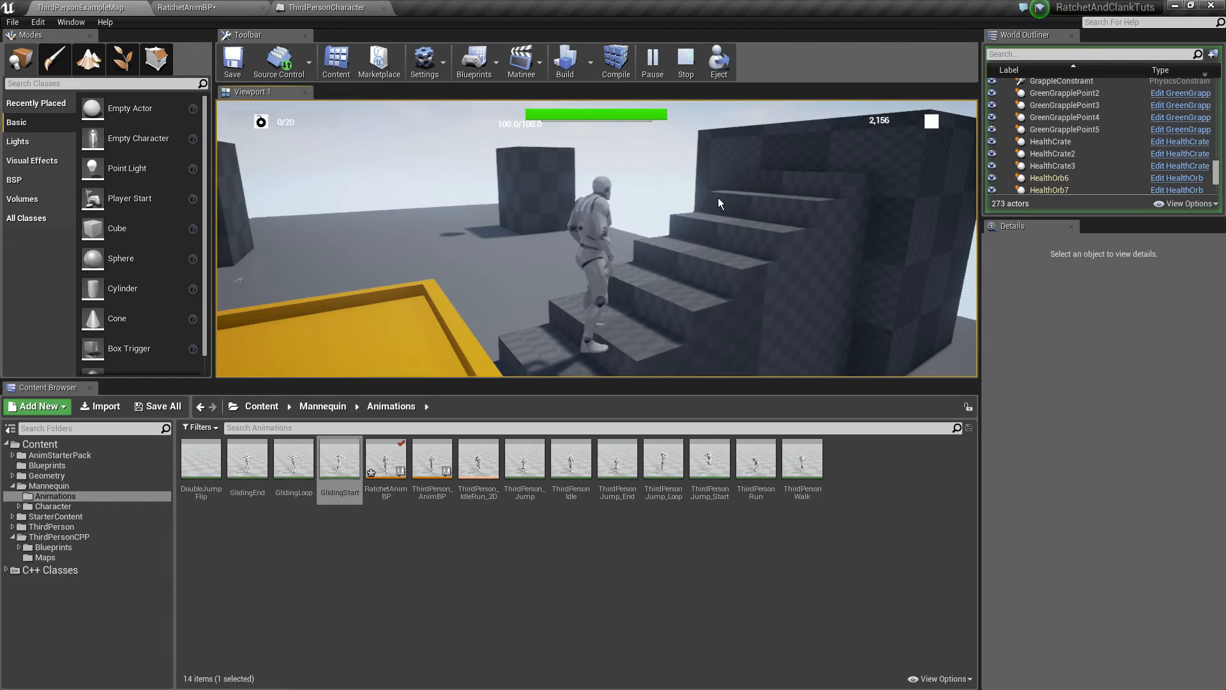
click(188, 7)
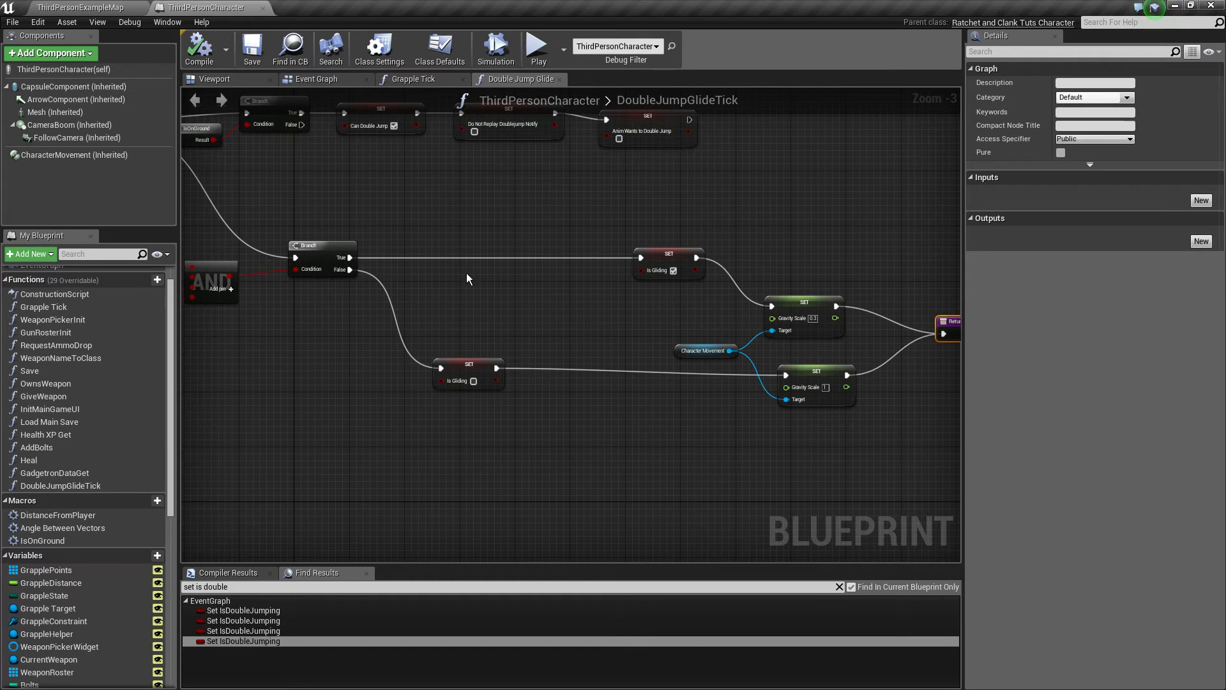
- Zoom out of DoubleJumpGlideTick and go to the character's Event Graph
scroll(down, 3)
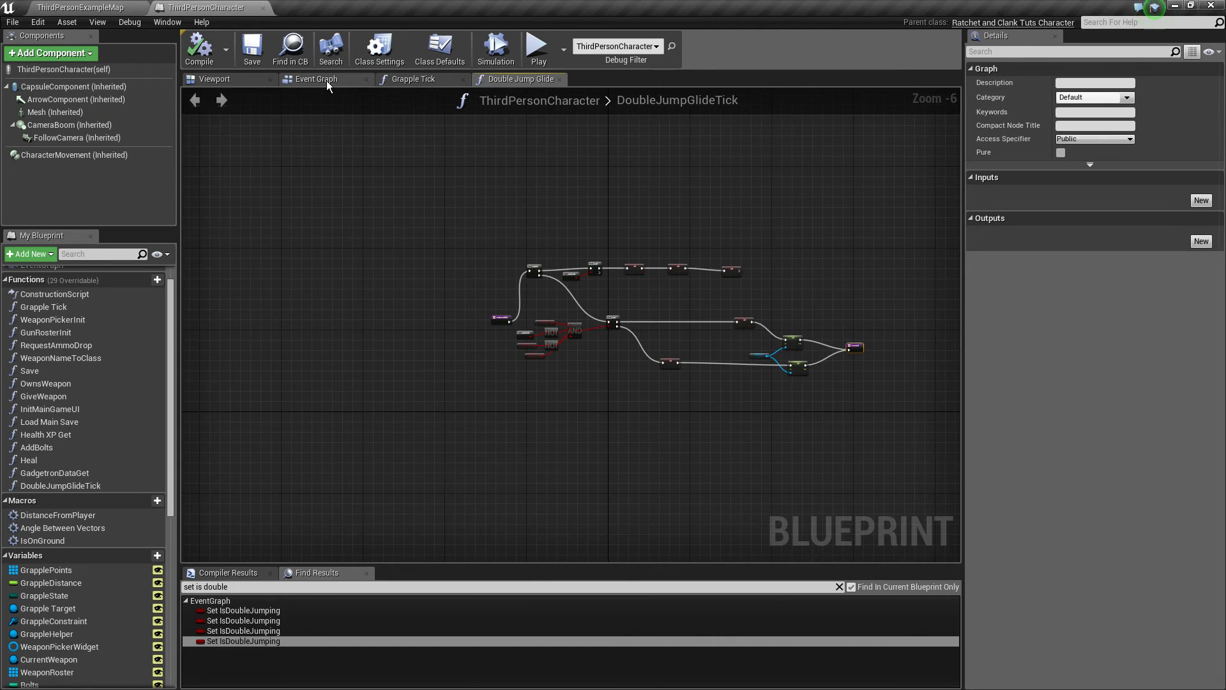
click(316, 78)
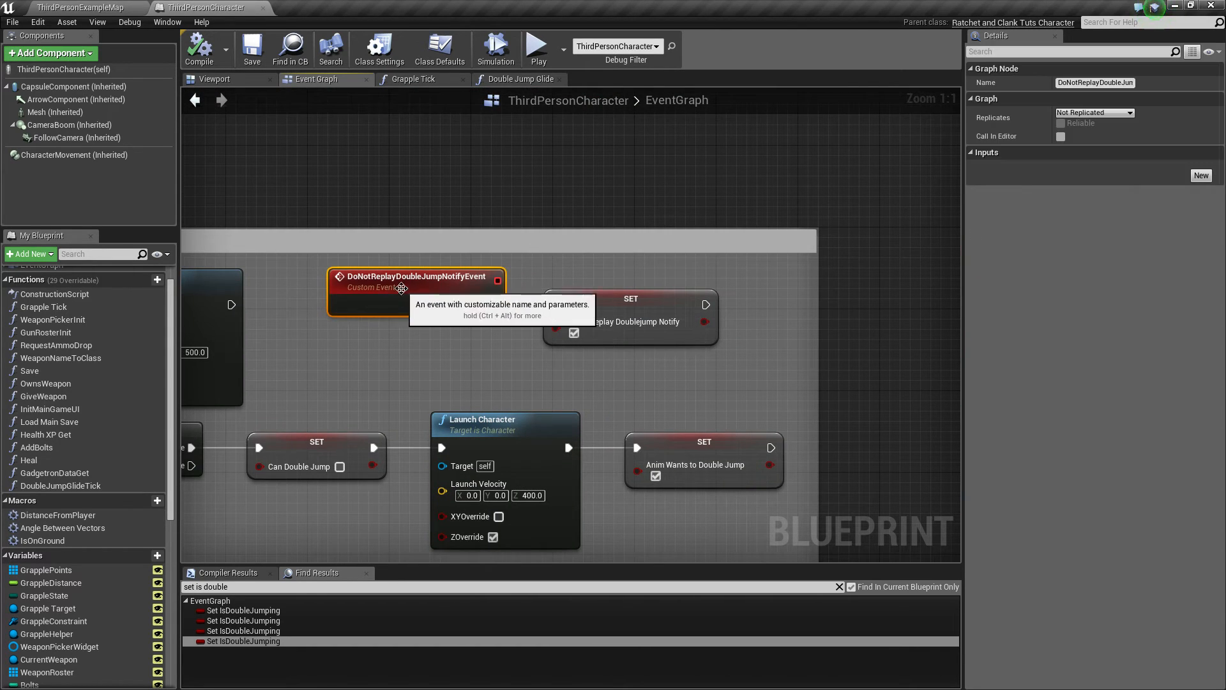
click(630, 317)
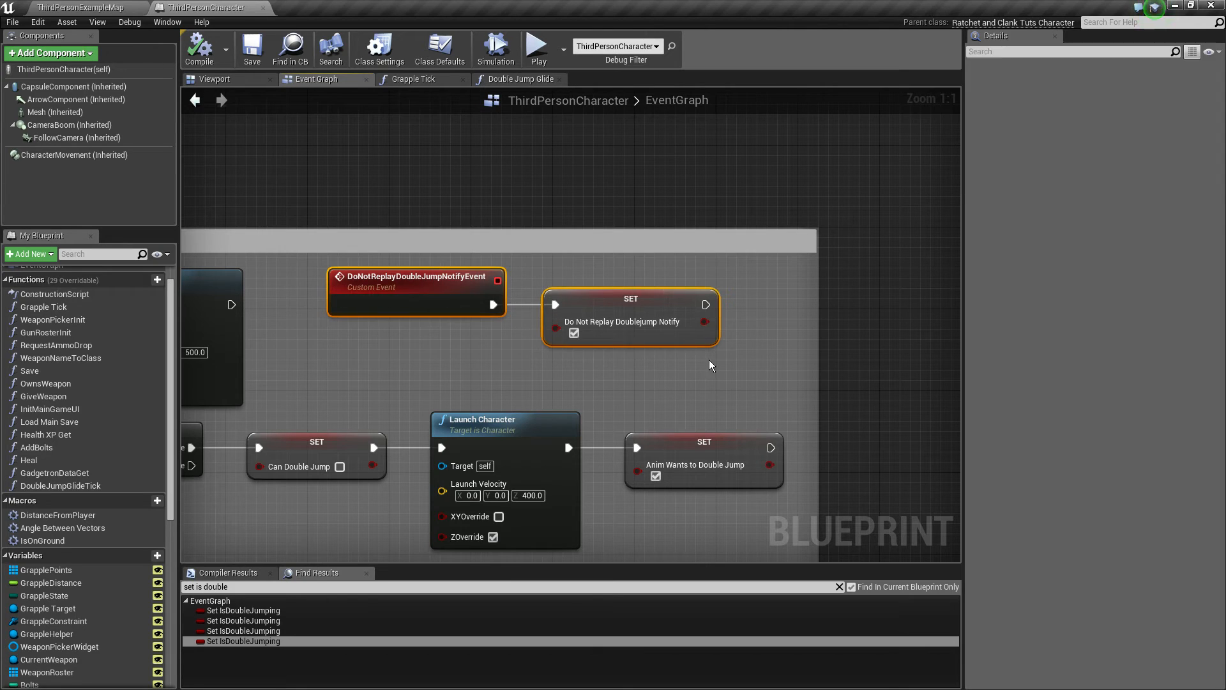
scroll(down, 3)
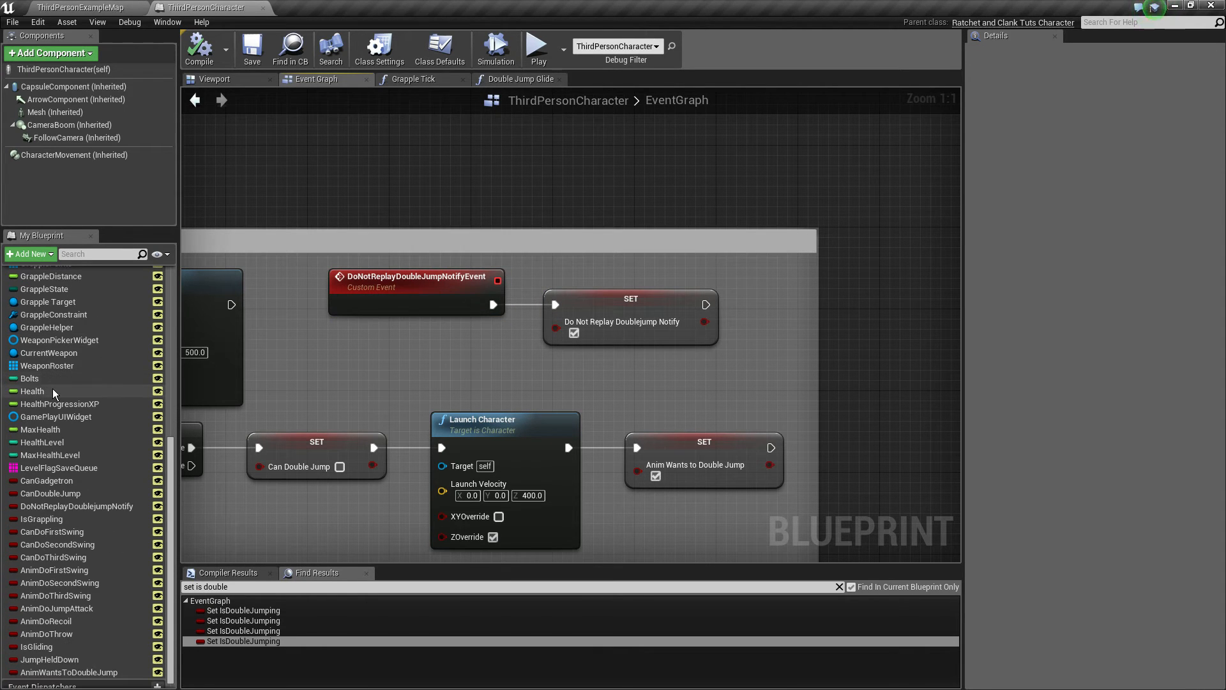
mouse_move(74, 474)
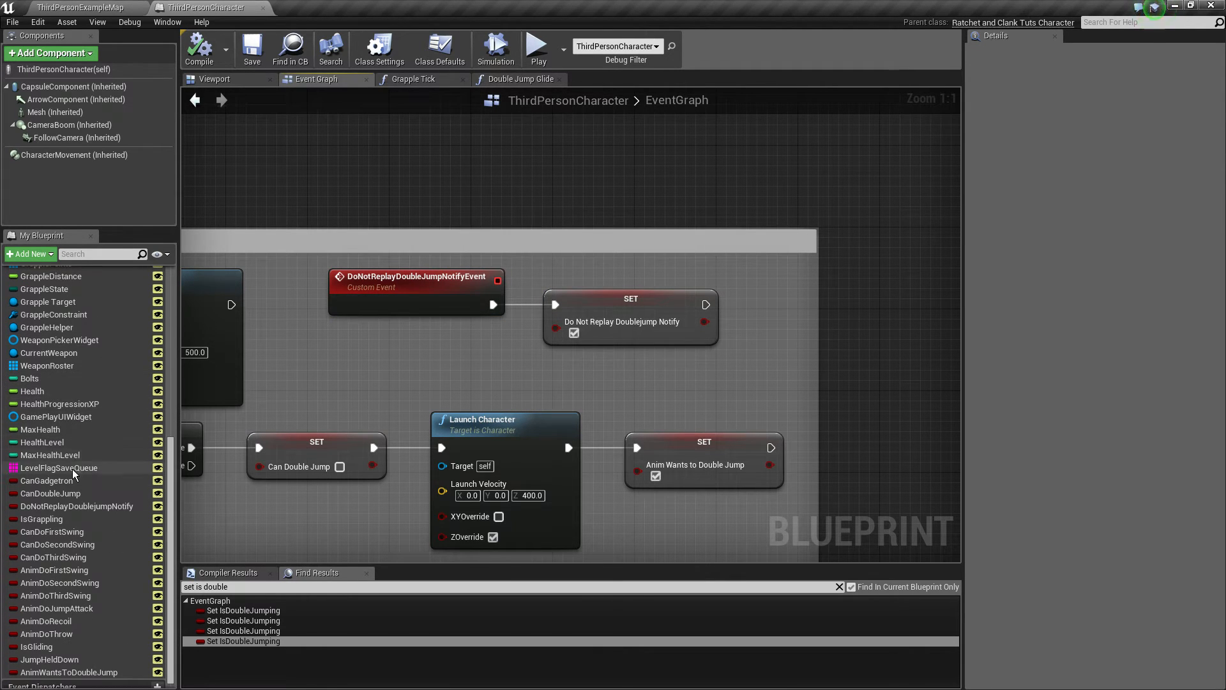
mouse_move(47, 620)
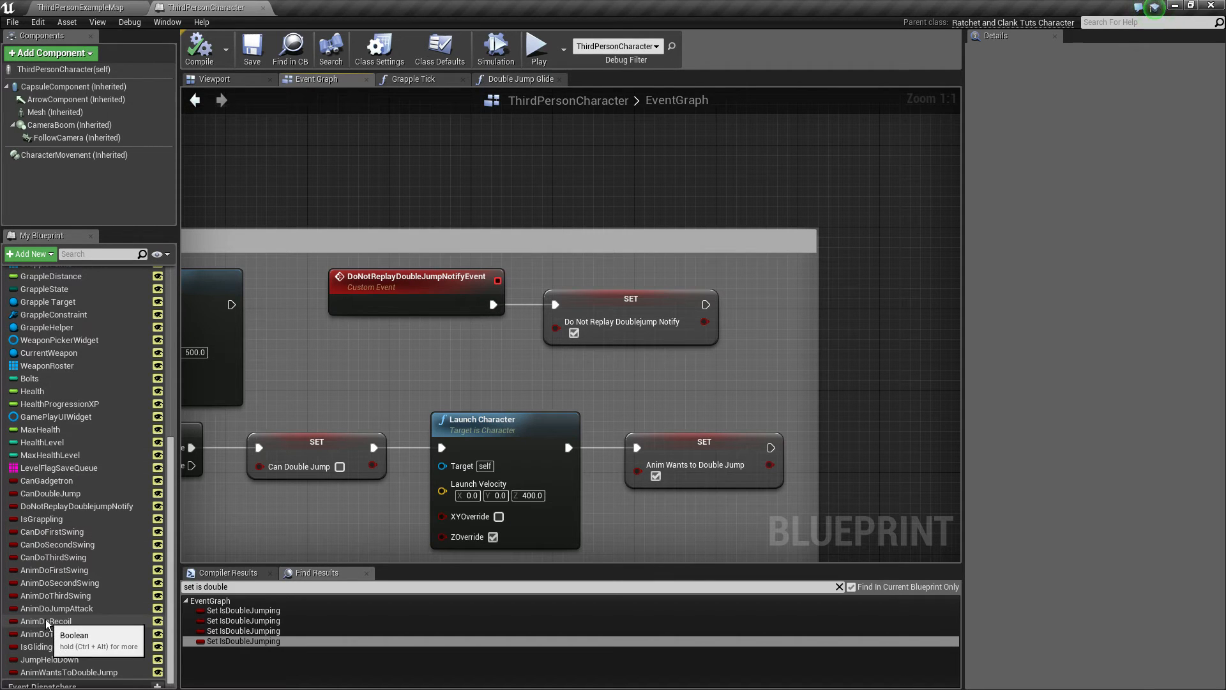
mouse_move(128, 537)
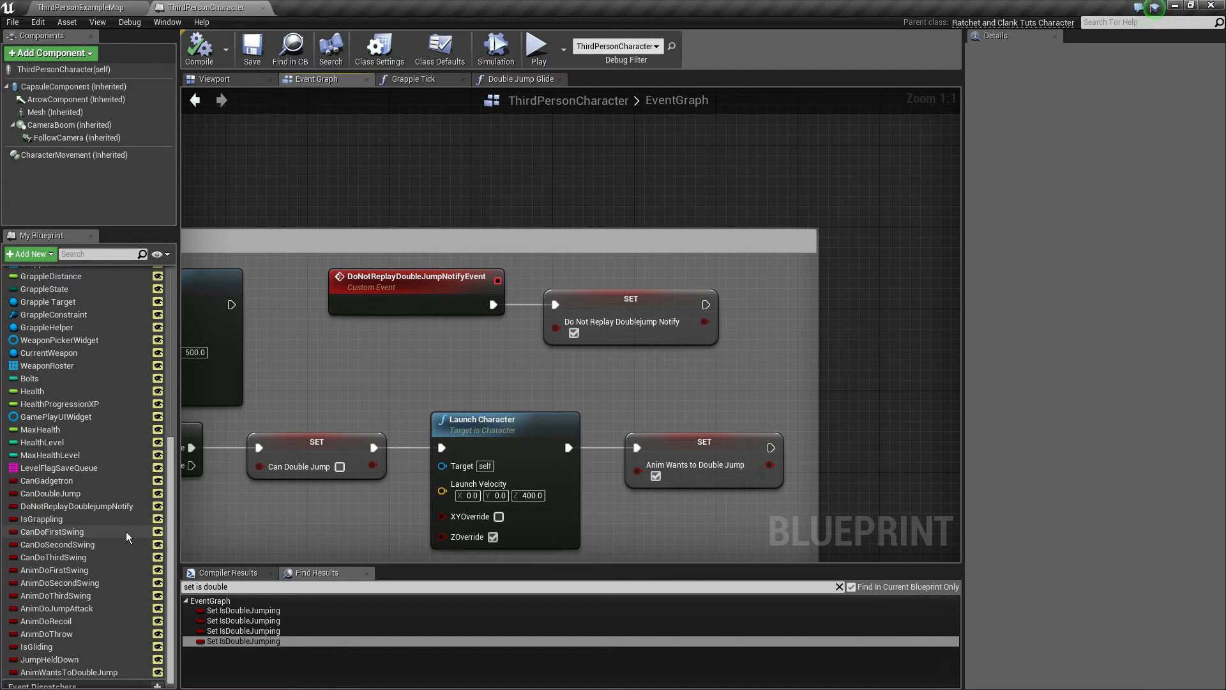
mouse_move(105, 595)
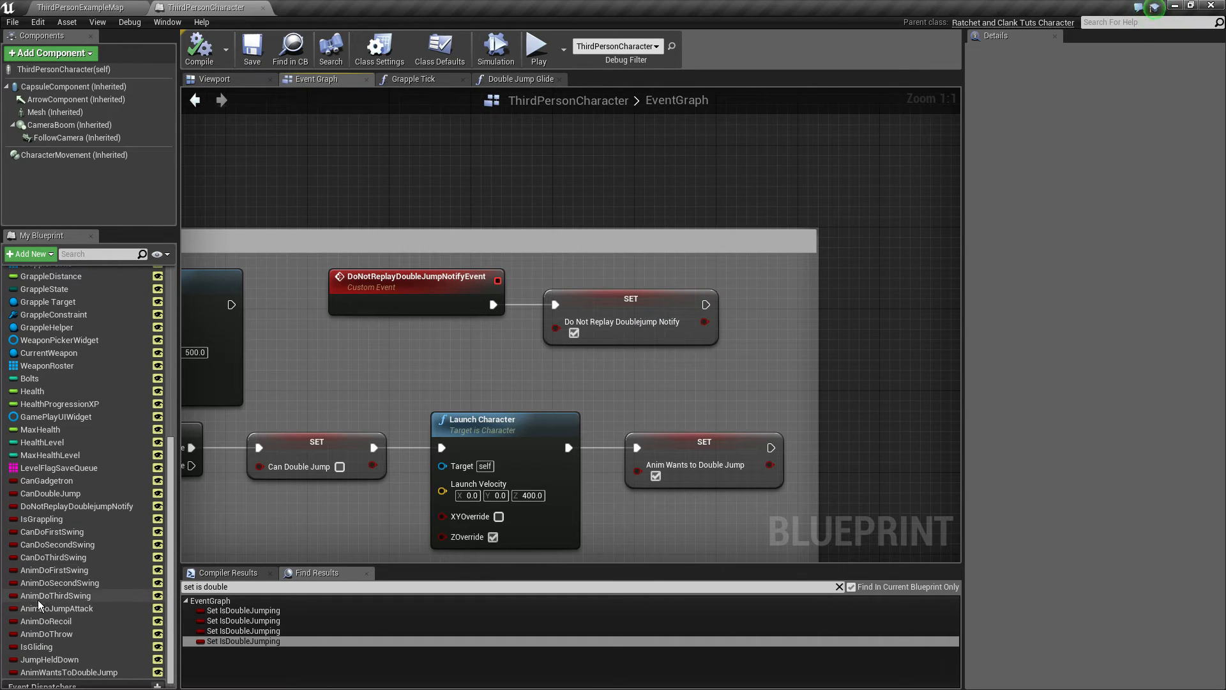
mouse_move(47, 634)
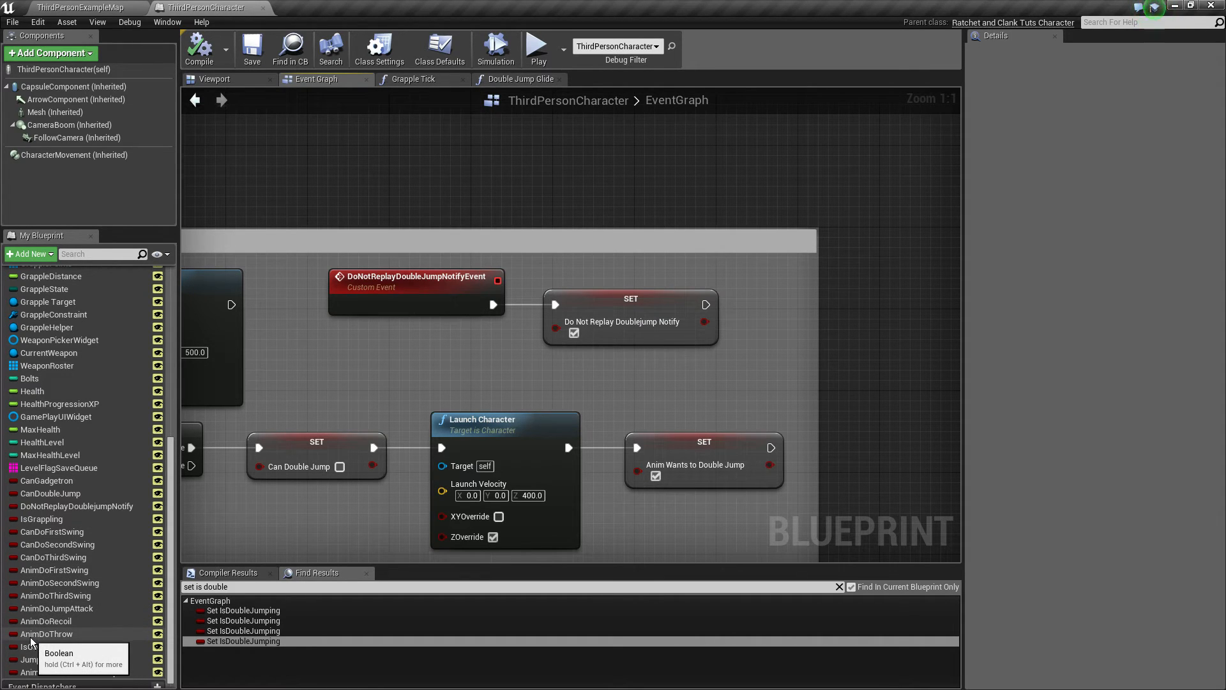
mouse_move(244, 543)
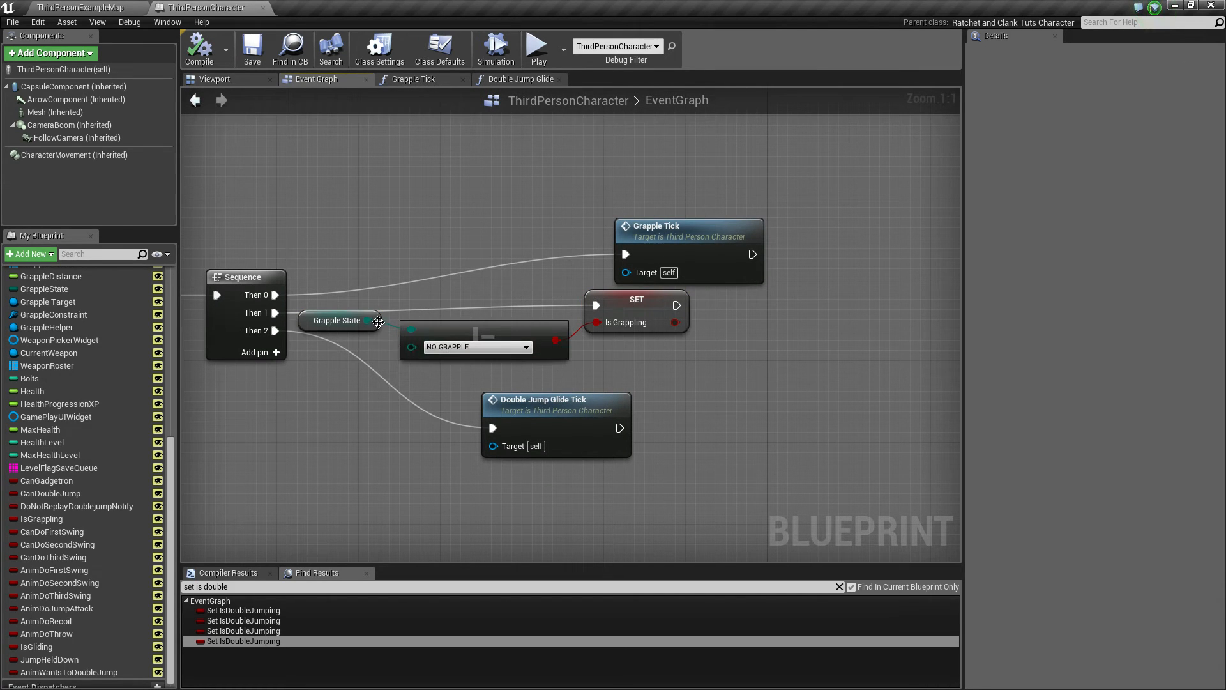
- Move the Is Grappling SET node to reveal the NOT node
click(338, 320)
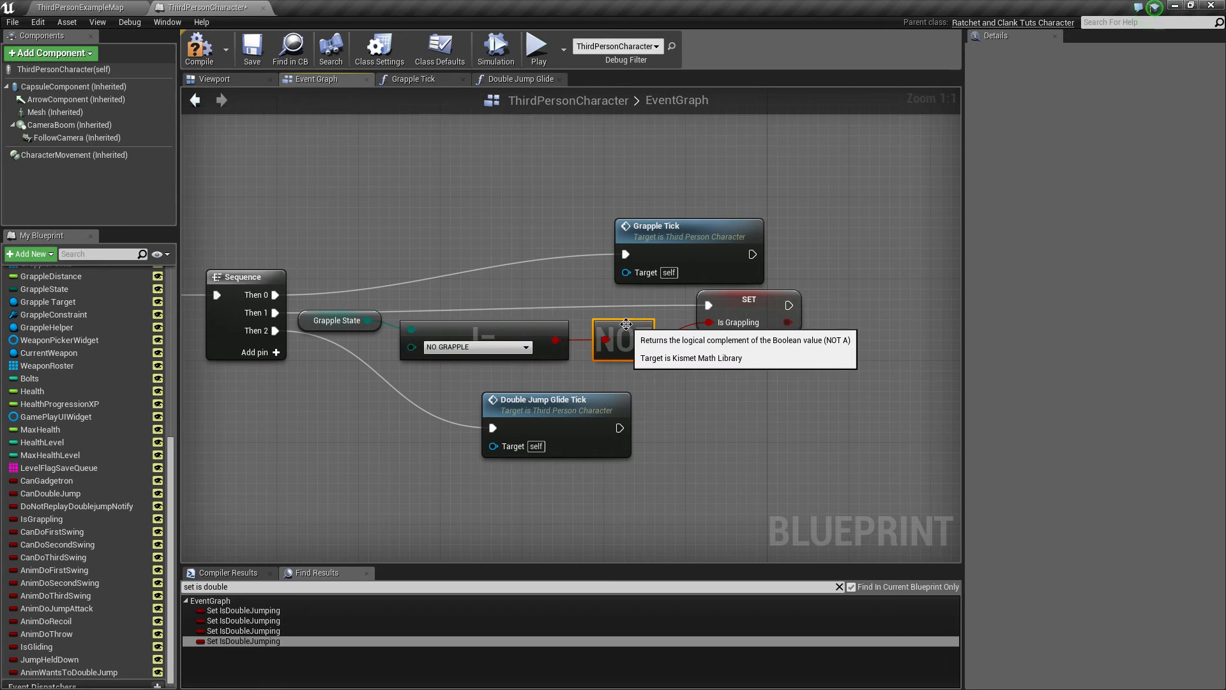
mouse_move(522, 258)
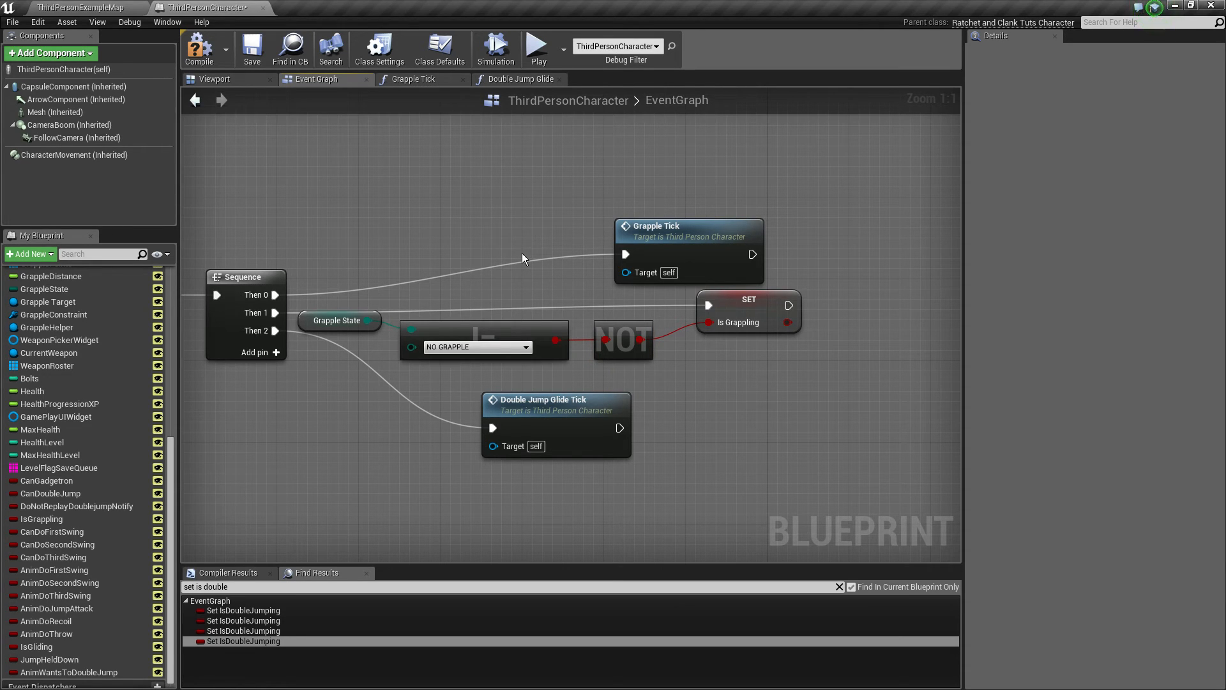
mouse_move(589, 428)
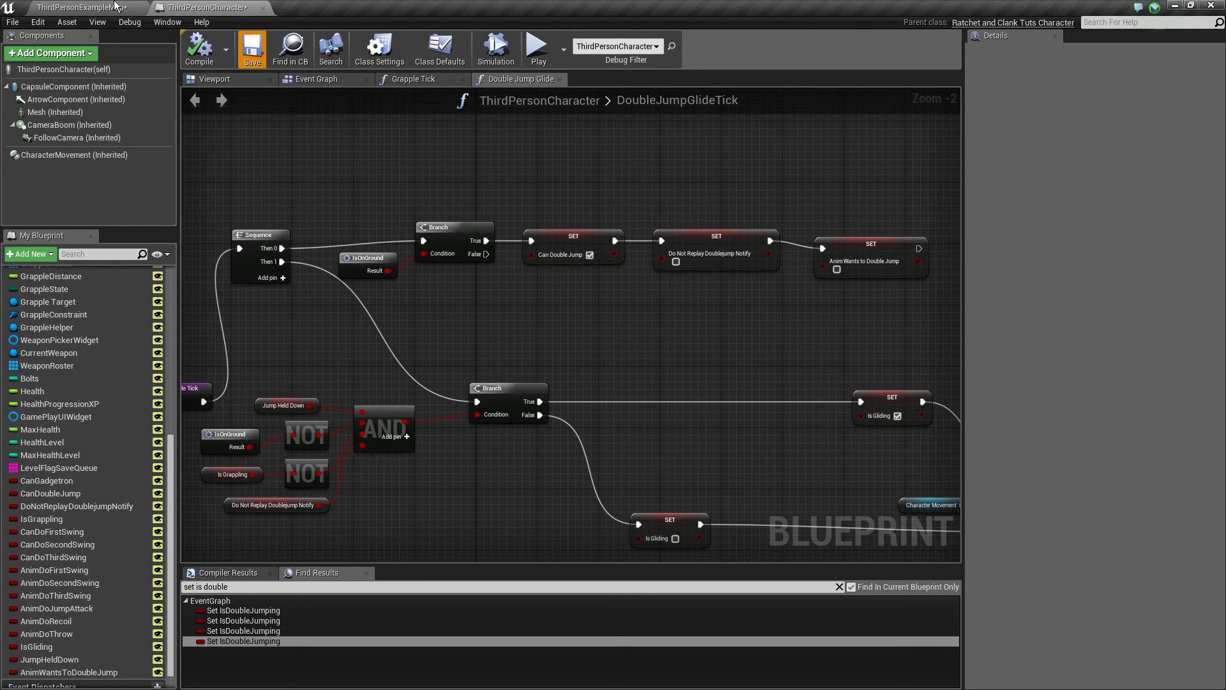
- Return to the character's Event Graph at the InputAction Jump nodes
click(252, 47)
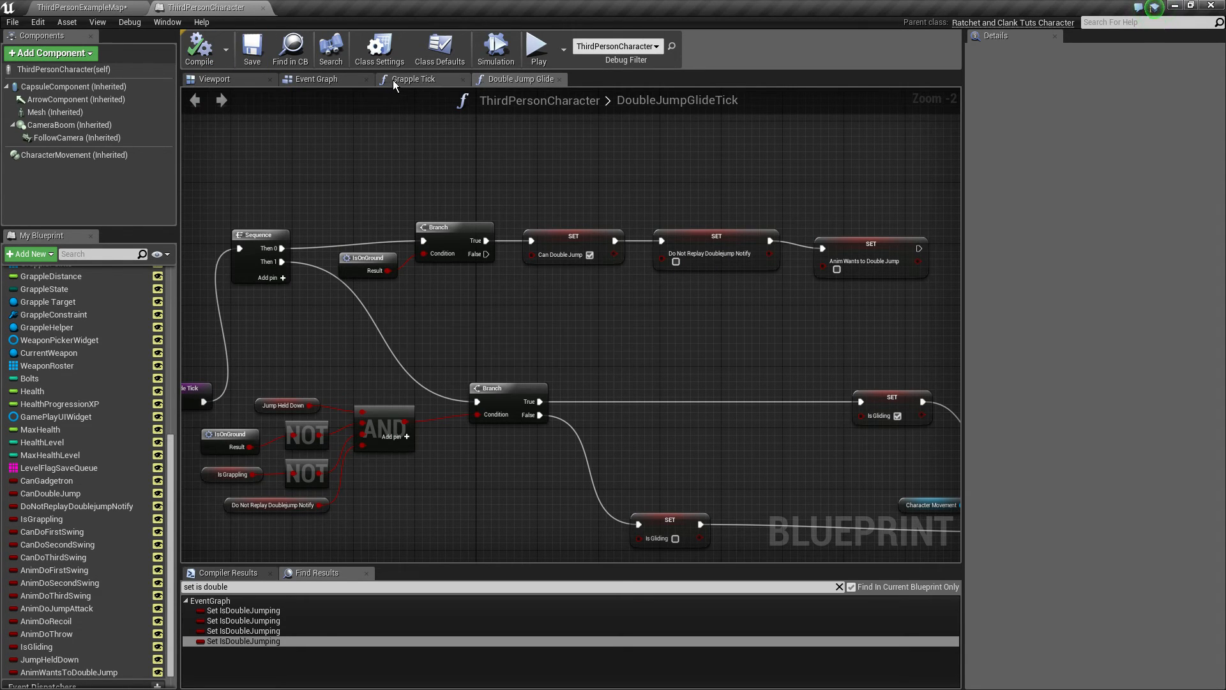
click(317, 78)
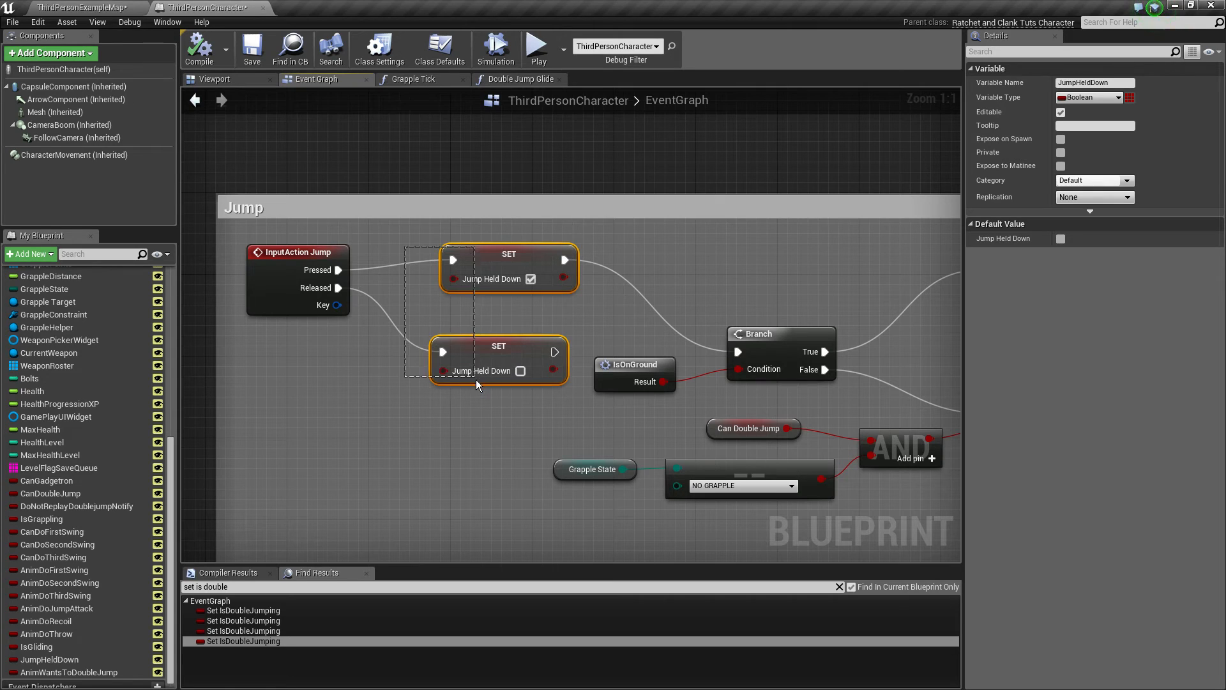
mouse_move(474, 376)
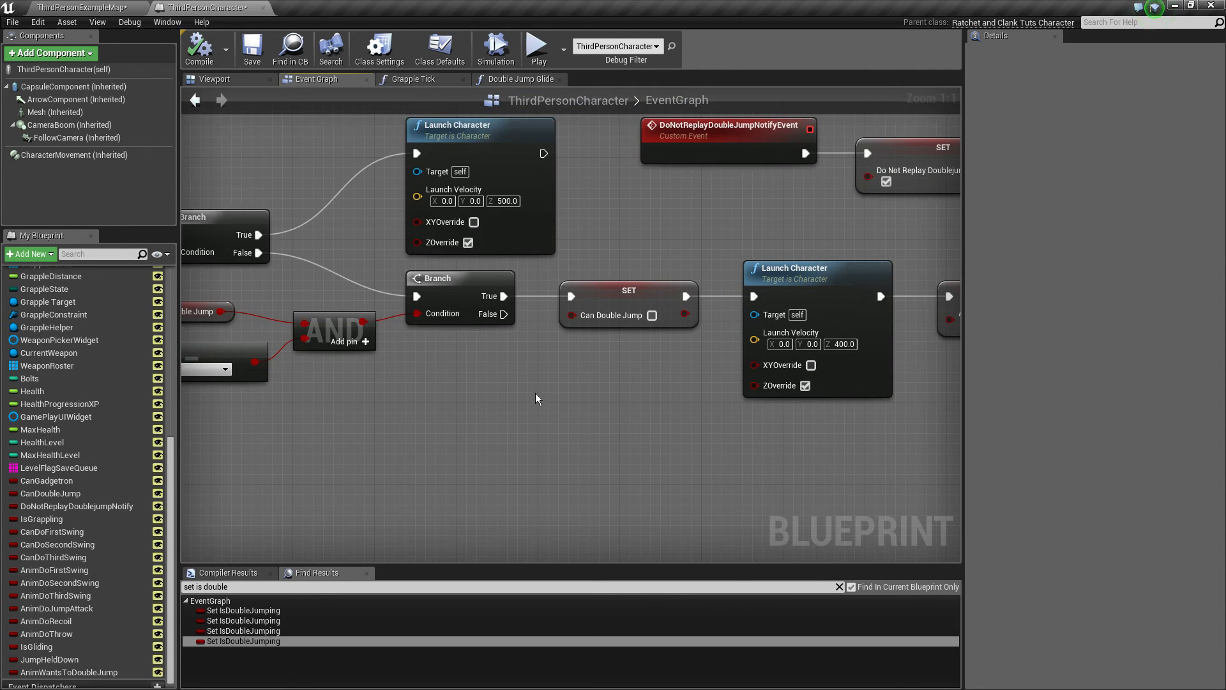
- Inspect the DoNotReplayDoublejumpNotify variable and its SET node in the Double Jump Glide graph
click(469, 300)
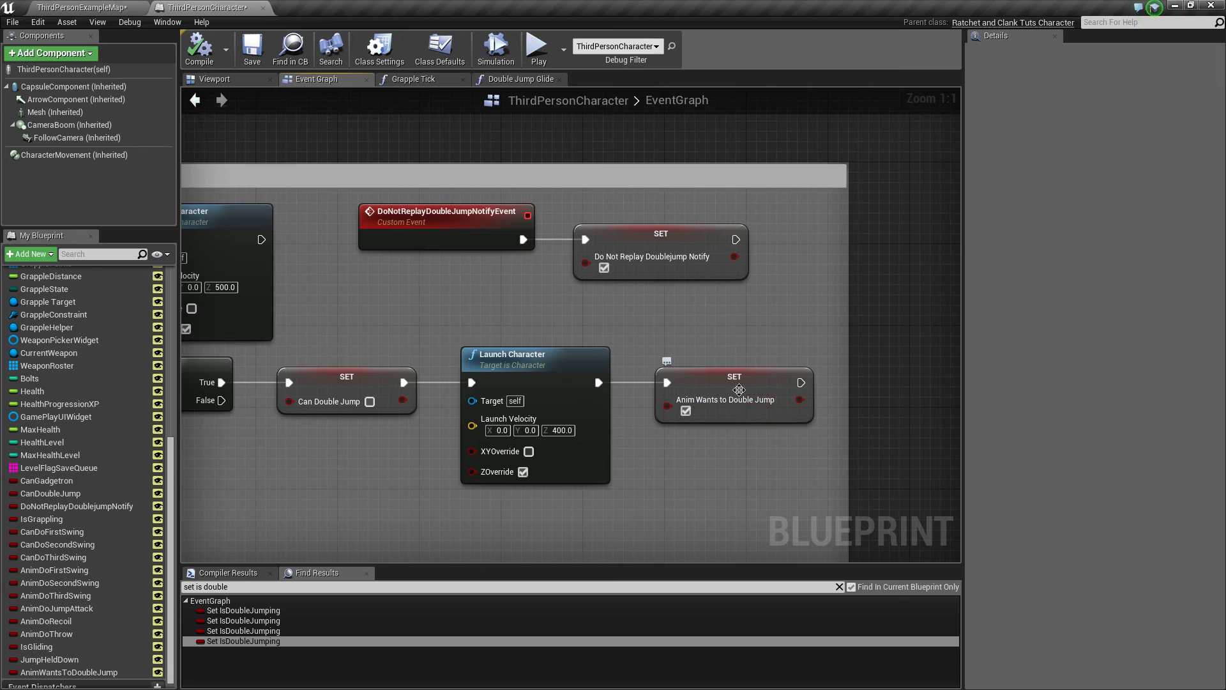
click(734, 394)
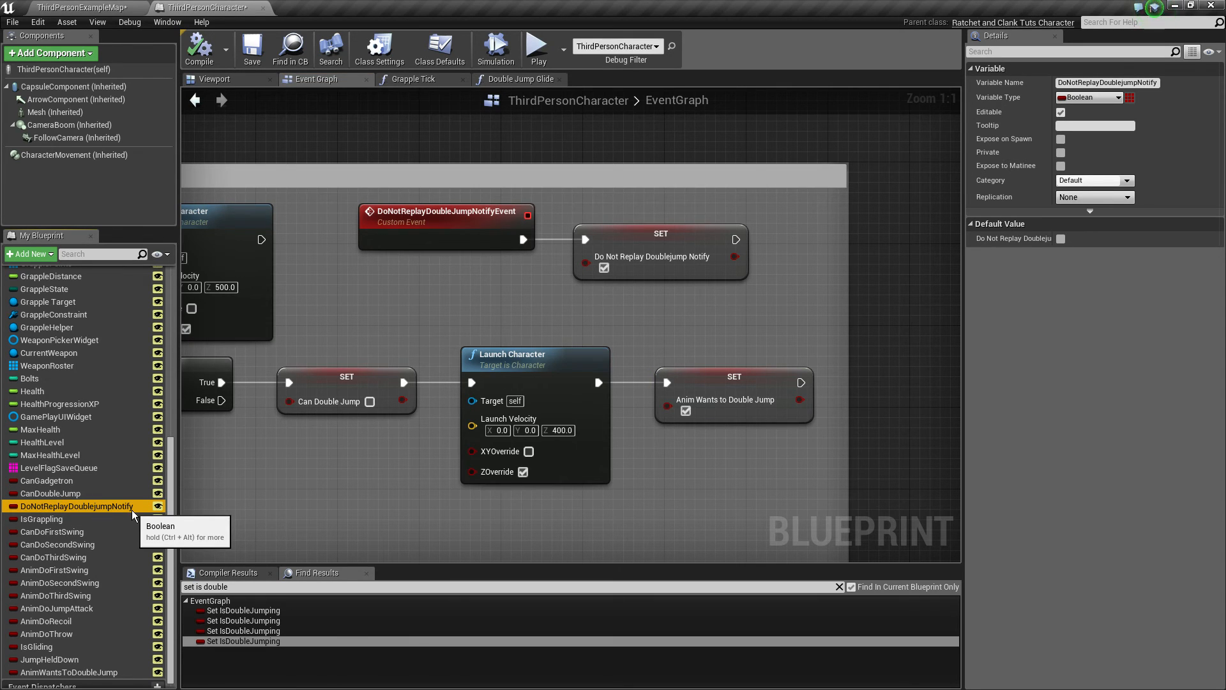
scroll(down, 3)
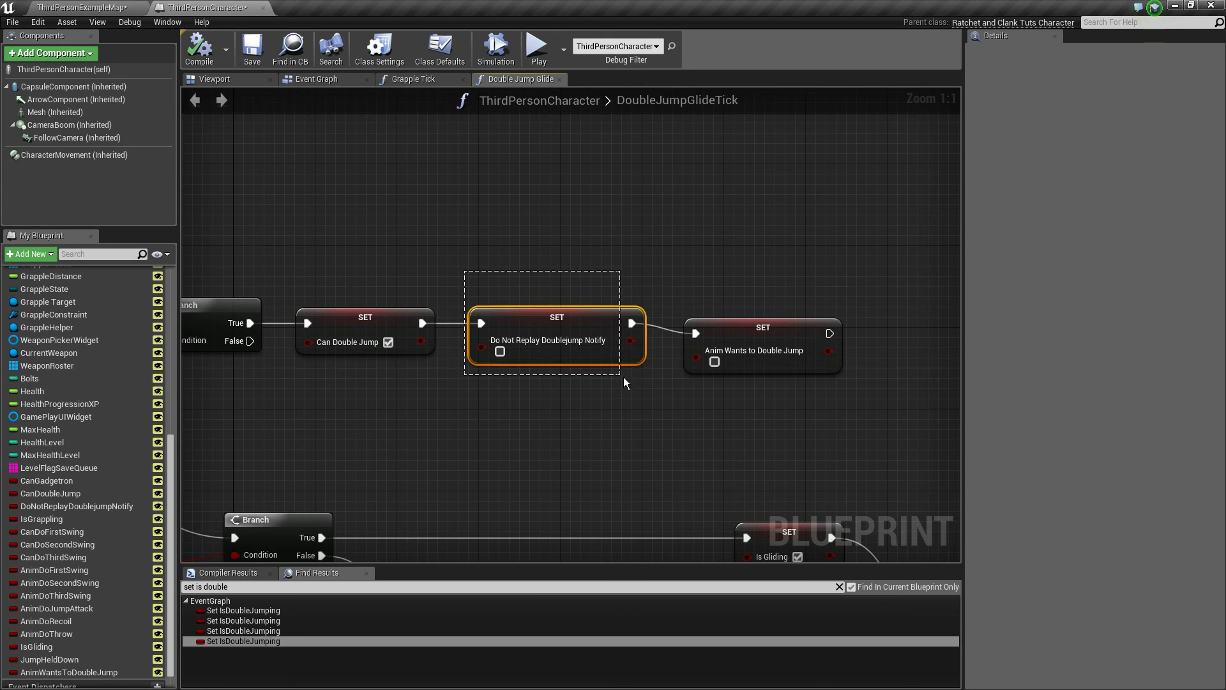
click(557, 339)
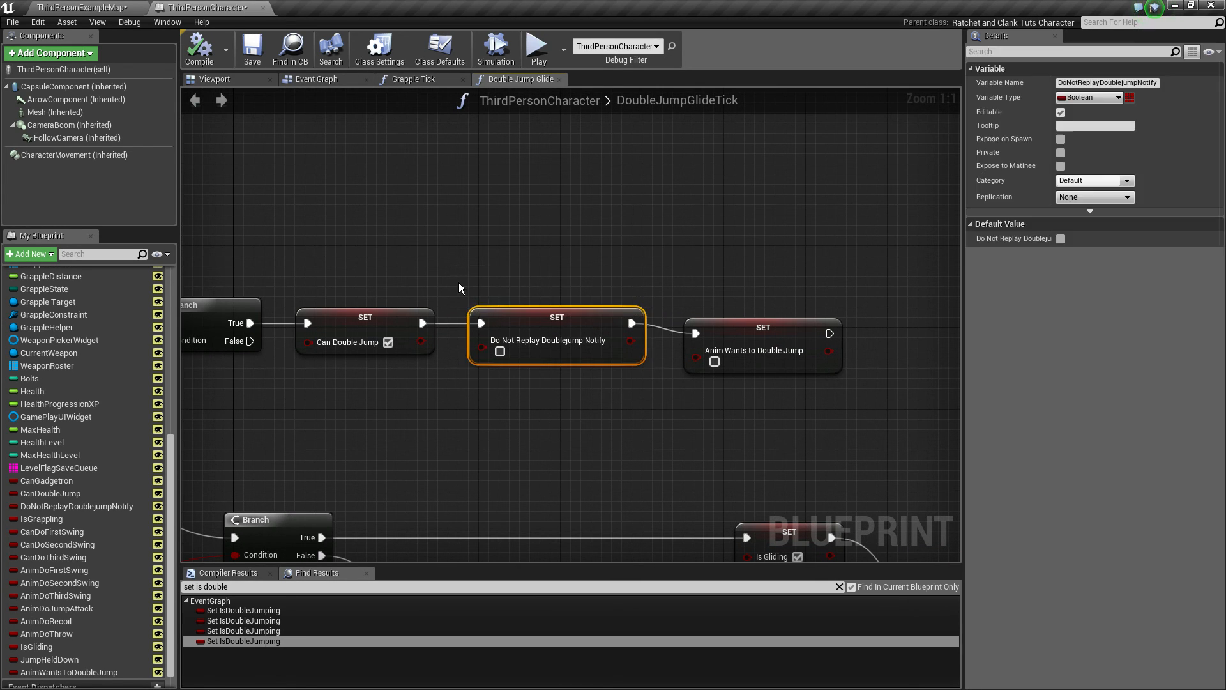
click(751, 317)
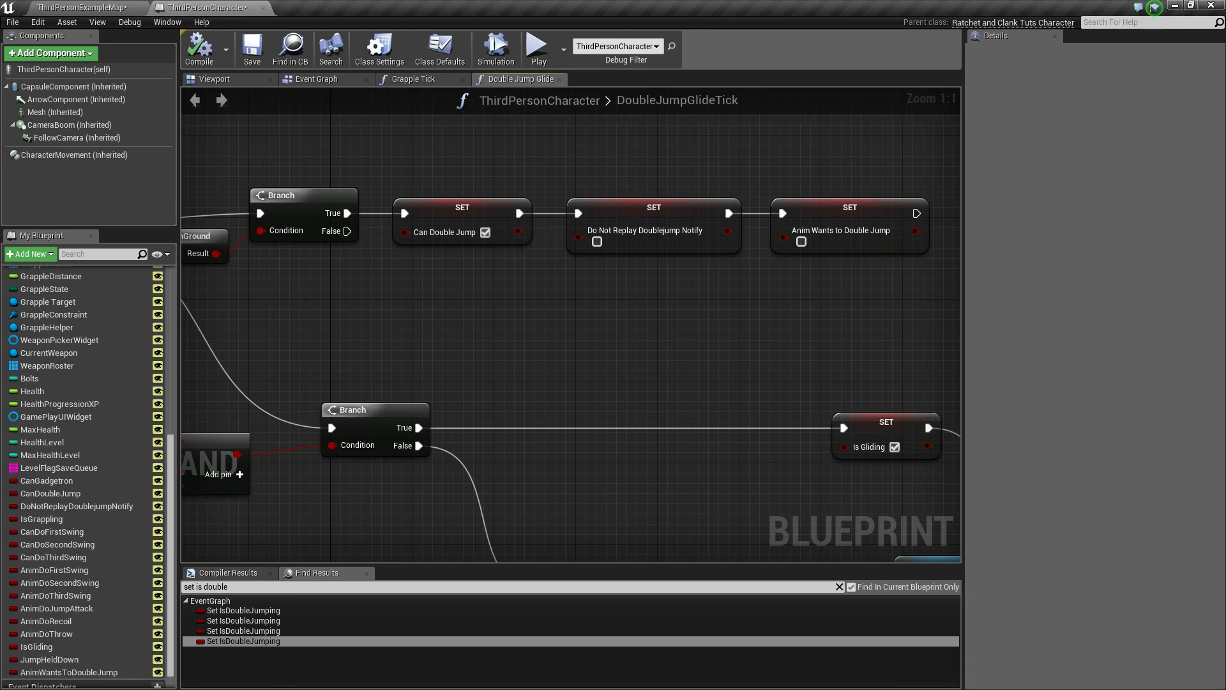
click(522, 210)
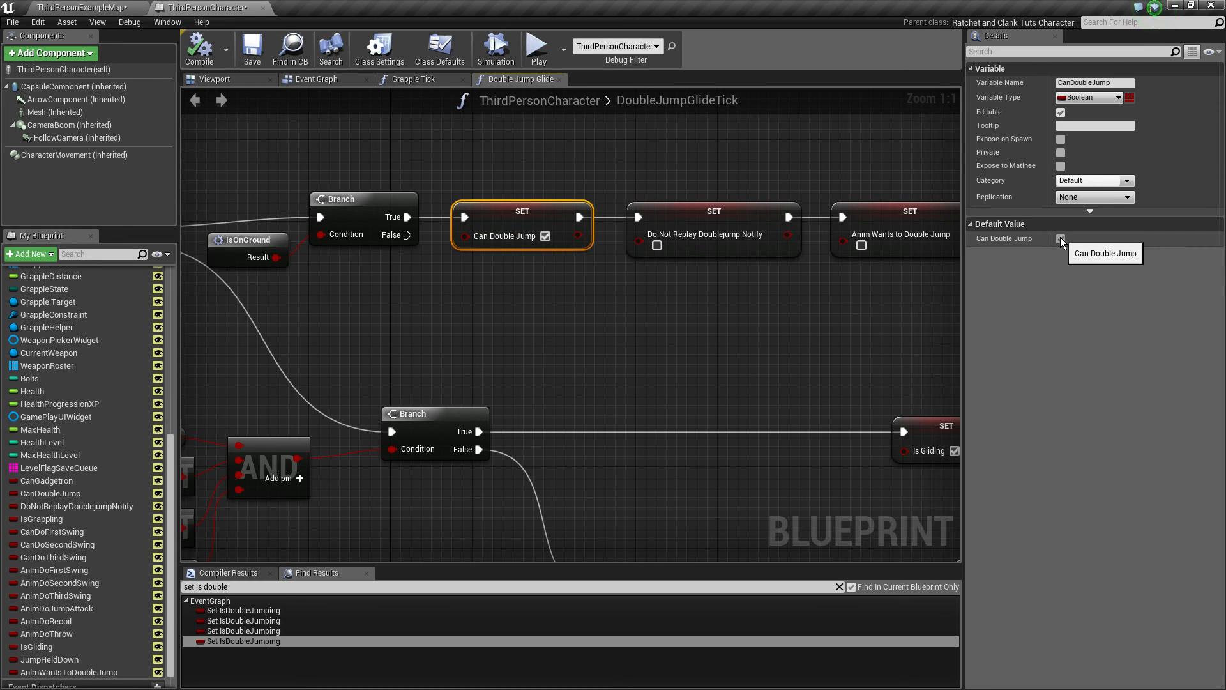
click(376, 352)
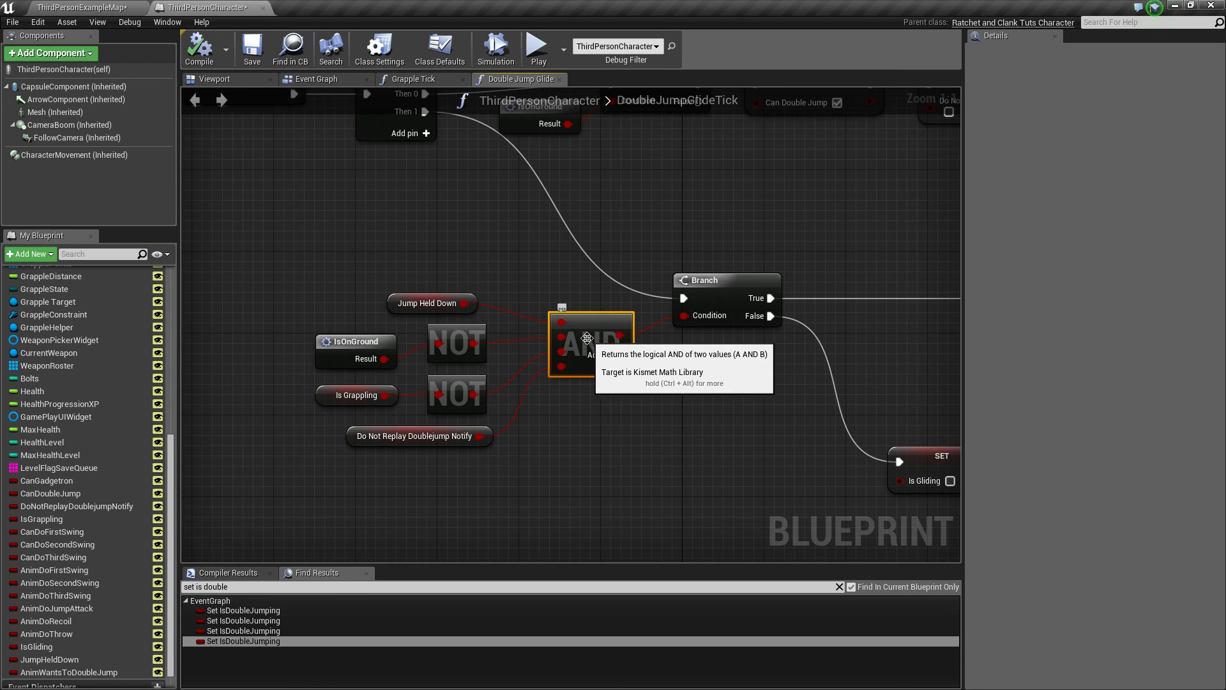
mouse_move(325, 327)
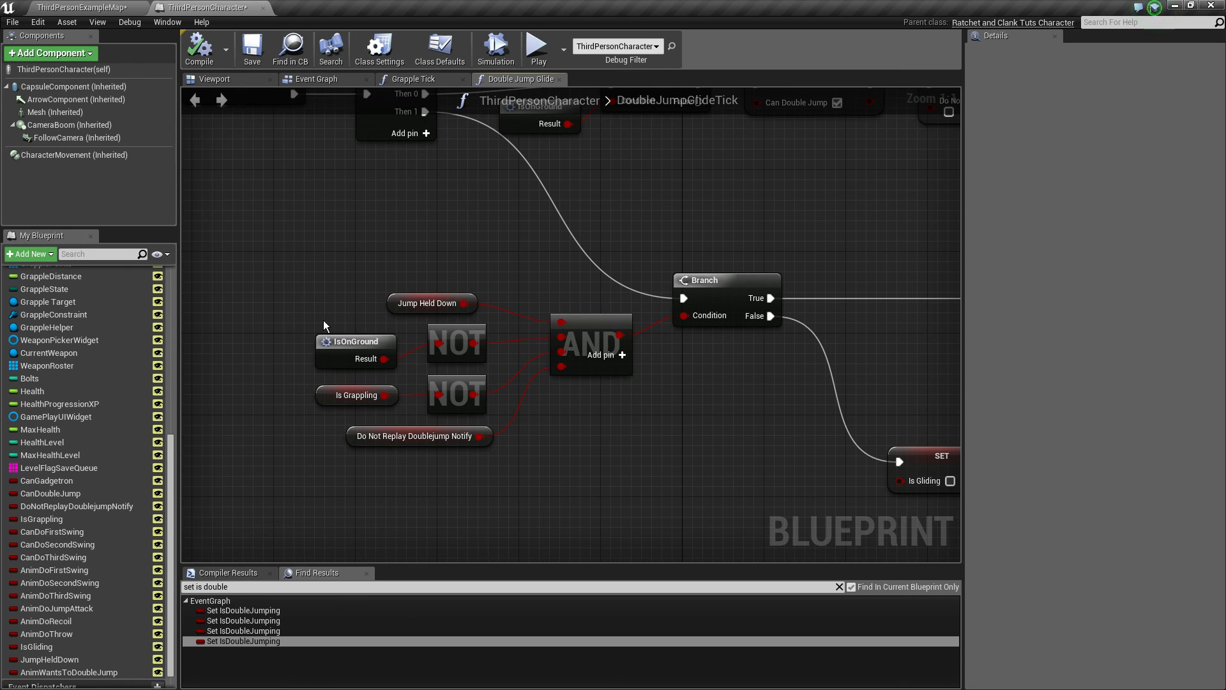
click(431, 303)
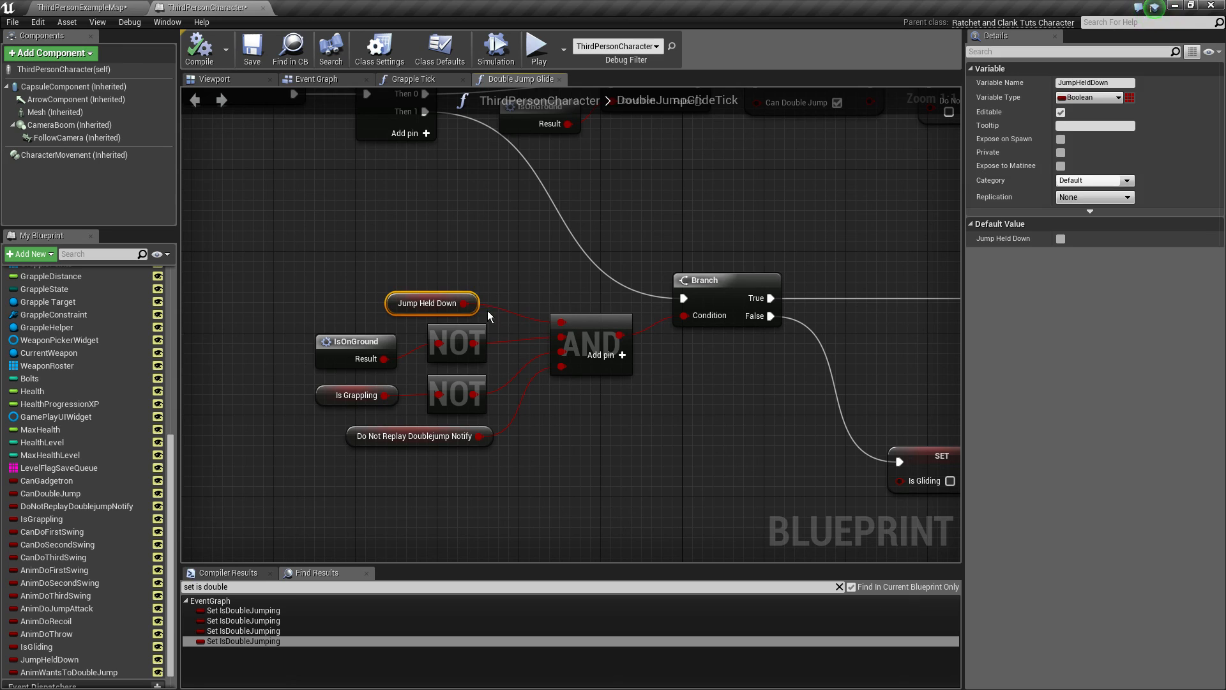
click(354, 341)
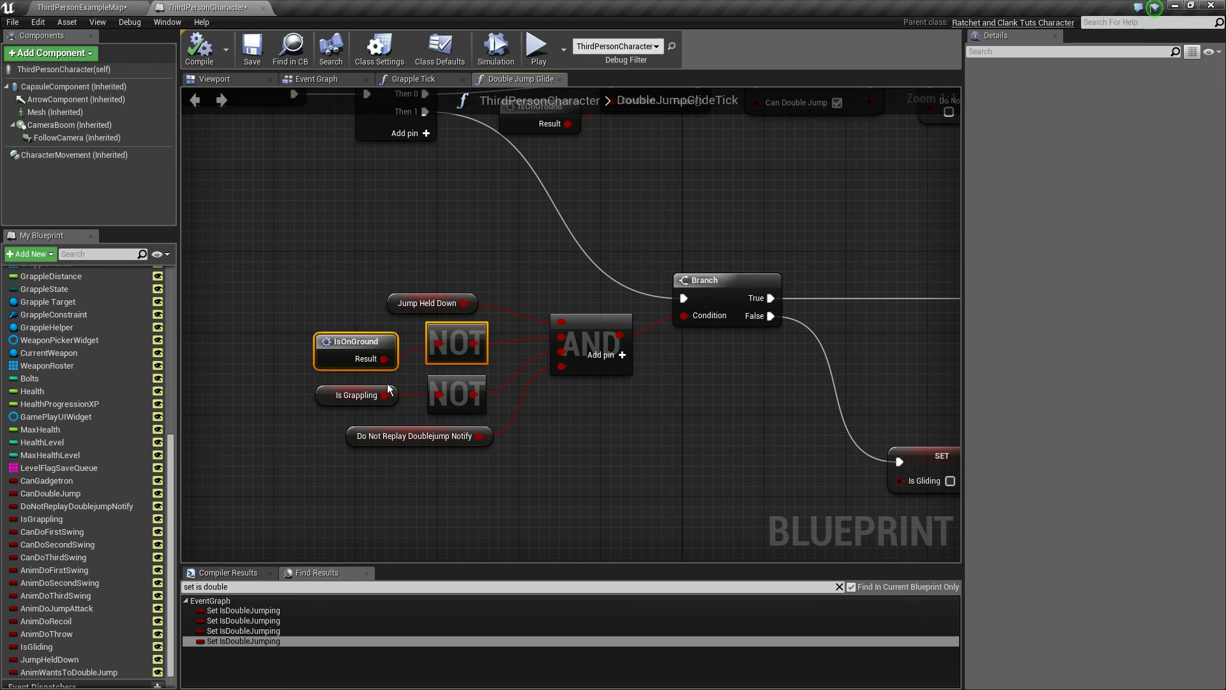
click(356, 394)
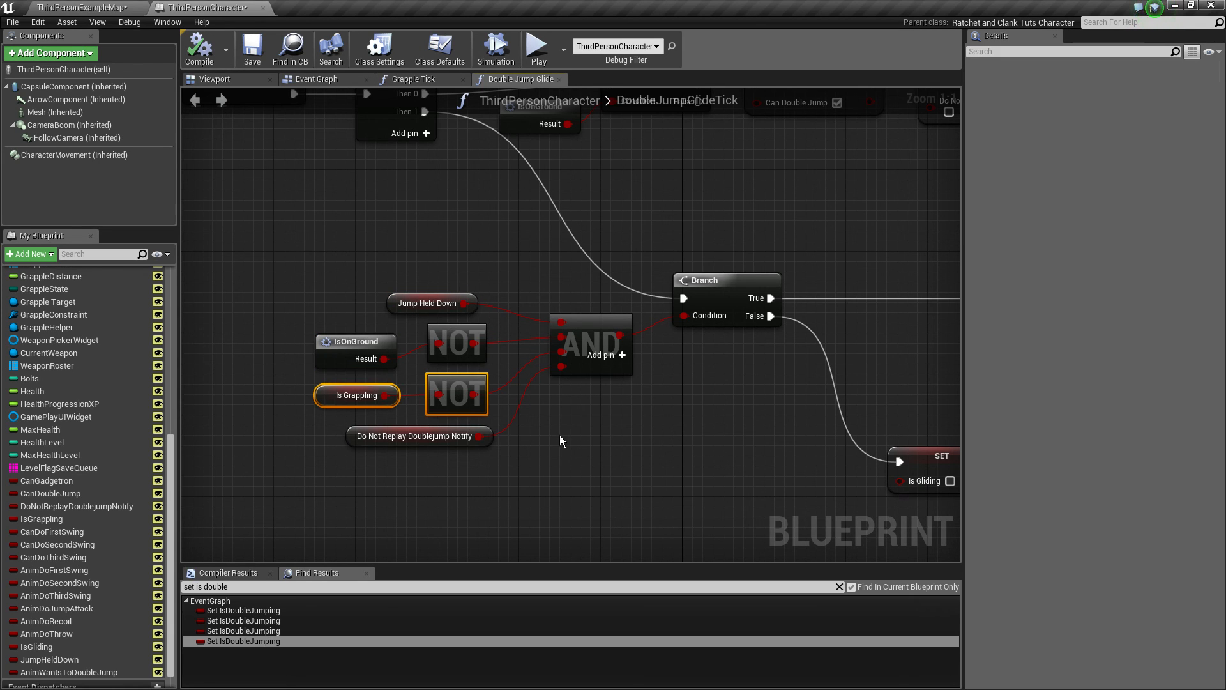
click(419, 436)
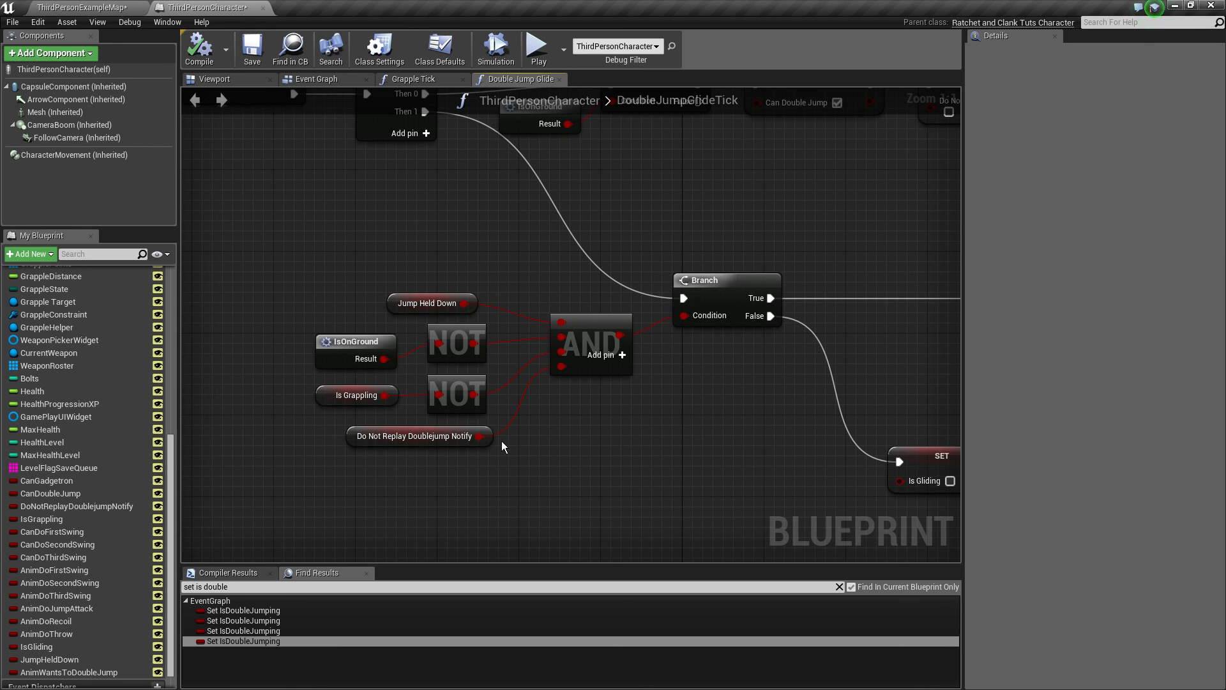
mouse_move(580, 439)
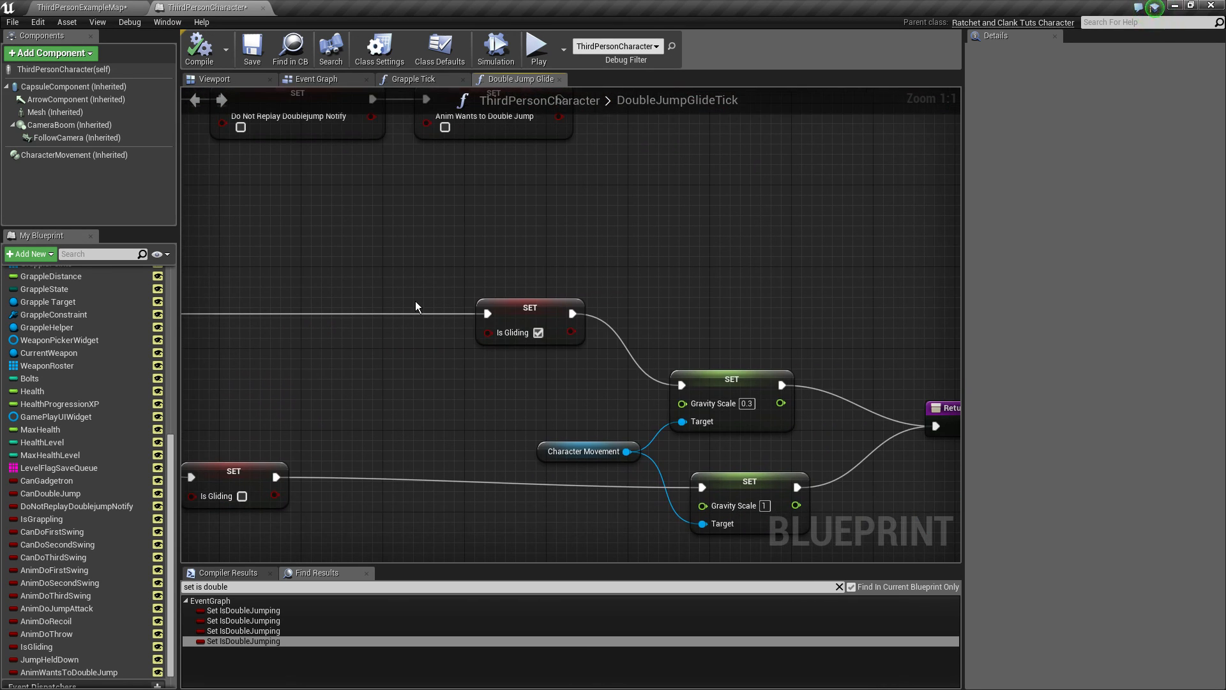
mouse_move(728, 358)
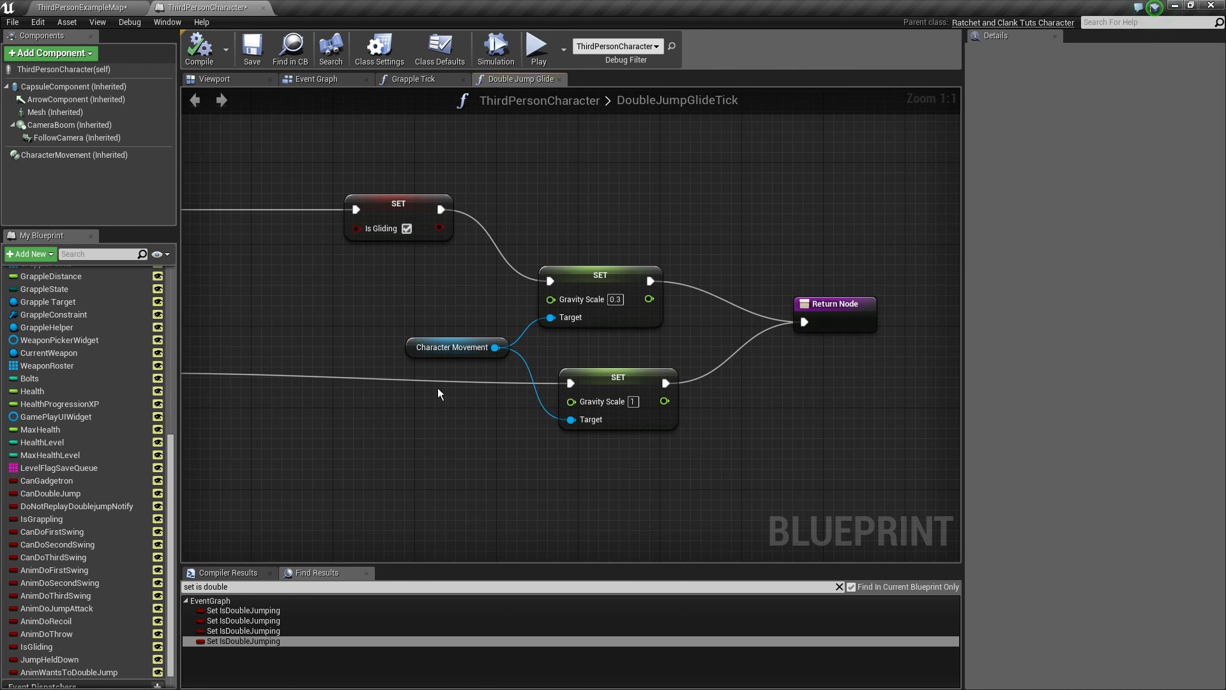
mouse_move(167, 21)
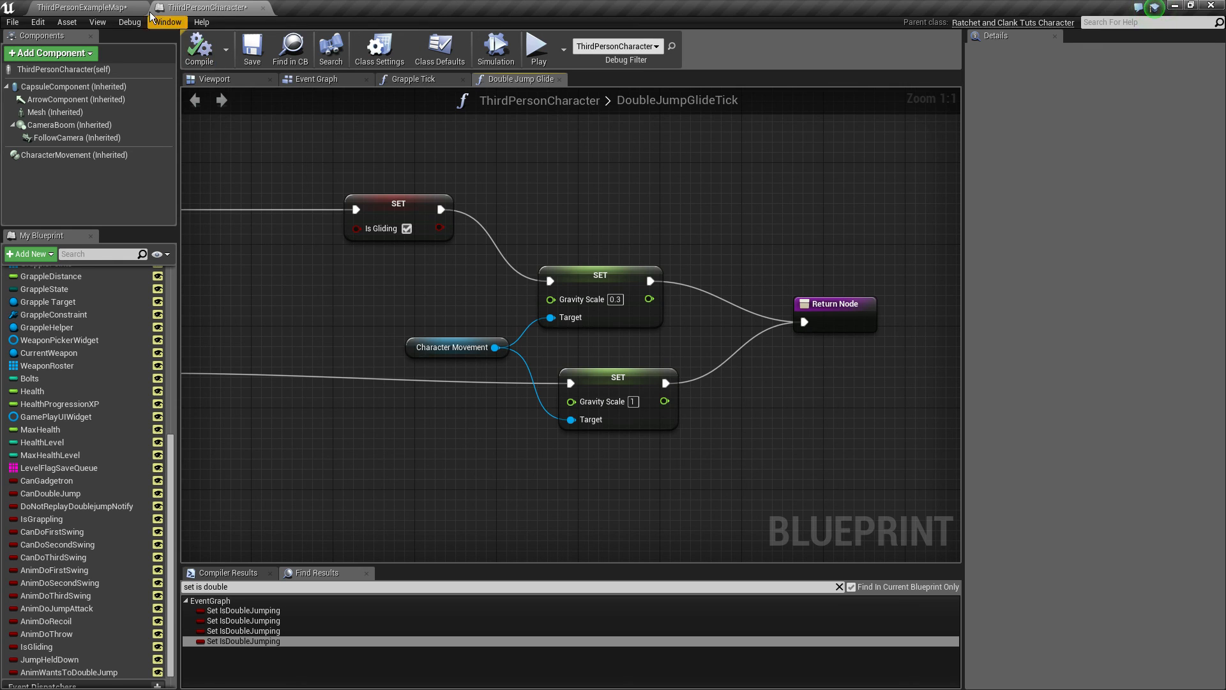
- Return to the ThirdPersonExampleMap level editor showing the gliding animations and RatchetAnimBP
click(78, 8)
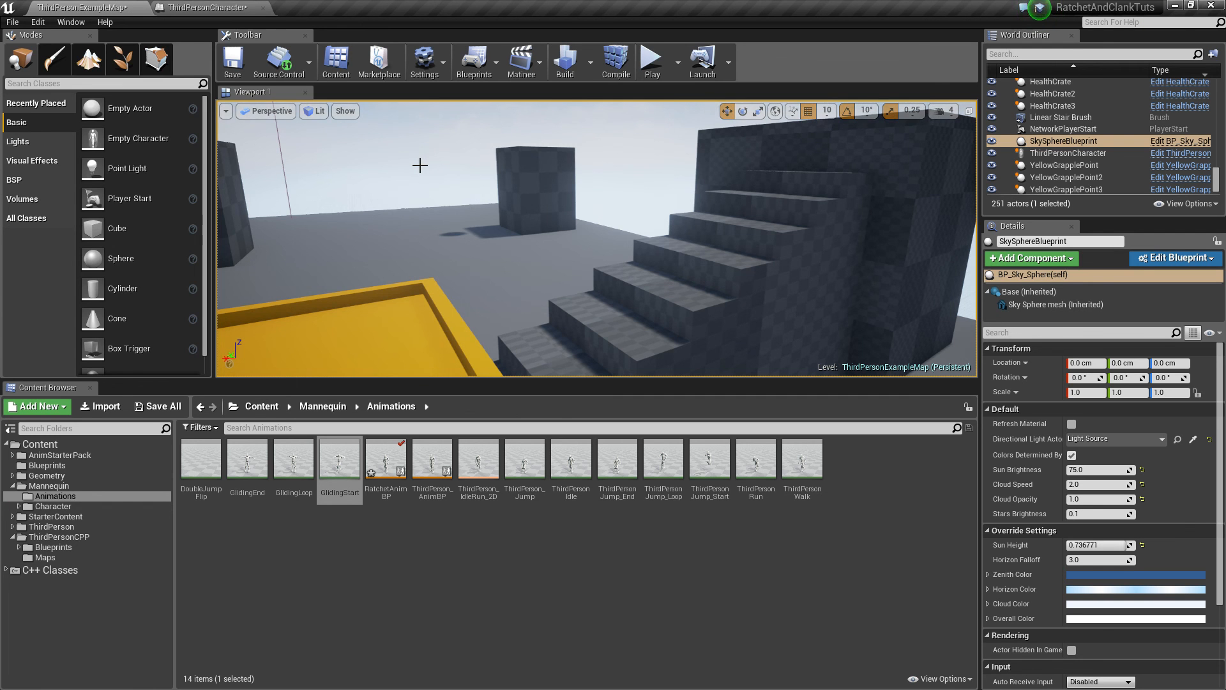